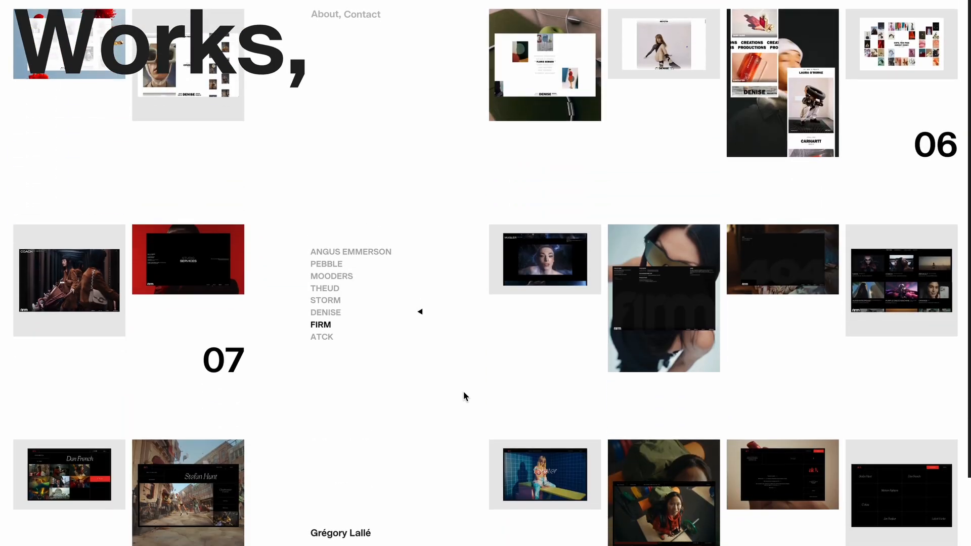
Switch the reference portfolio to its index view and browse projects 01 to 04
left_click(350, 252)
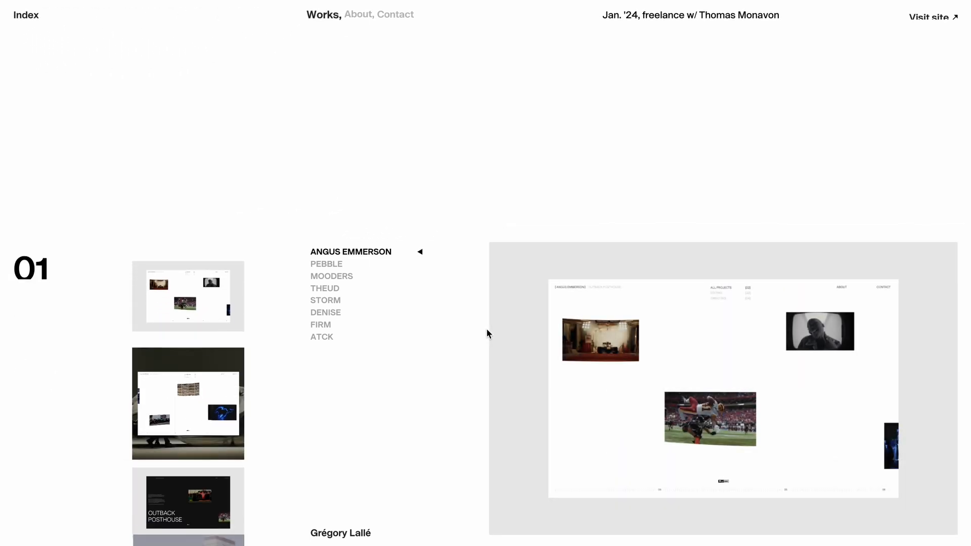
scroll("down", 3)
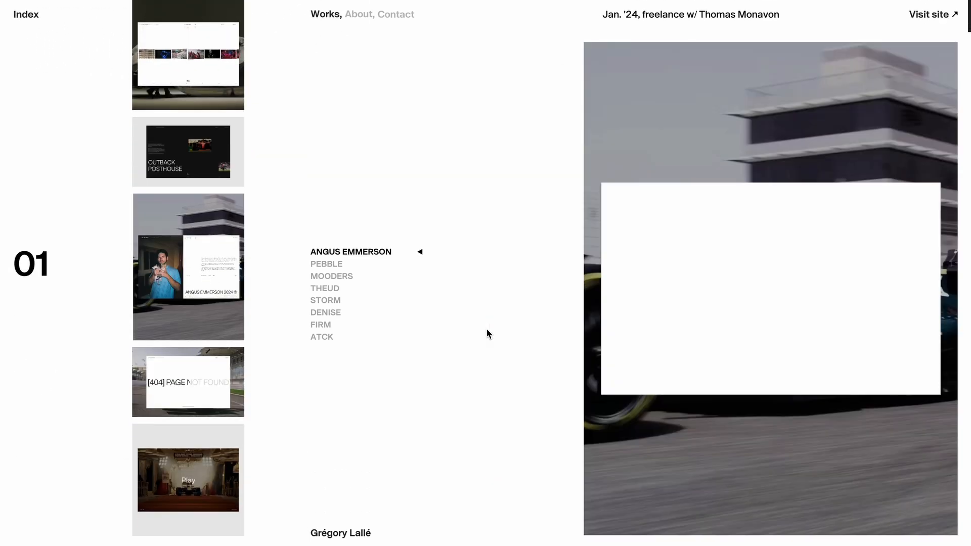
left_click(332, 277)
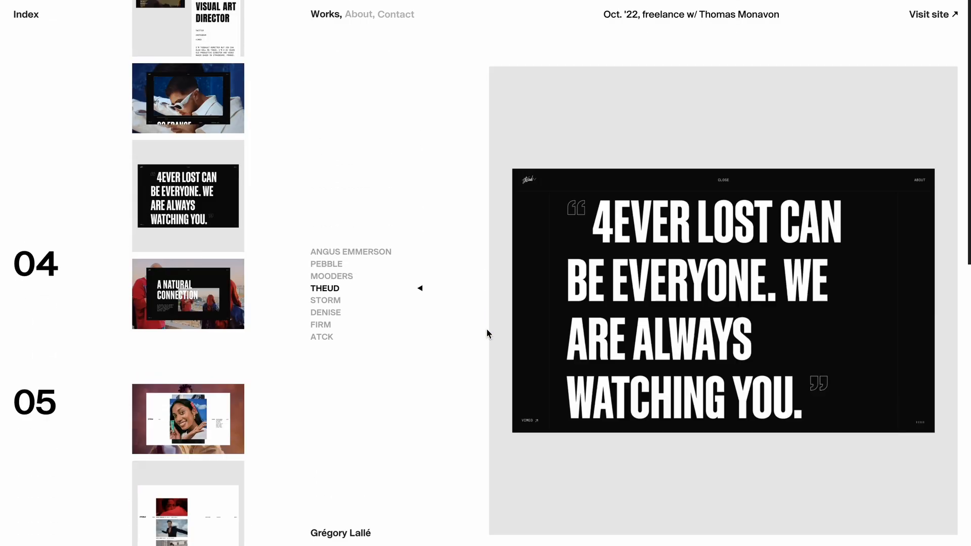
left_click(331, 277)
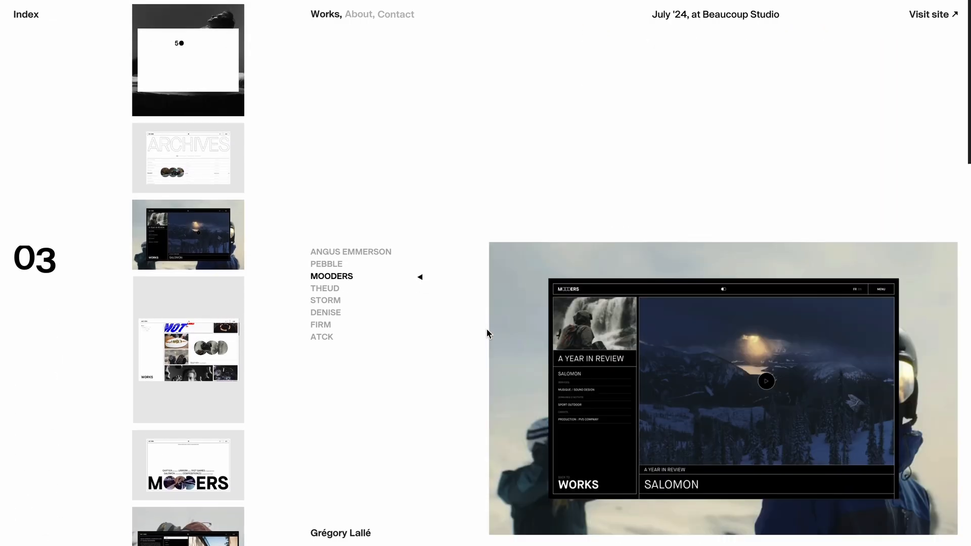
left_click(325, 300)
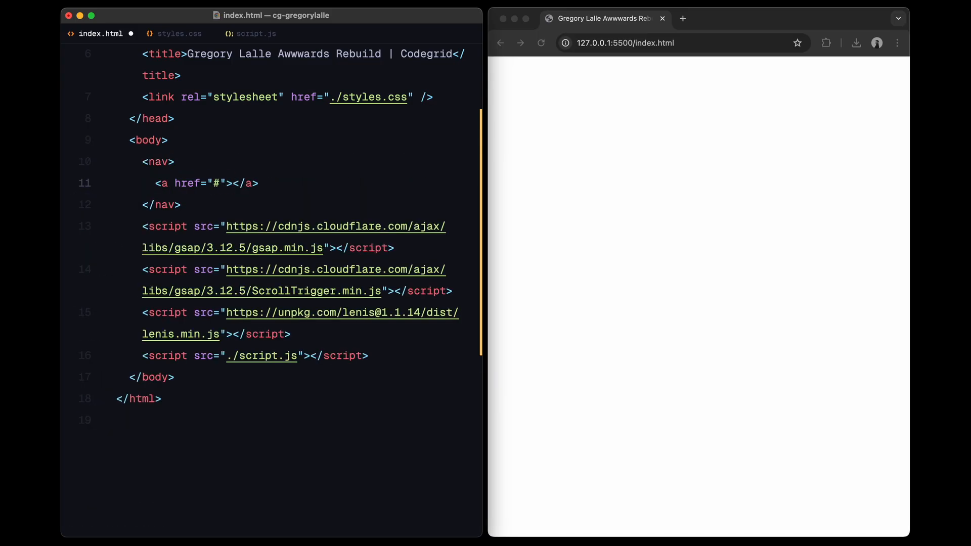
Type the Index and Watch Showreel nav links and a nav-items div with Work, About, Contact
type("Index")
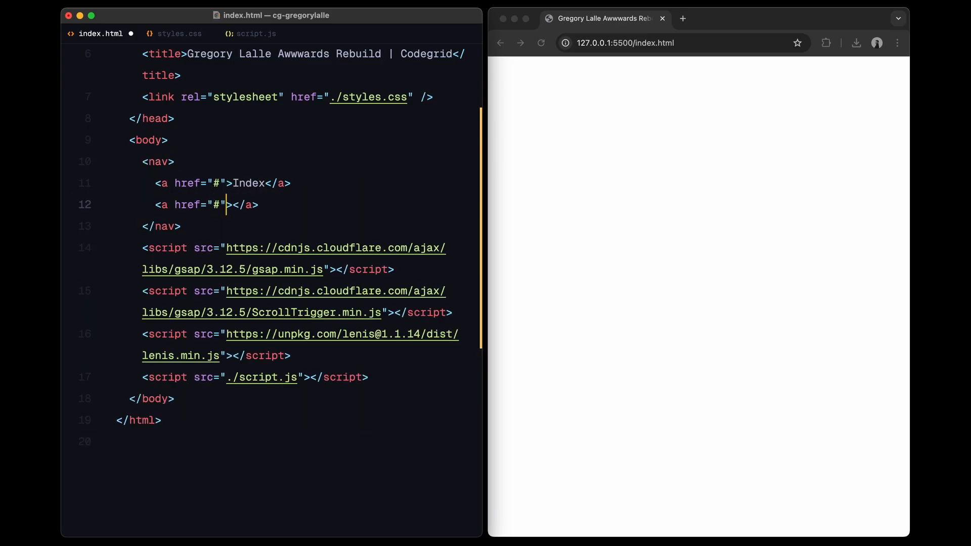
type("Watch Showreel")
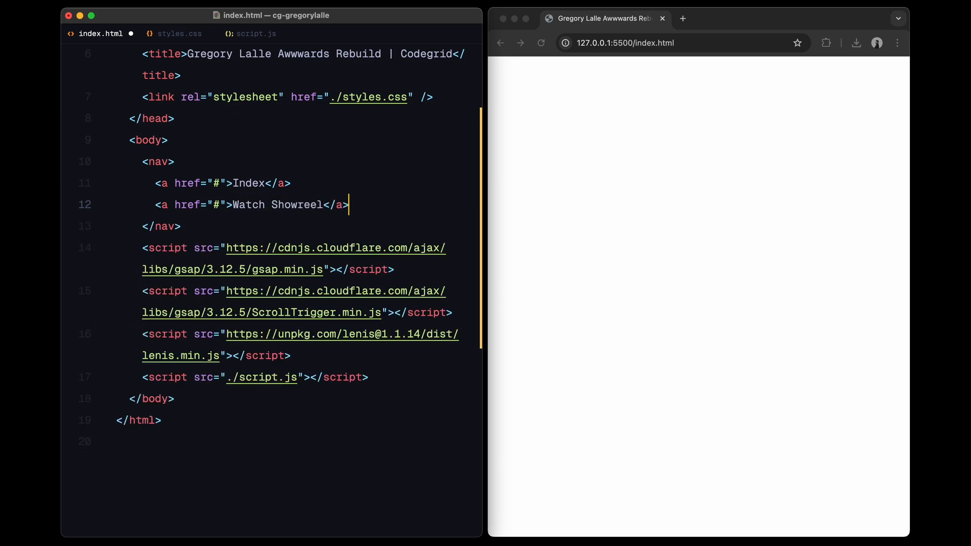
type(".nav-items\">")
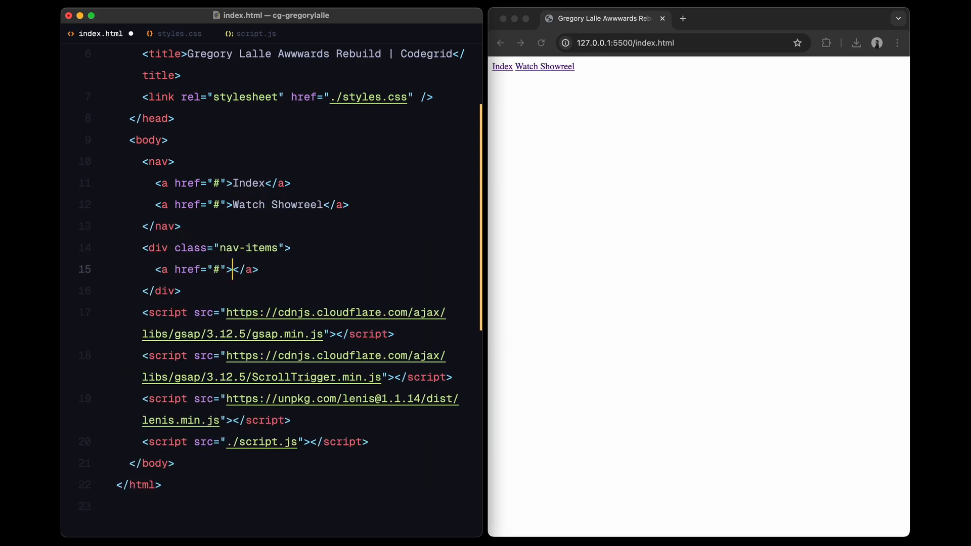
type("Work,")
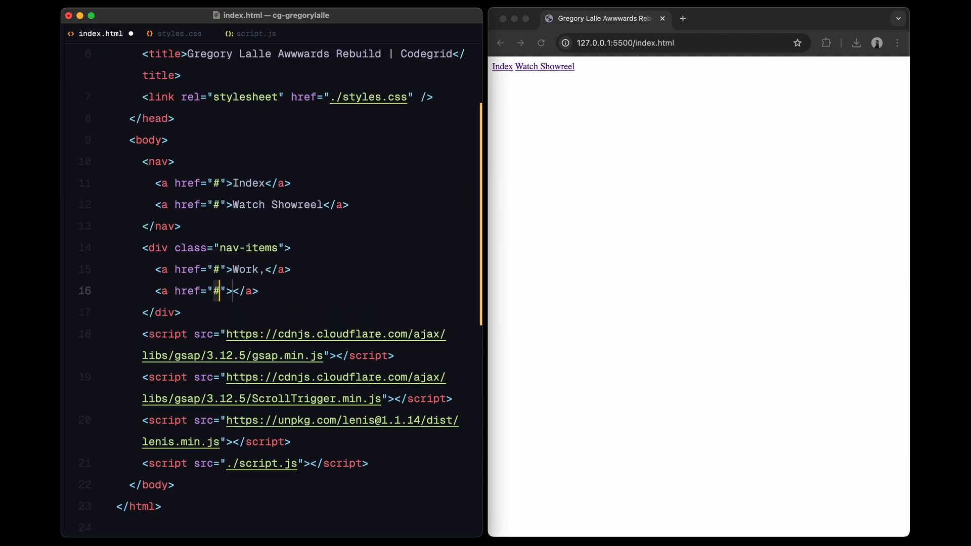
type("About,")
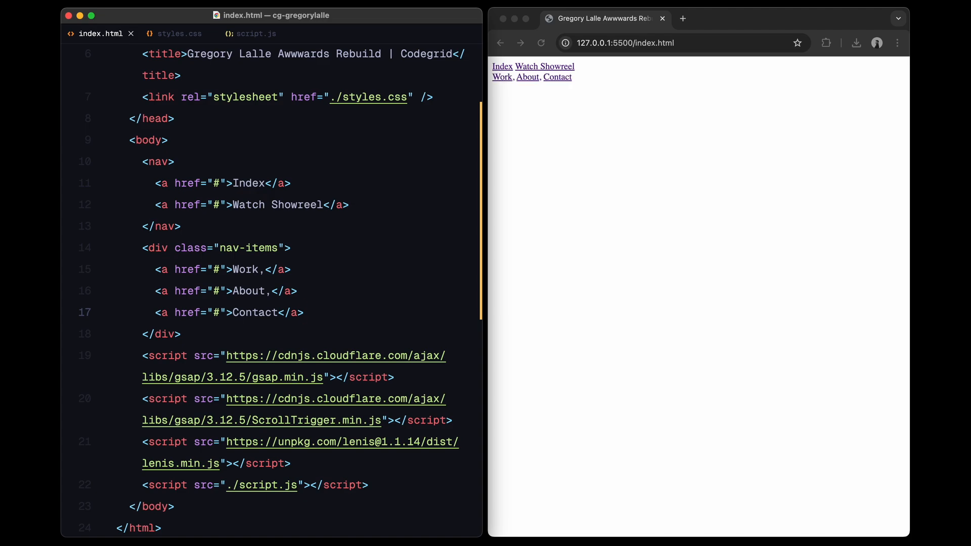
left_click(181, 334)
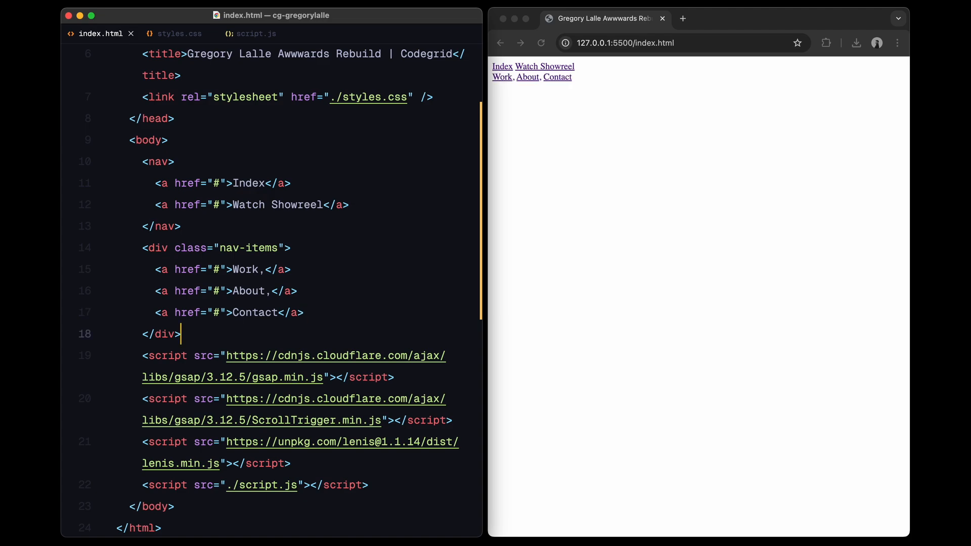
Add whitespace w-1/w-2 divs and a gallery project with an images div and h1 index 01
type(".w")
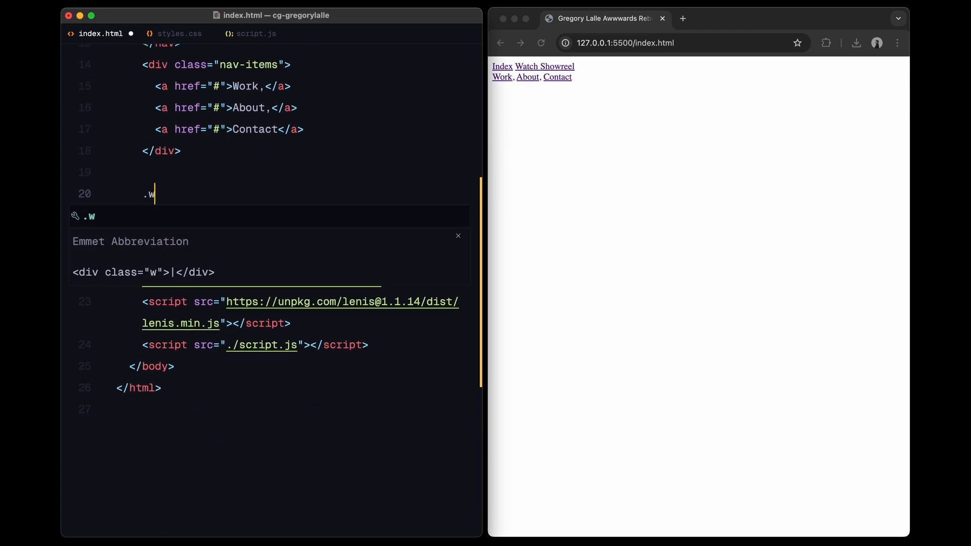
type("hitespace.w-1\"></div>")
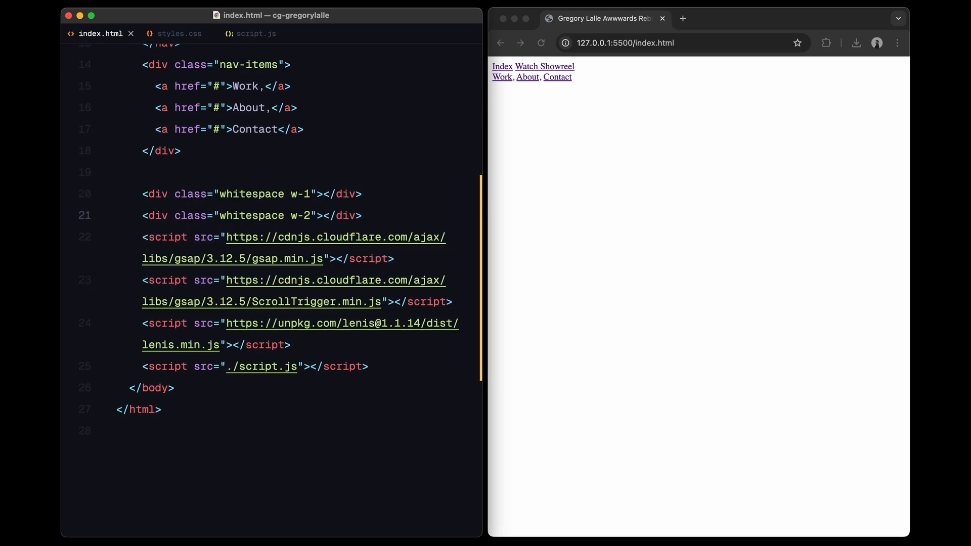
type(".gallery\">")
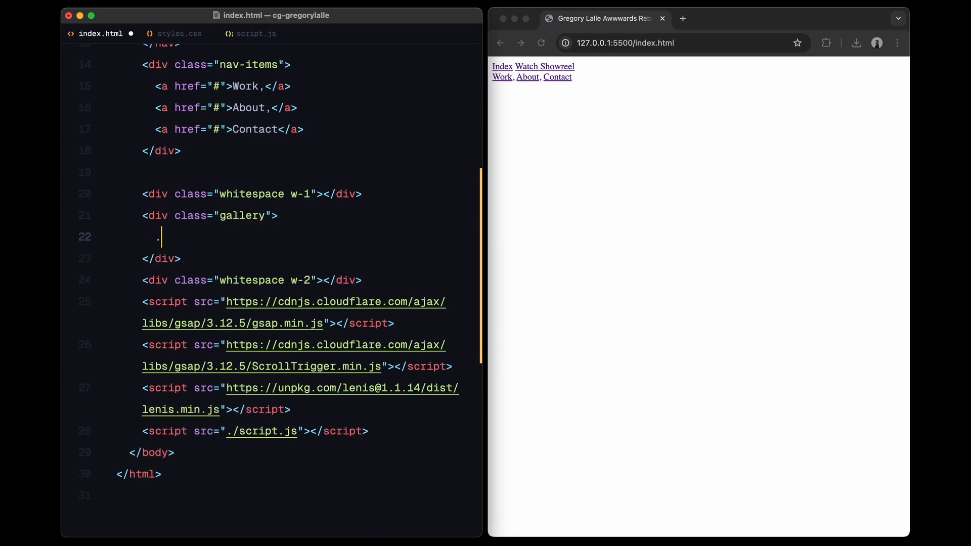
type("<div class=\"project\"></div>")
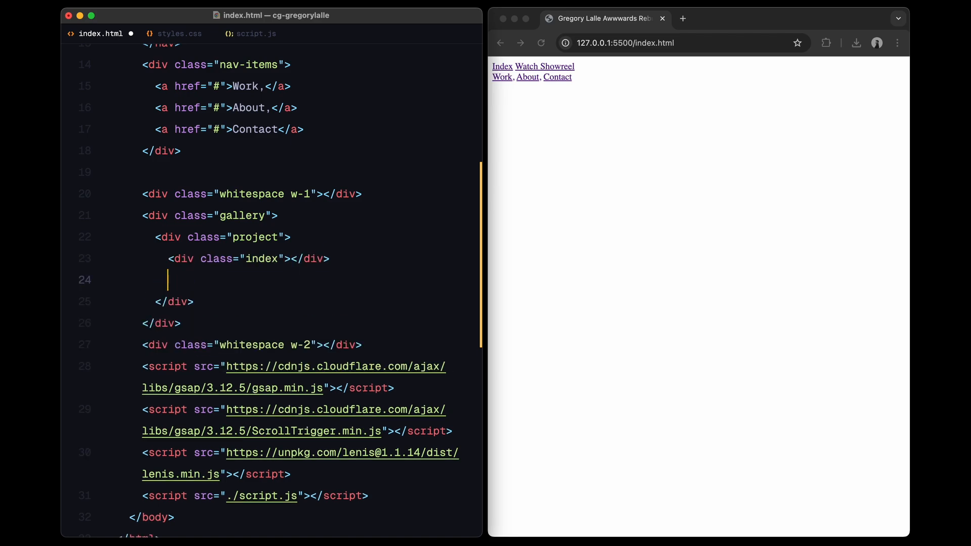
type("<div class=\"images\"></div>")
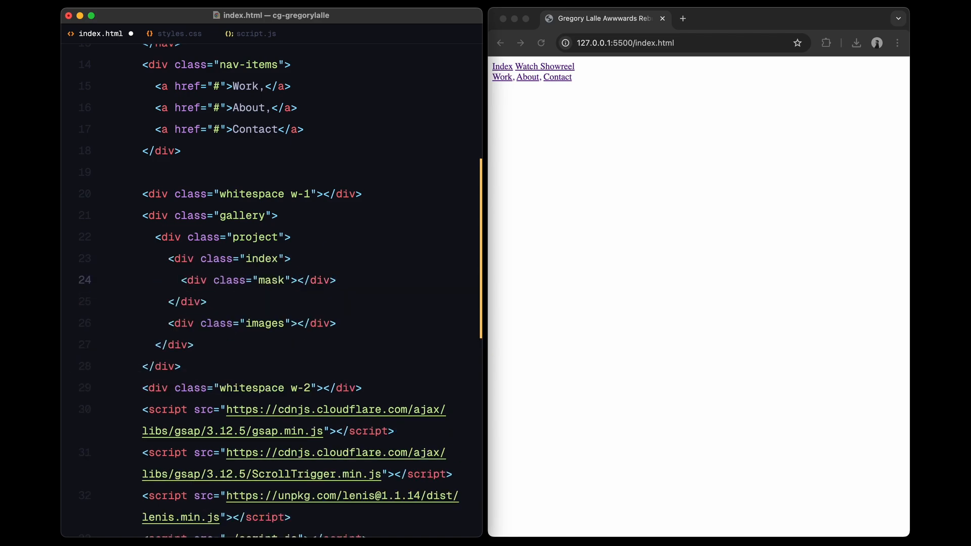
type("<h1></h1>")
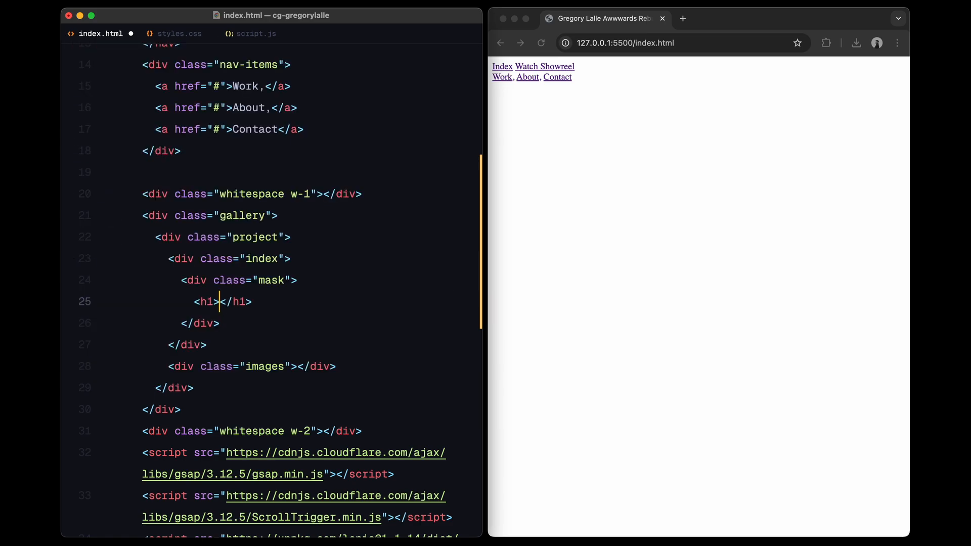
type("01")
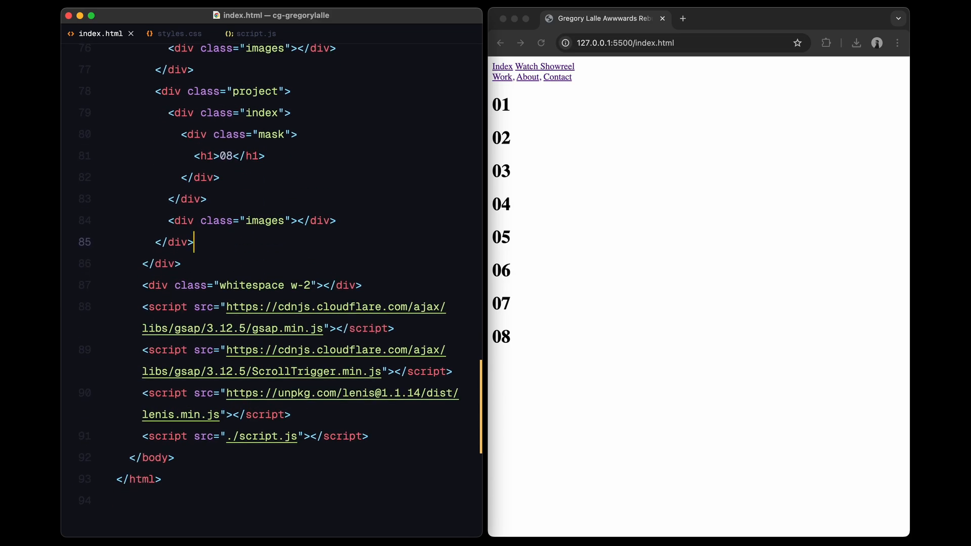
Add the project-names block with indicator symbol and eight name paragraphs
key("Enter")
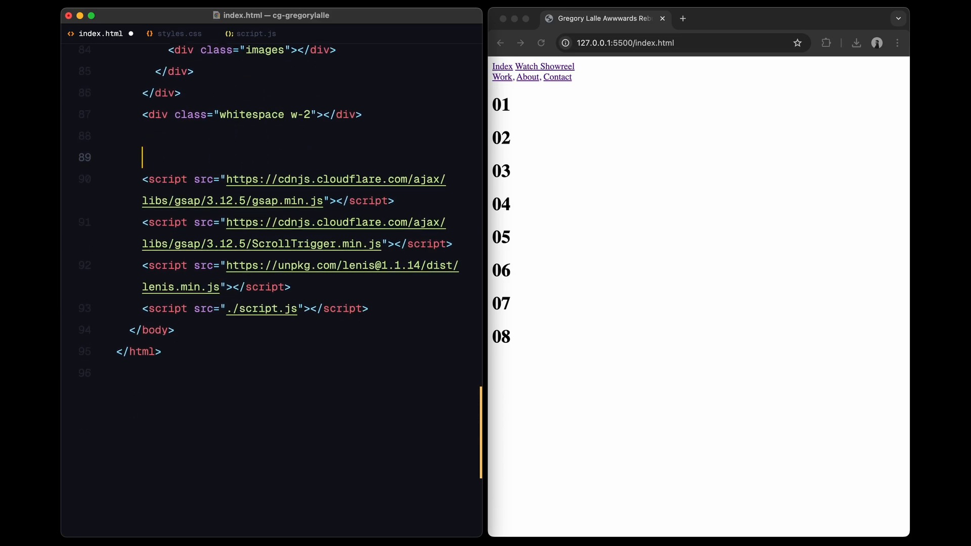
type("<div class=\"project-names\"></div>")
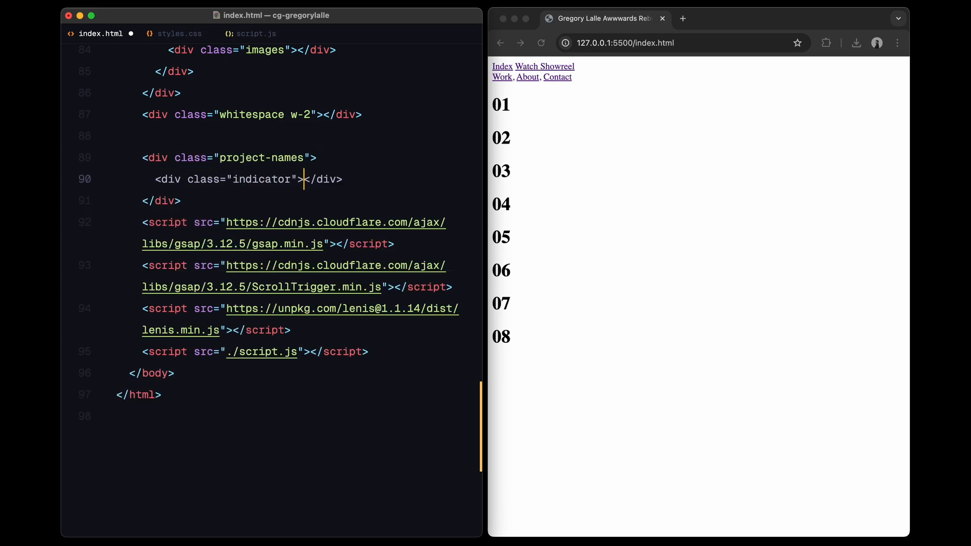
type("<div class=\"symbol\"></div>")
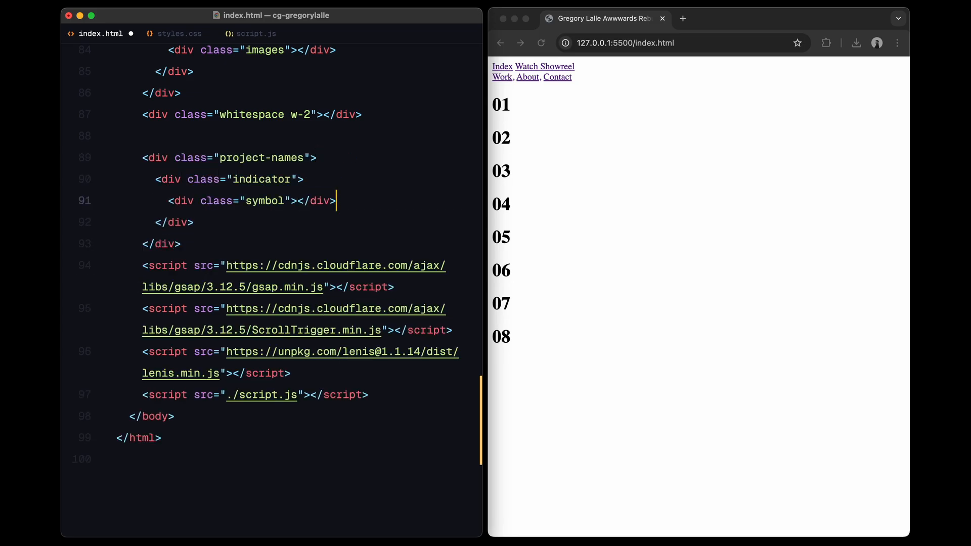
type(".n")
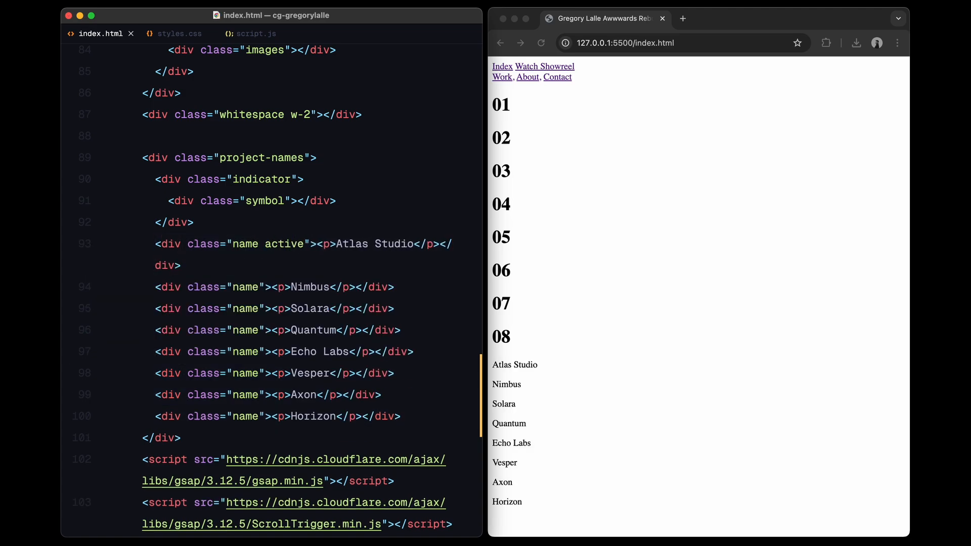
scroll("down", 3)
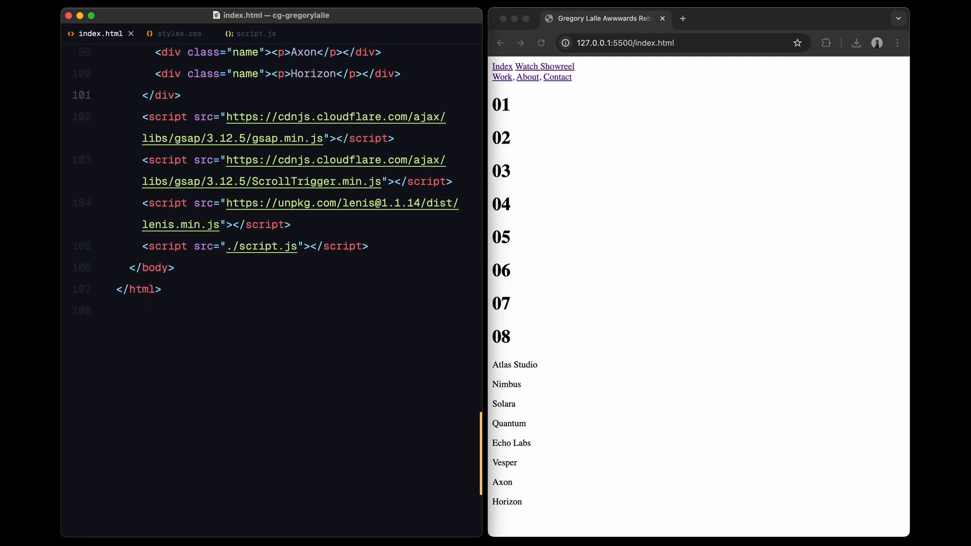
Add the preview-img div with img1.jpg, a progress-bar div and a Portfolio 2024 footer
type(".preview-img\">")
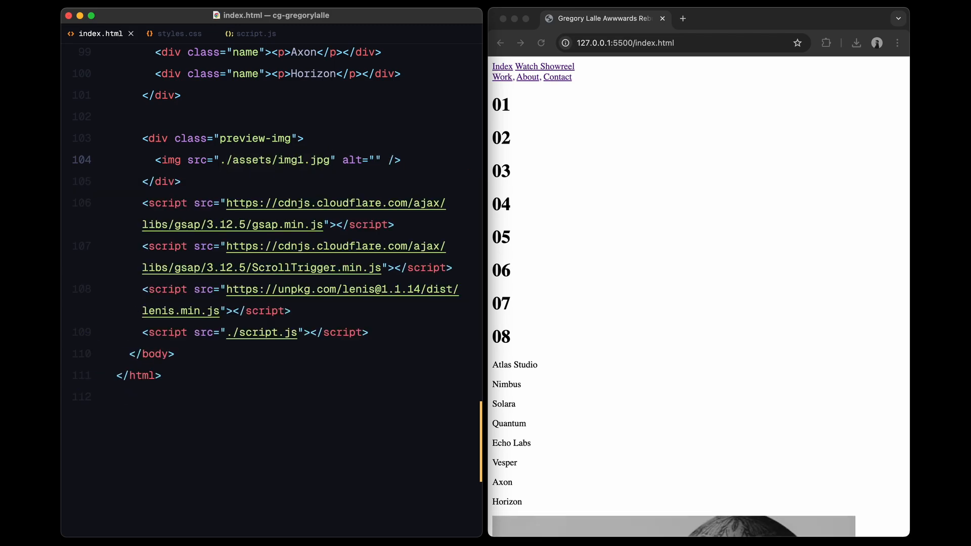
type(".progress-bar\"></div>")
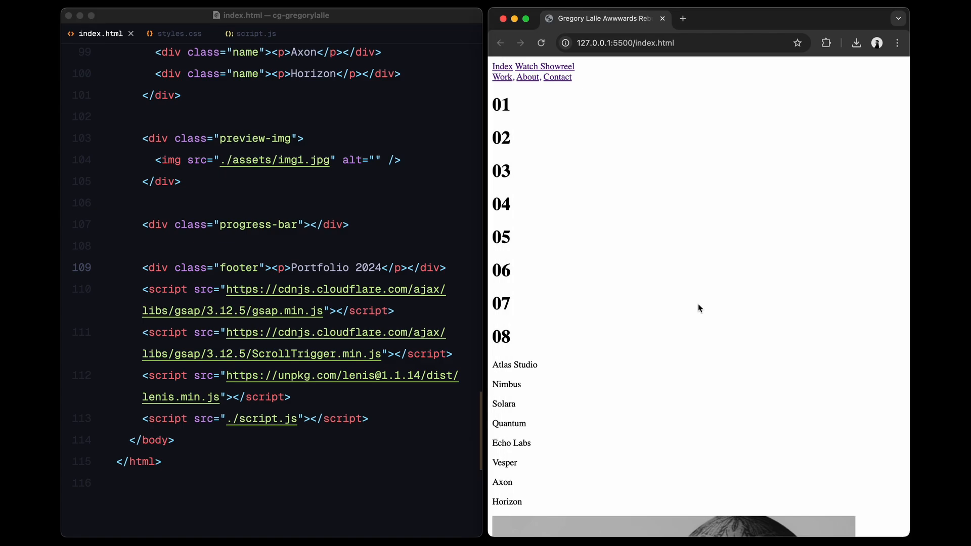
scroll("down", 3)
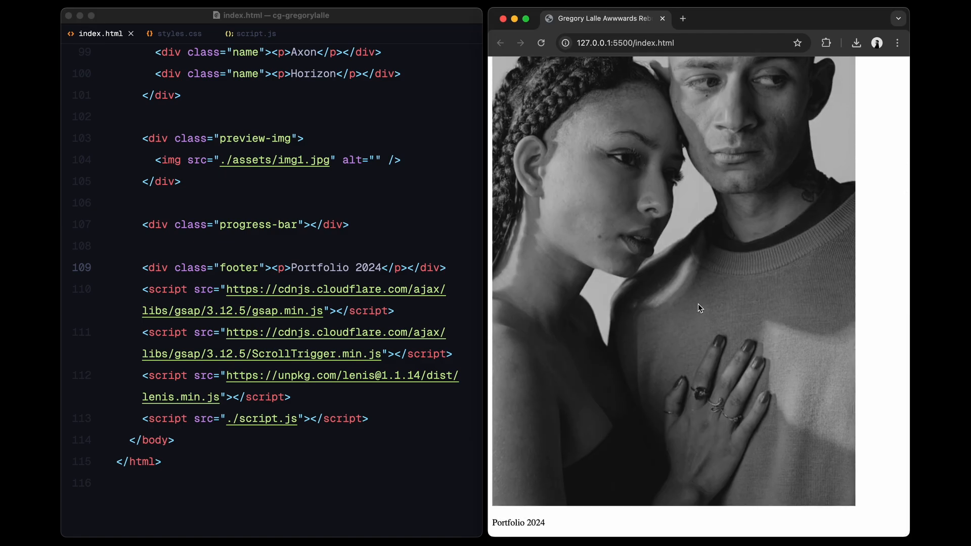
scroll("up", 3)
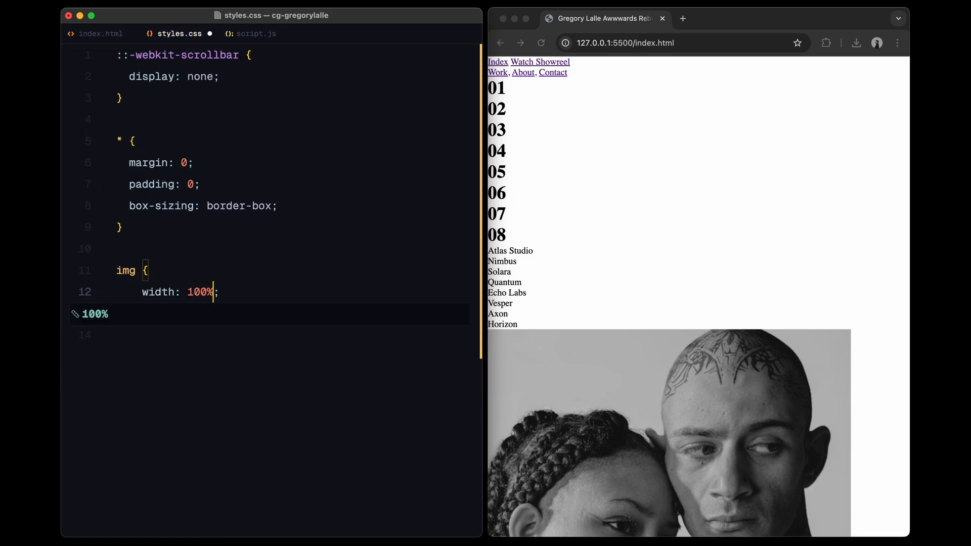
Make images fill their boxes with object-fit cover and give h1 weight 500
type("height: 100%;")
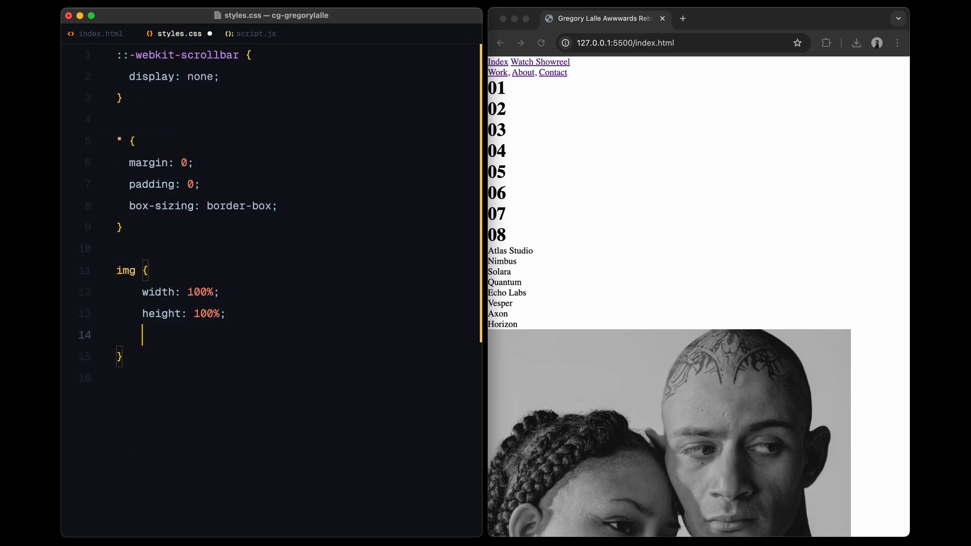
type("object-fit: cover;")
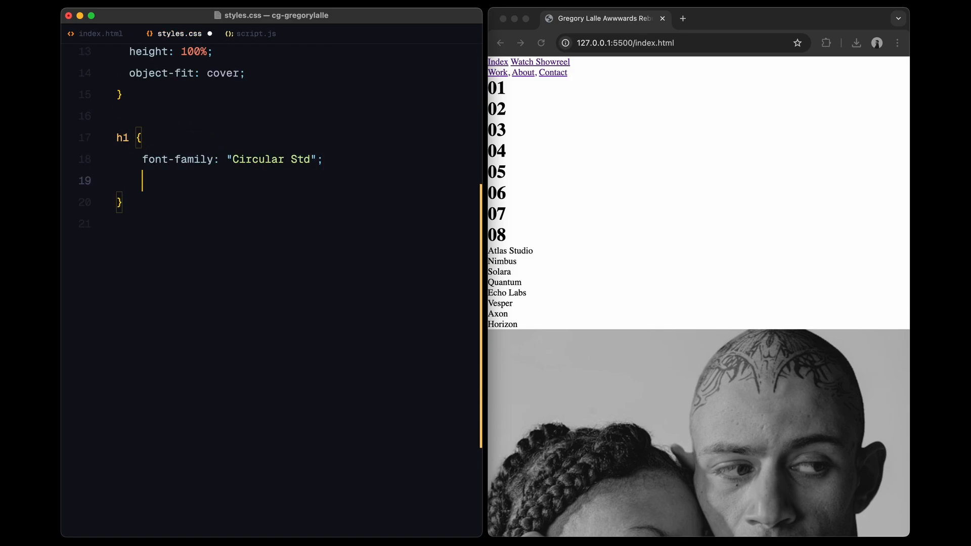
type("font-weight: 500;")
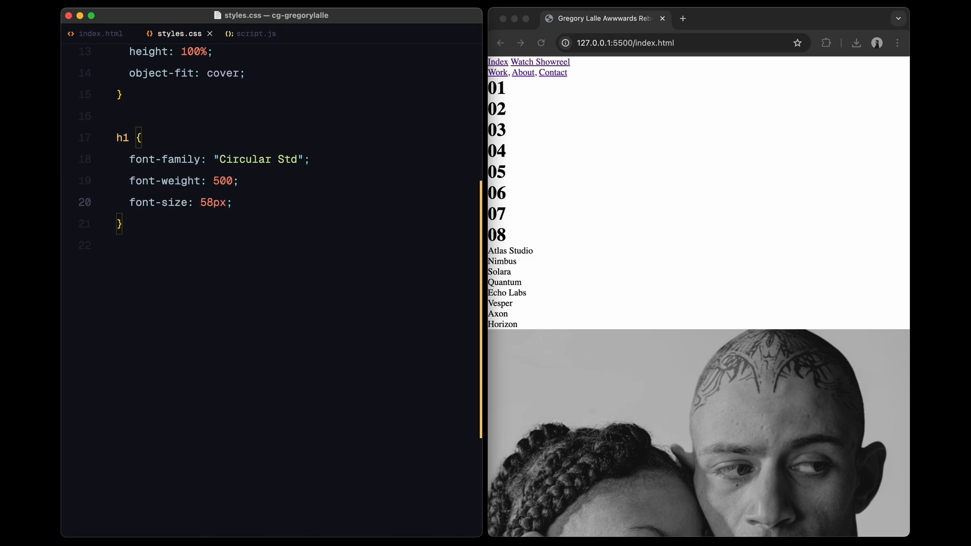
Style p and a as uppercase 14px Circular Std, colour #000, with 0.3s colour transition
type("p, a {")
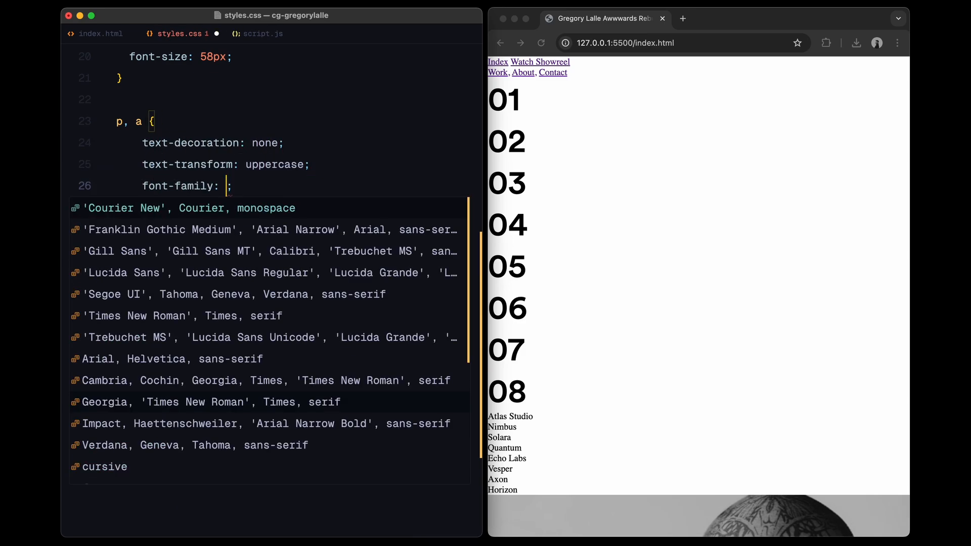
type("\"Circular Std\"")
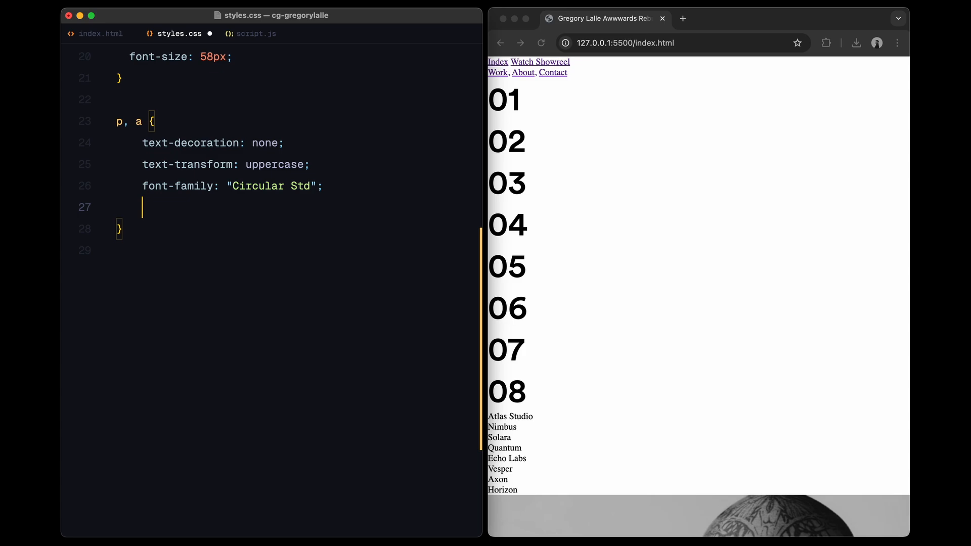
type("font-size: 14px;")
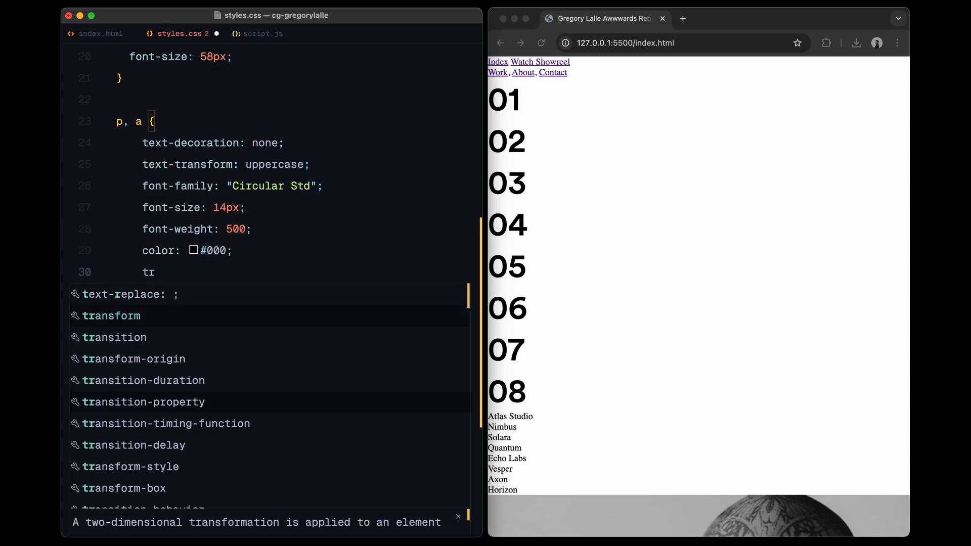
type("transition: color 0.3s;")
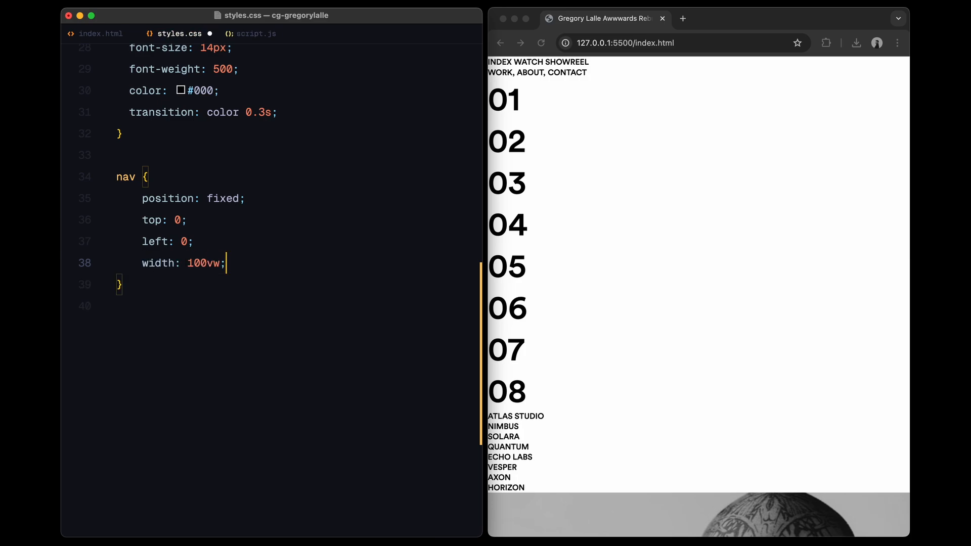
Make nav a fixed 2em-padded space-between bar, nav-items at 40% with 0.25em gap, links unchanged case
type("padding: 2em;")
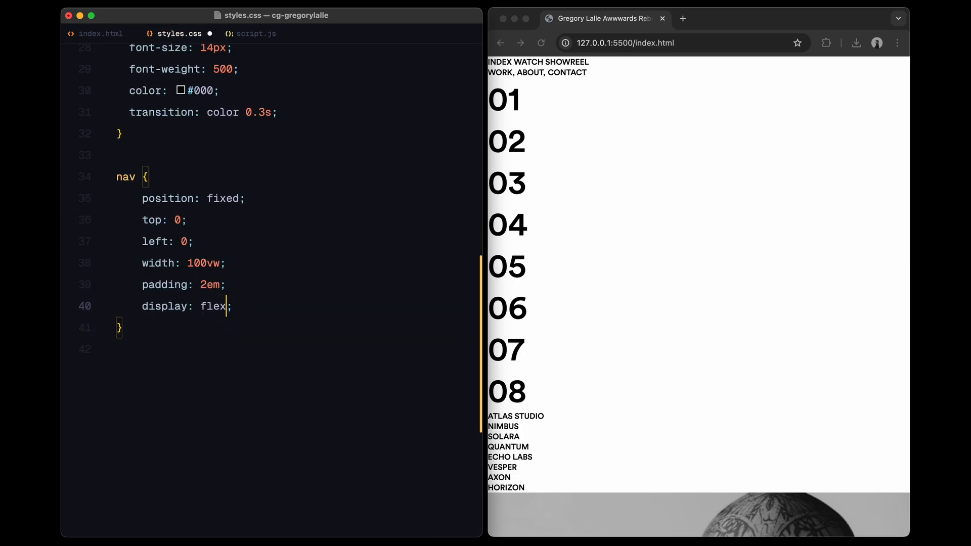
type("justify-content: space-between;")
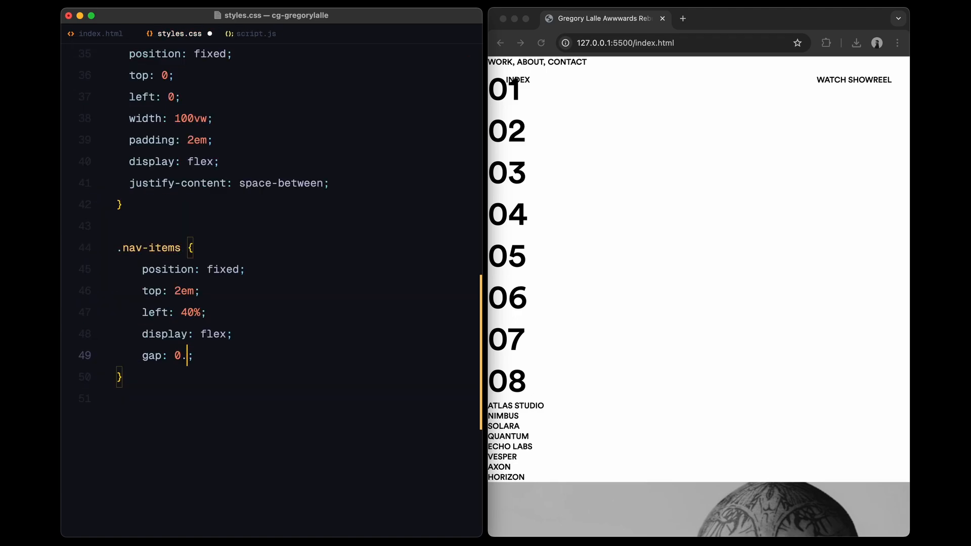
type("25em")
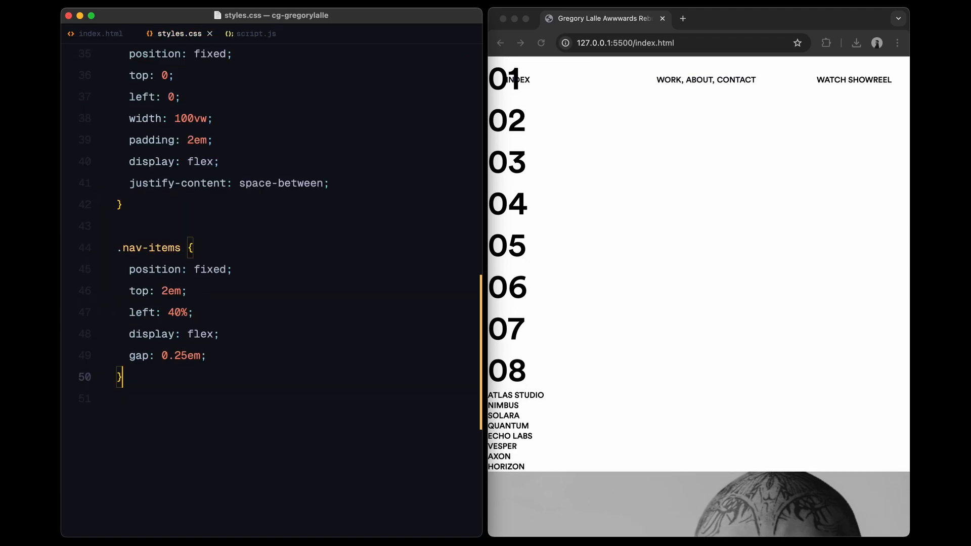
type("nav a, .na")
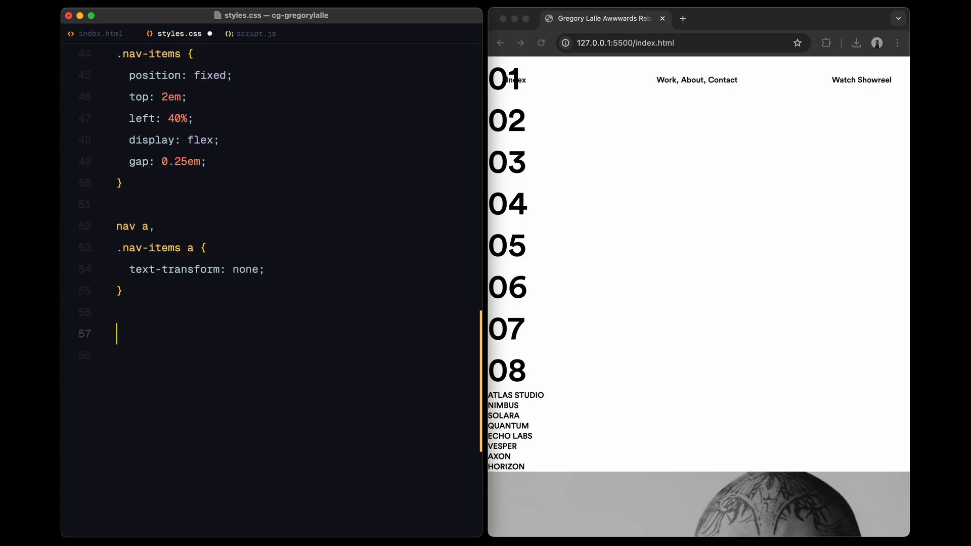
Size the whitespace w-1/w-2 spacers and add .gallery flex column with 20em gap, .project and .index rules
type(".whitespace.w-1 {")
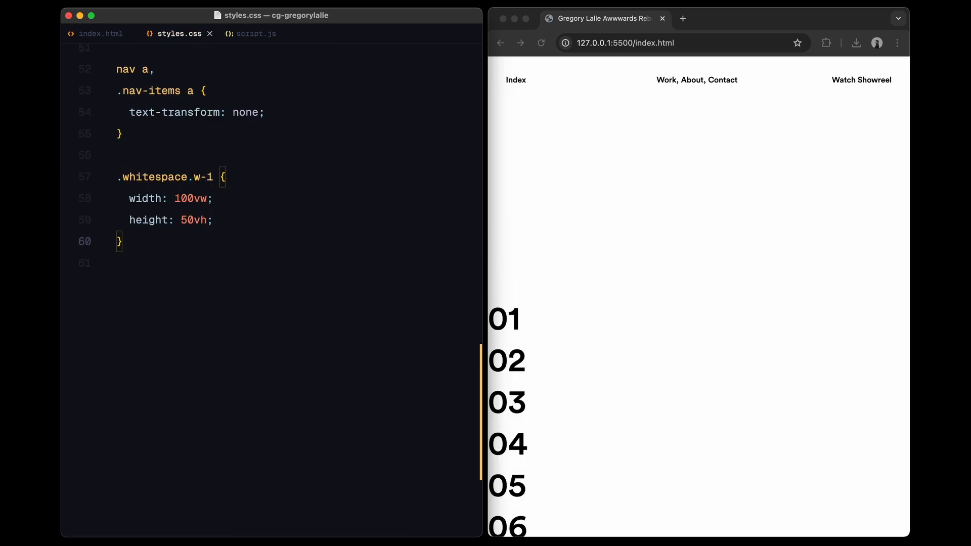
type(".whitespace.w")
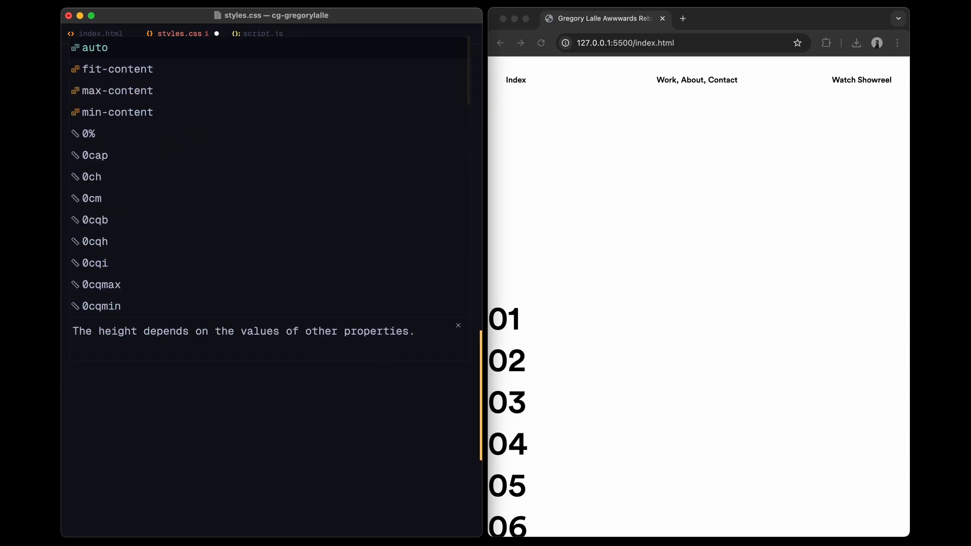
type(".gallery {")
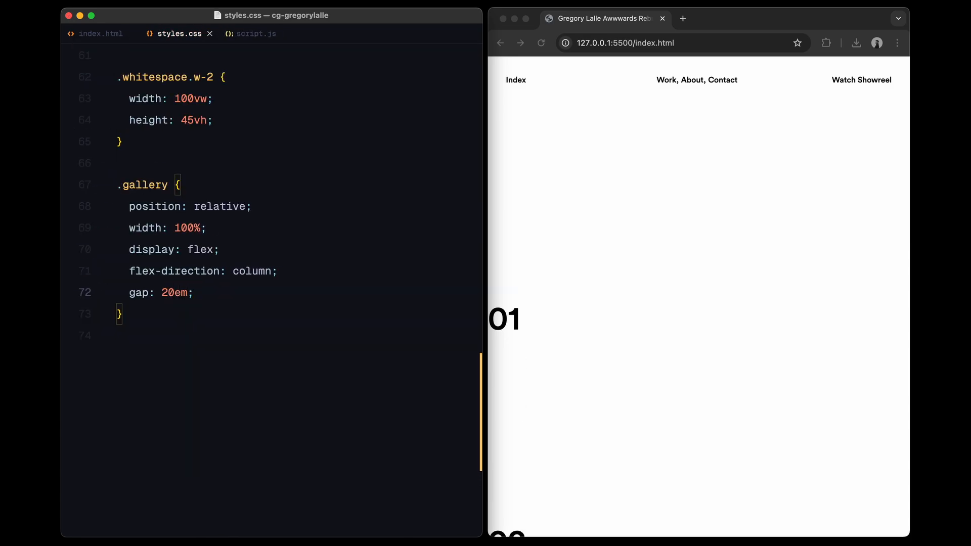
type(".project {")
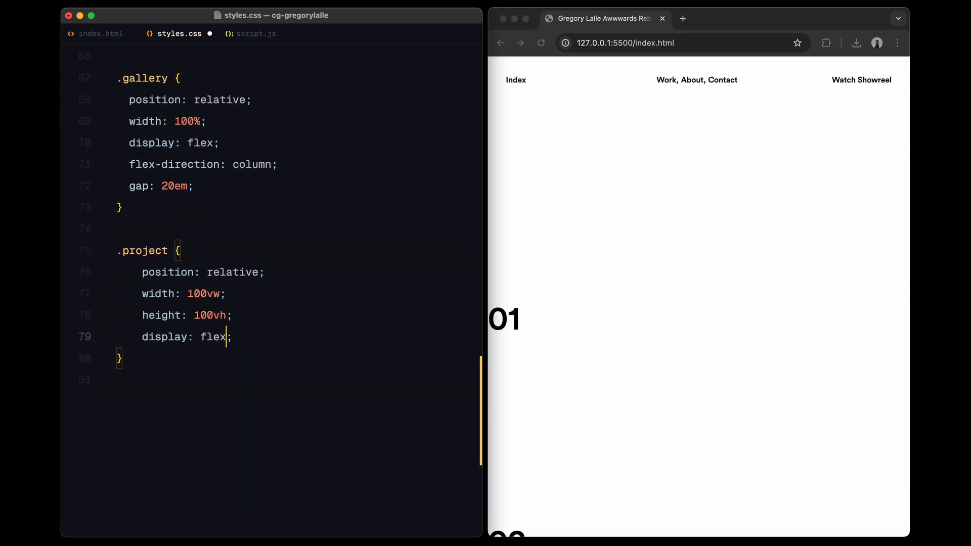
type(".")
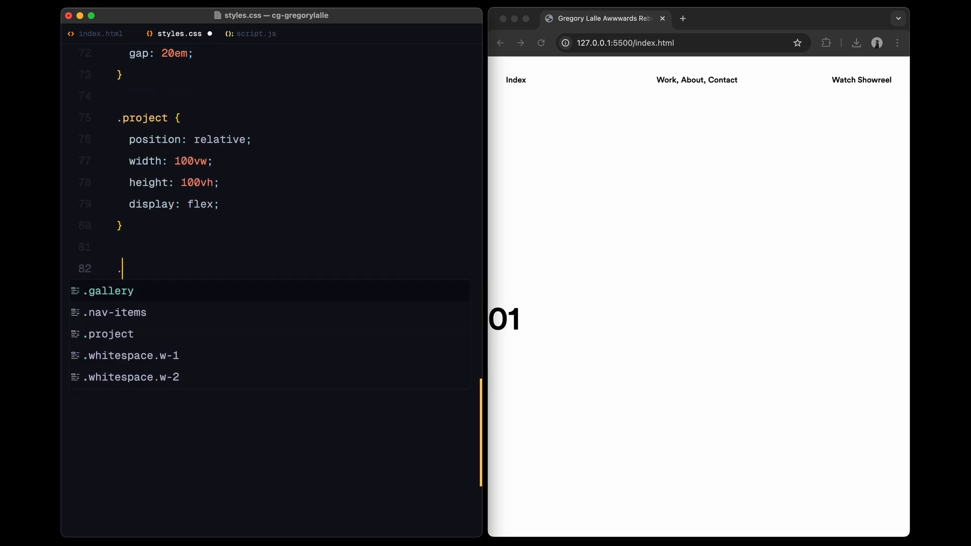
type("padding-left: 2em;")
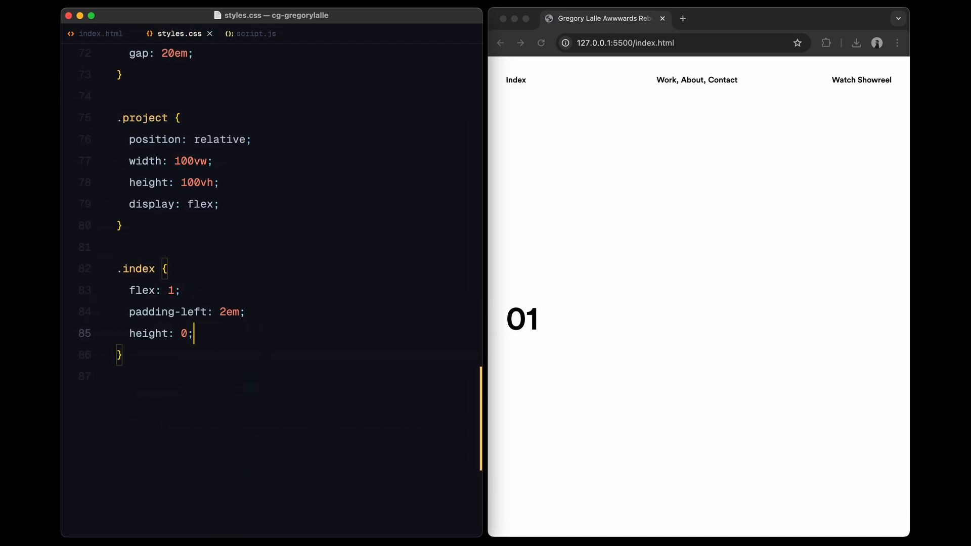
Make .images a flex column of 200px grey overflow-hidden .img boxes with images at 0.9 opacity
type(".images {")
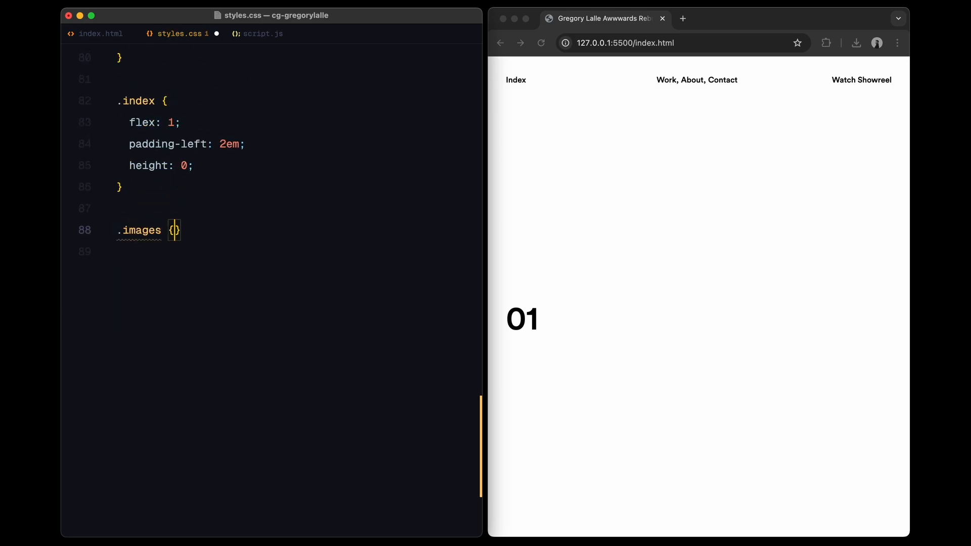
type("flex: 6;")
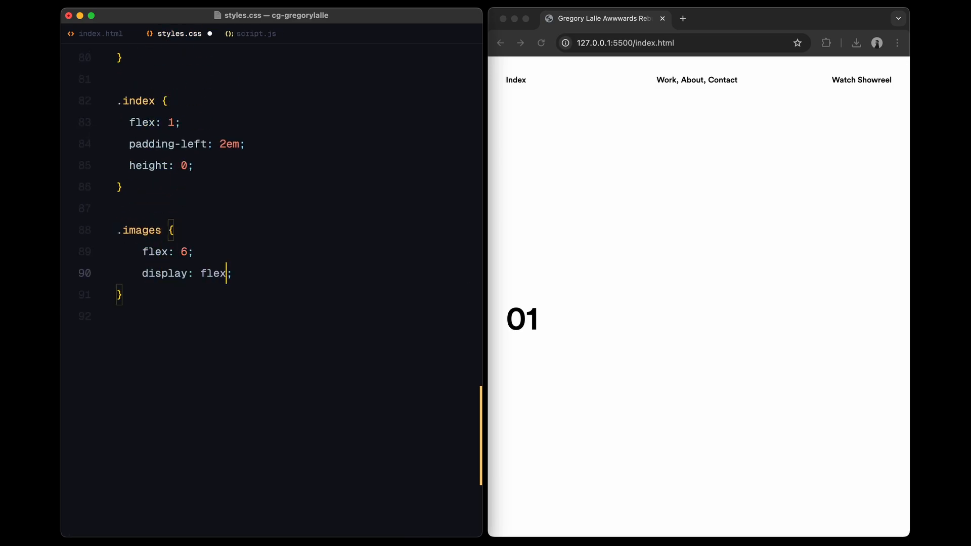
type("gap: 1em;")
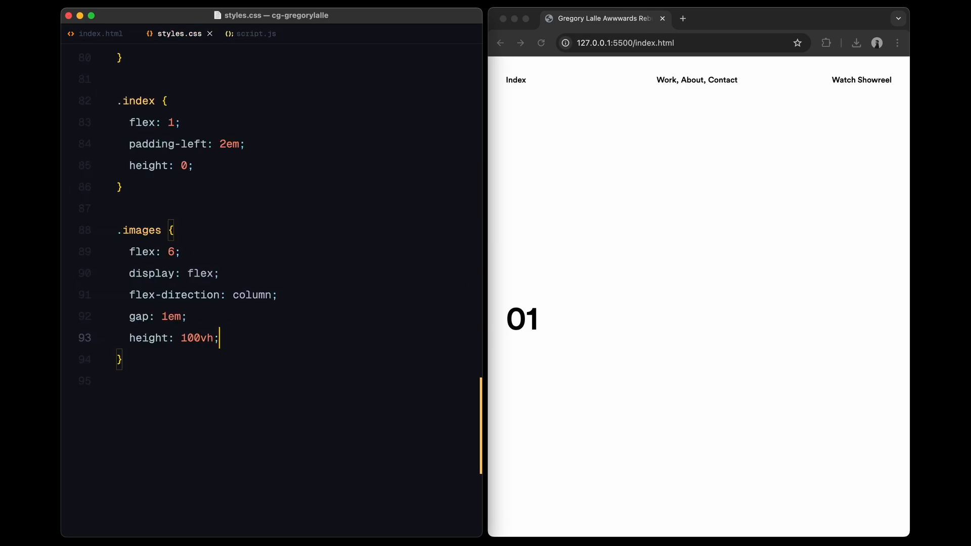
type(".img")
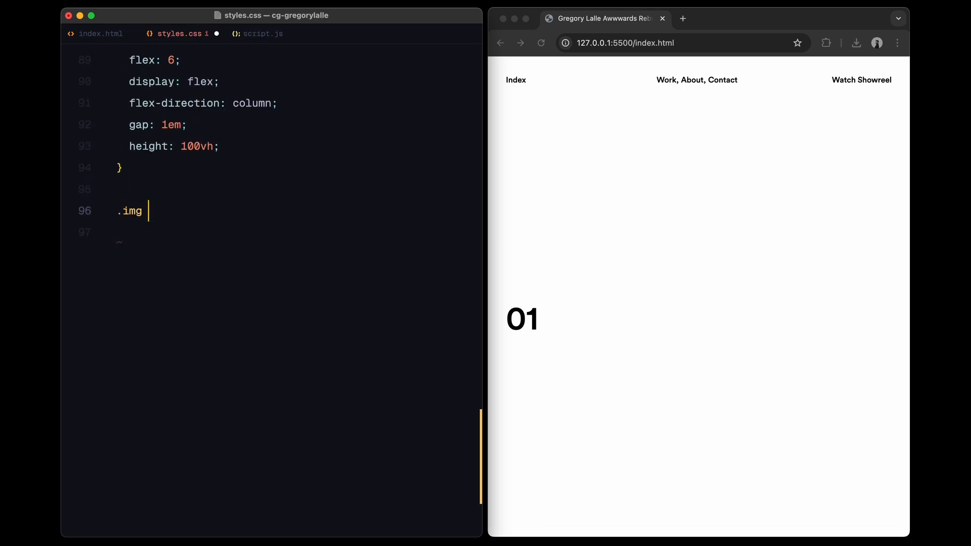
type("{ flex: 1; width: 200px;")
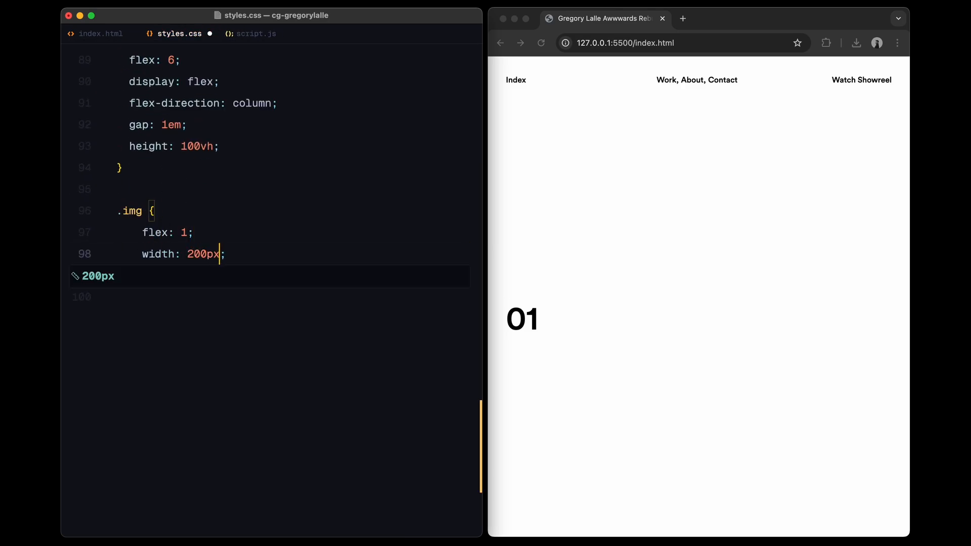
type("overflow: hidden;")
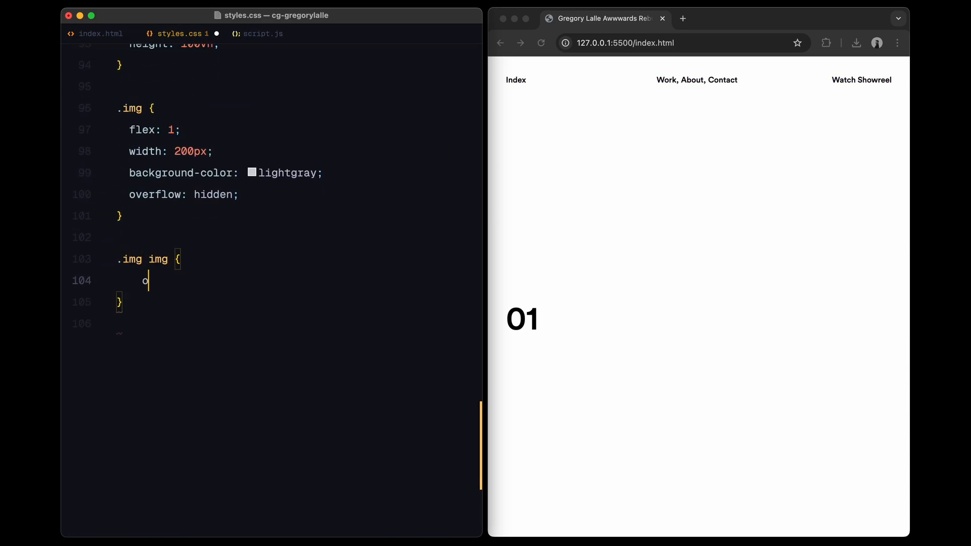
type("pacity: 0.9;")
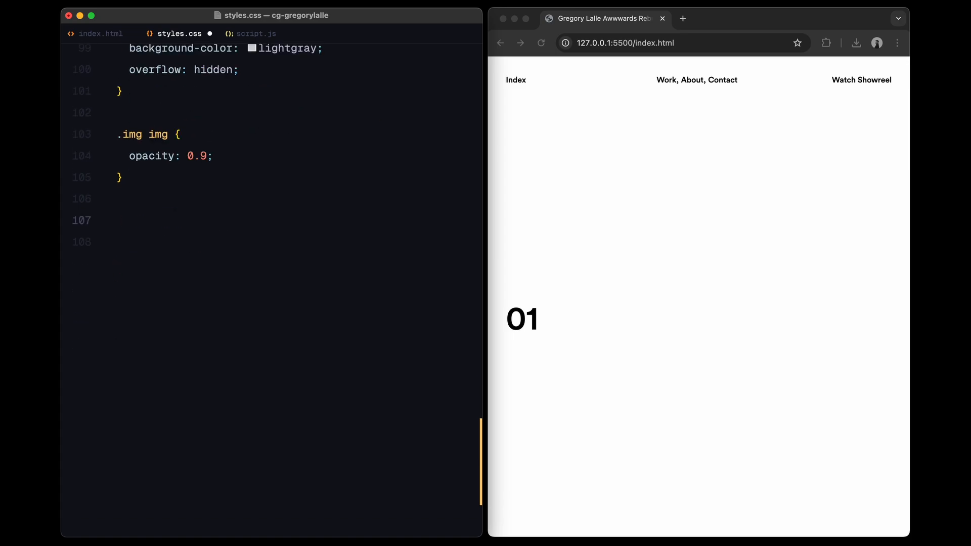
type(".index .mask {")
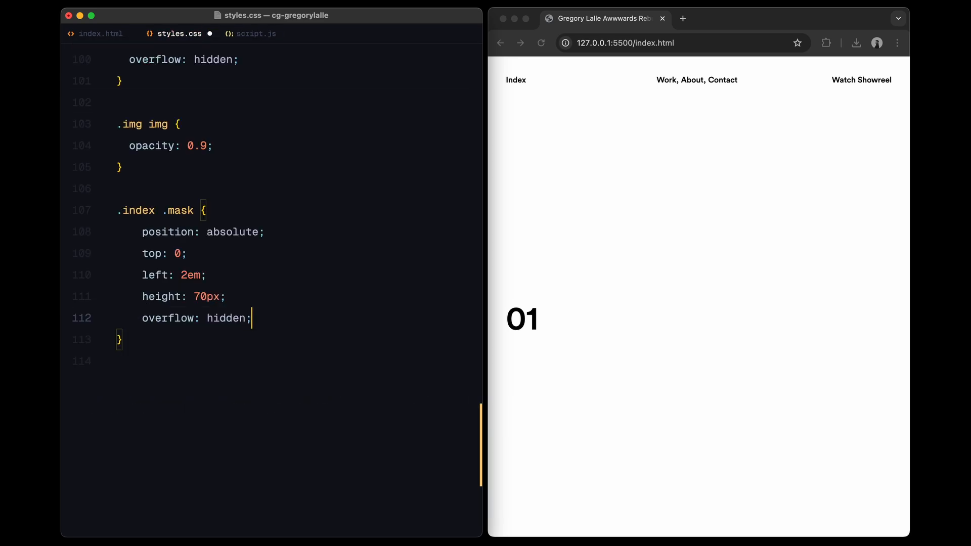
Position .index .mask absolute at left 2em, 70px tall, clipped, with transform-ready h1 and spans
type("will-change: transform;")
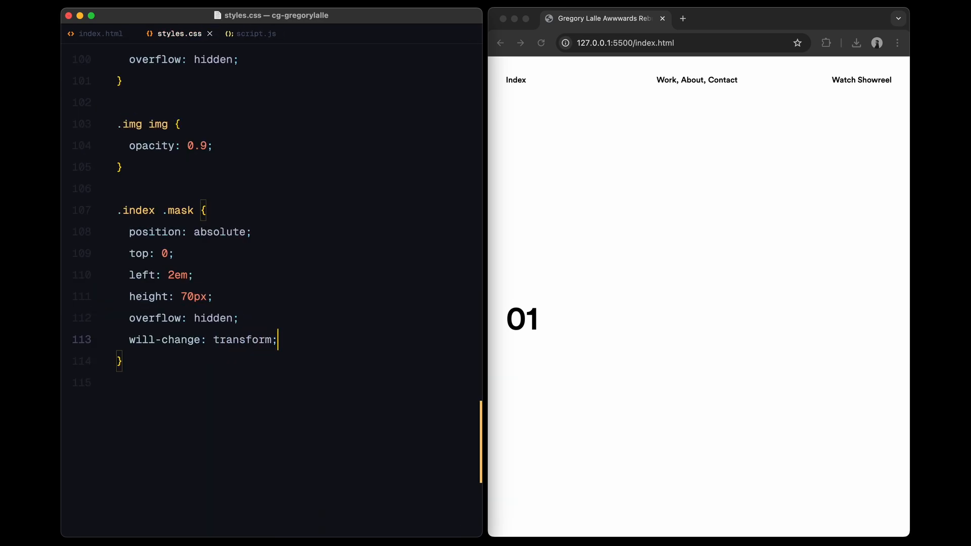
type(".index .mask h1 {")
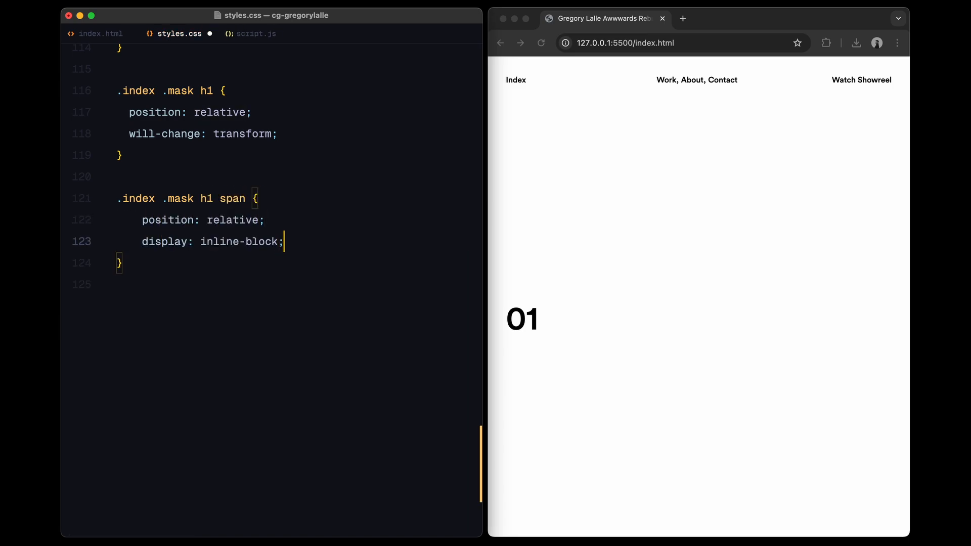
type("will-change: transform;")
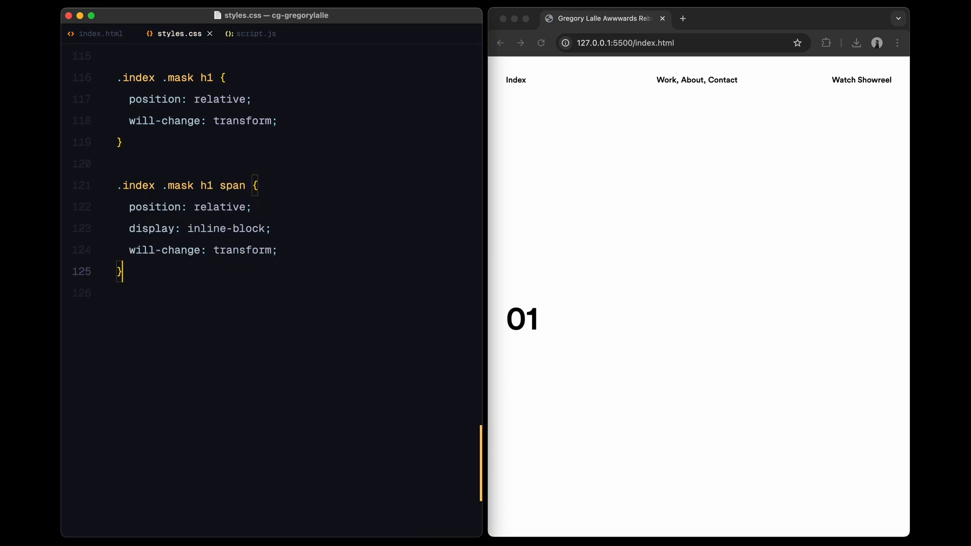
type(".digit-wrapper, .")
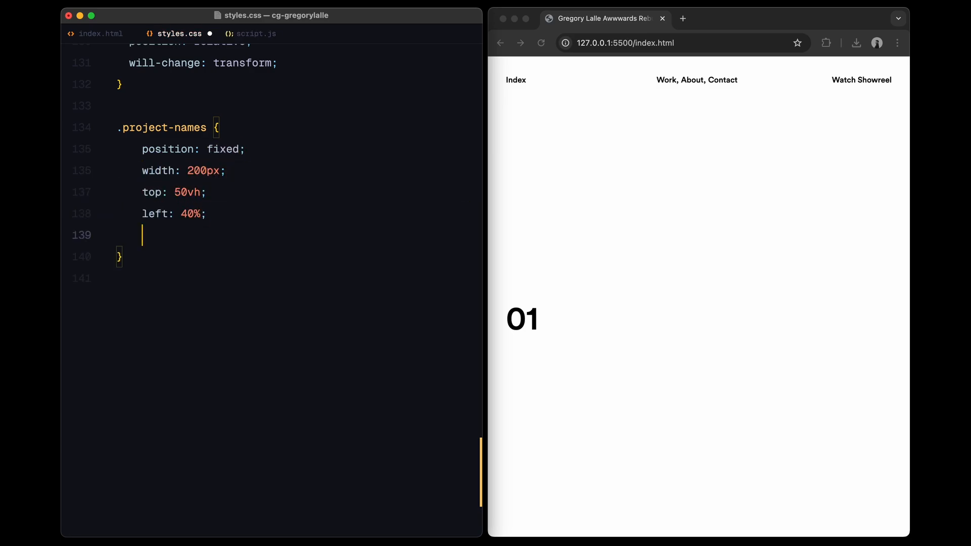
Give names 18px rows in gray, black for .name.active, plus a 12px clipped indicator arrow
type("transform: translateX(0%);")
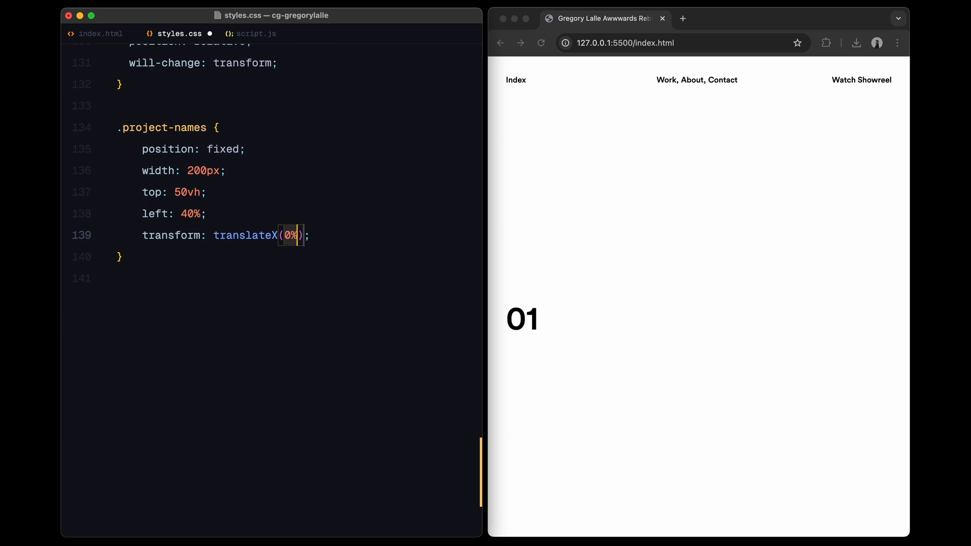
type(".indicator {")
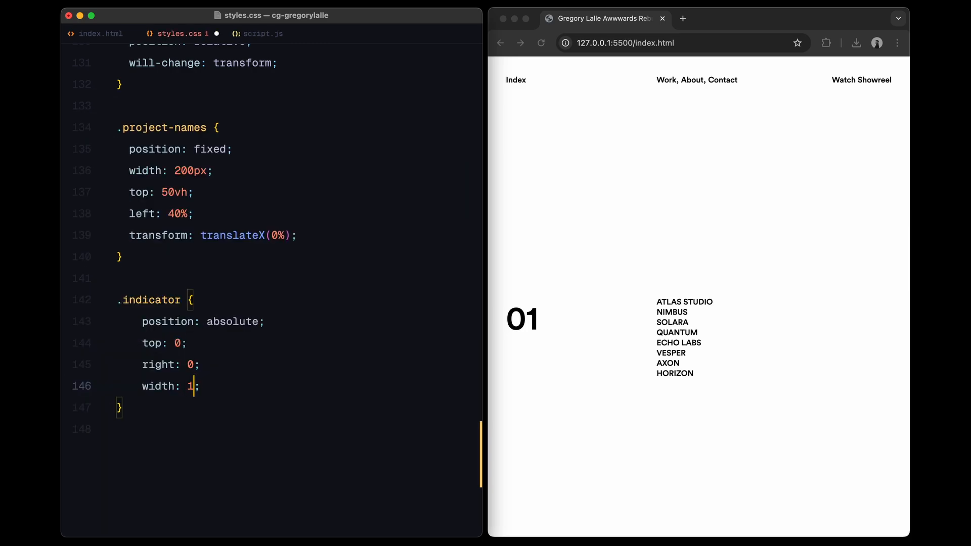
type("8px;")
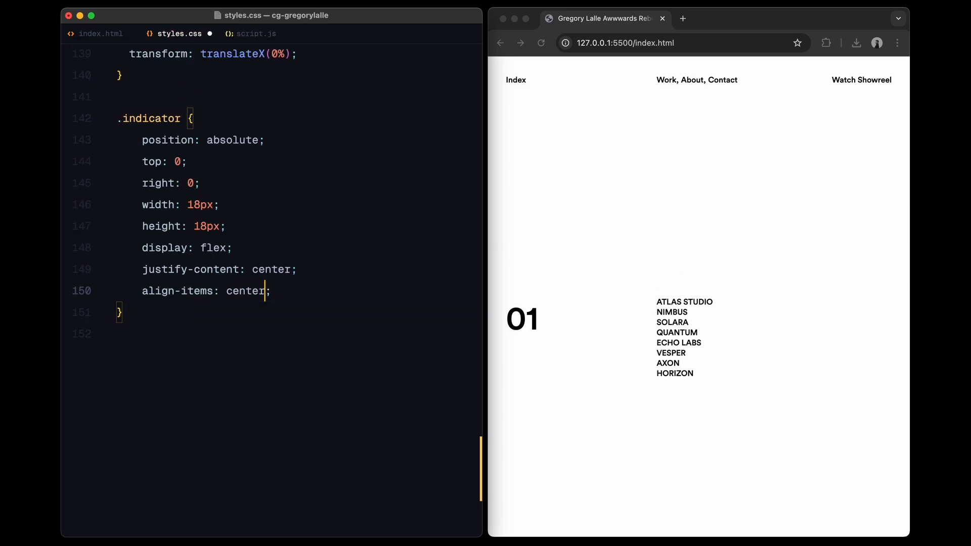
type("will-change: transform;")
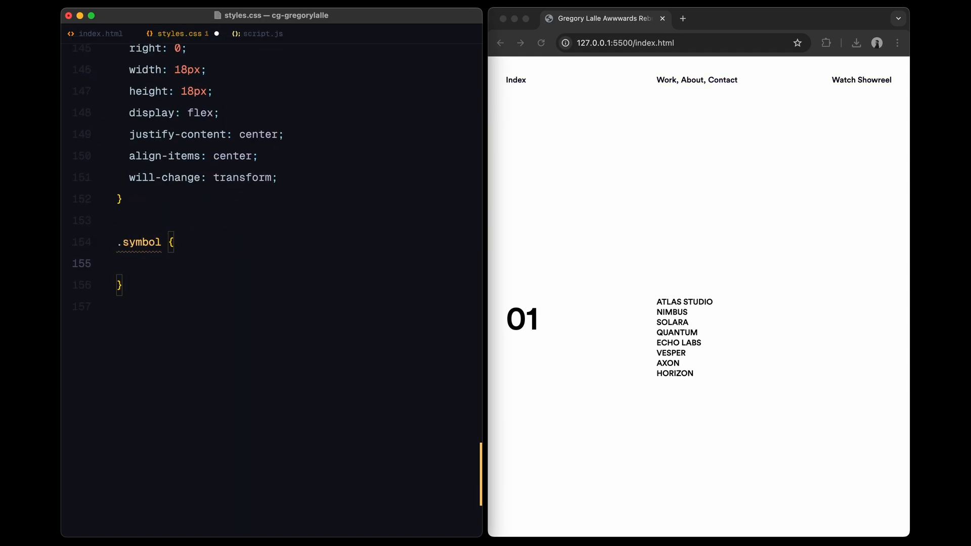
type("width: 12px;")
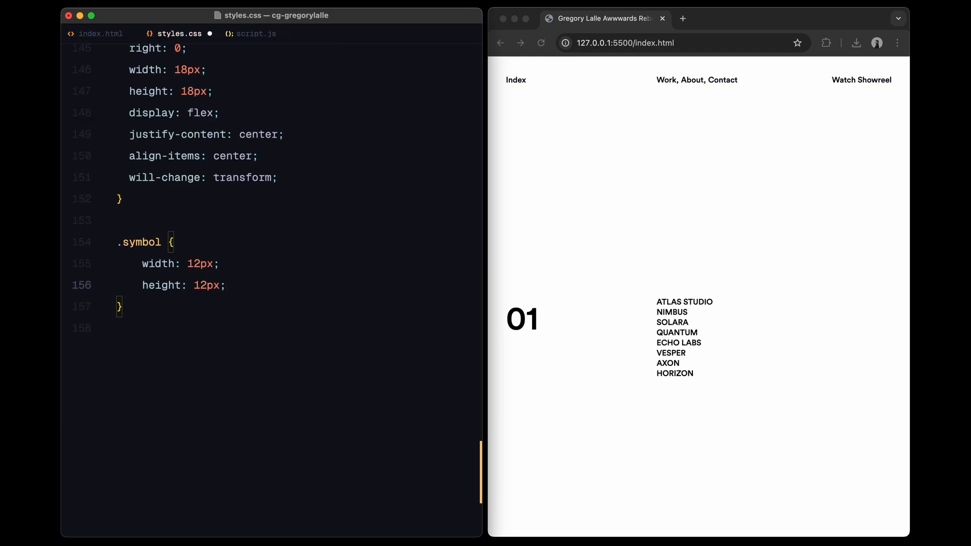
type("clip")
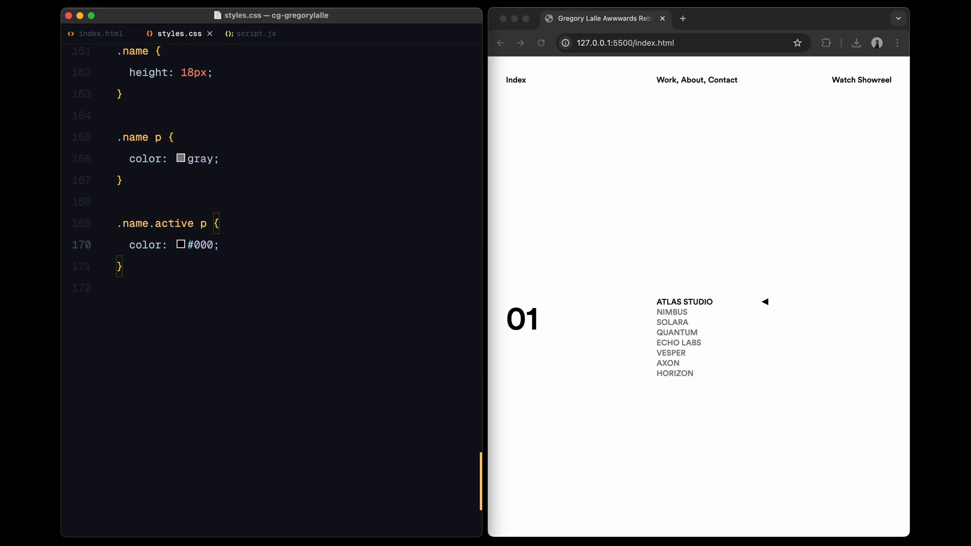
type(".preview-img {")
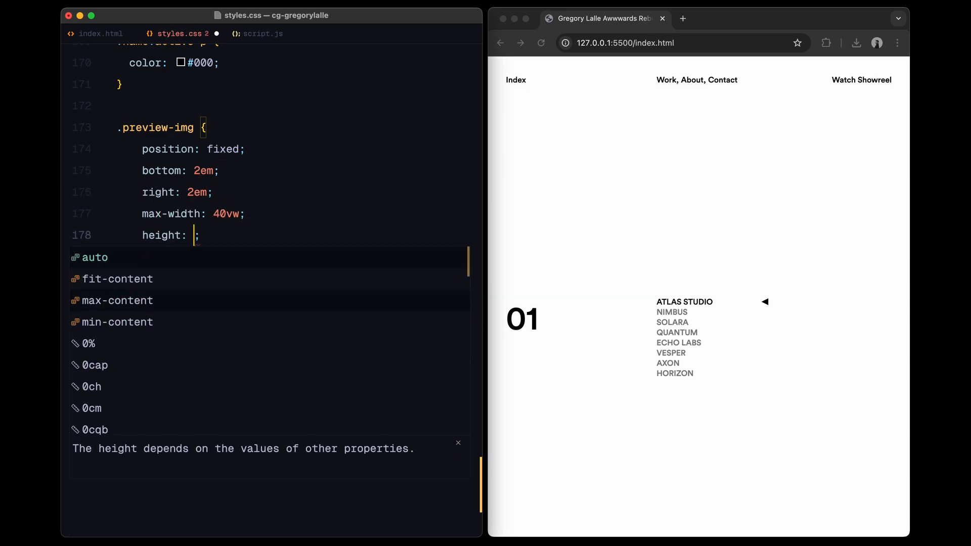
Pin preview image bottom-right at calc(50vh - 2em), 0.9 opacity; add black right-edge progress bar at scaleY(0)
type("calc(50vh - 2em)")
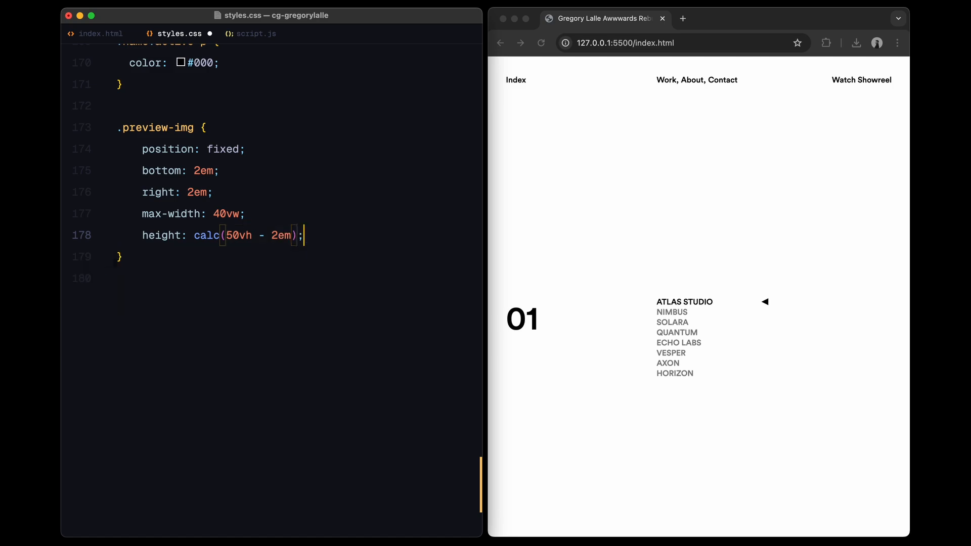
type("opacity: 0.9;")
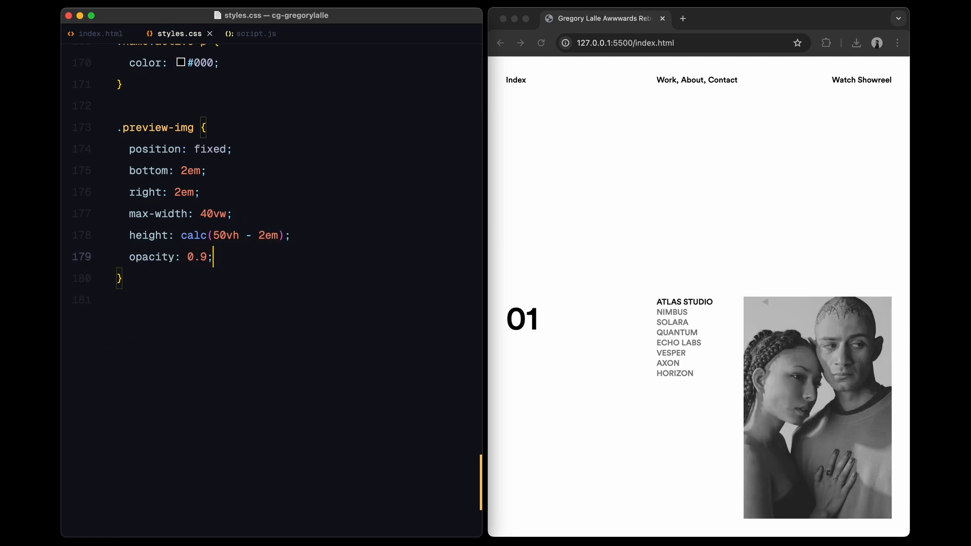
type(".progress-bar {")
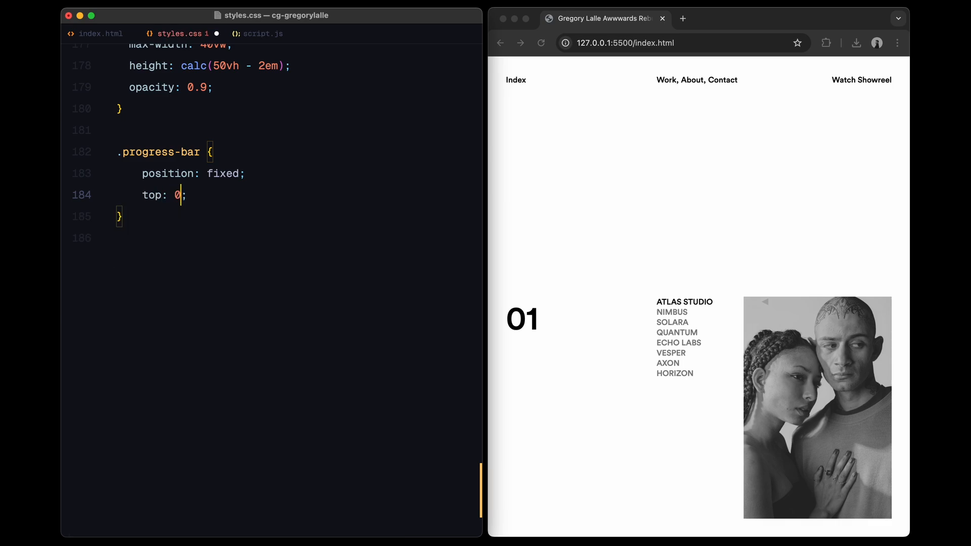
type("right: 0;")
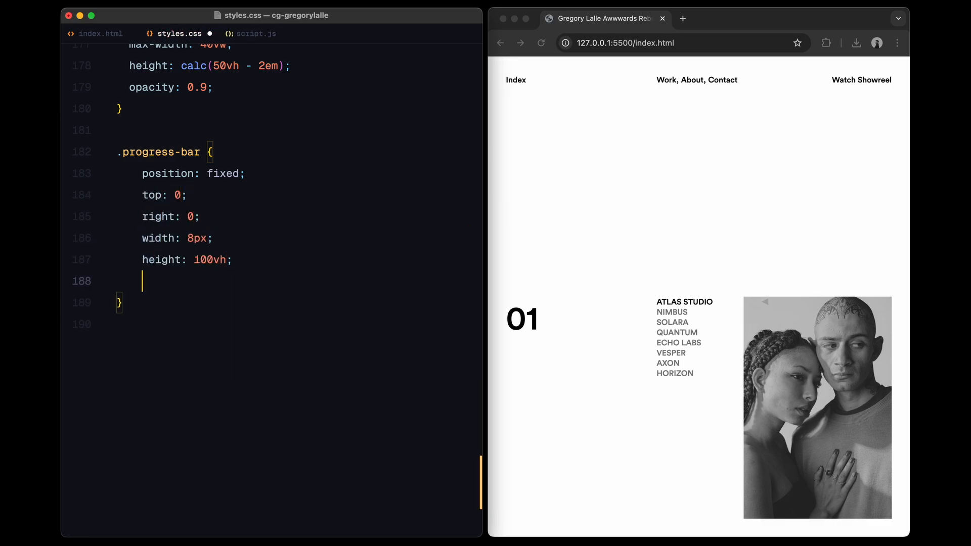
type("background-color: #000;")
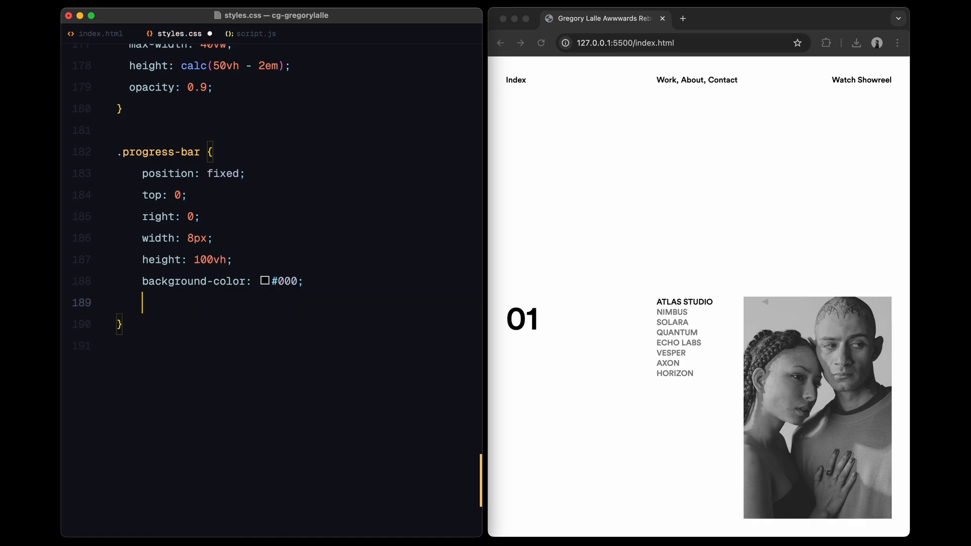
type("transform-origin: top;")
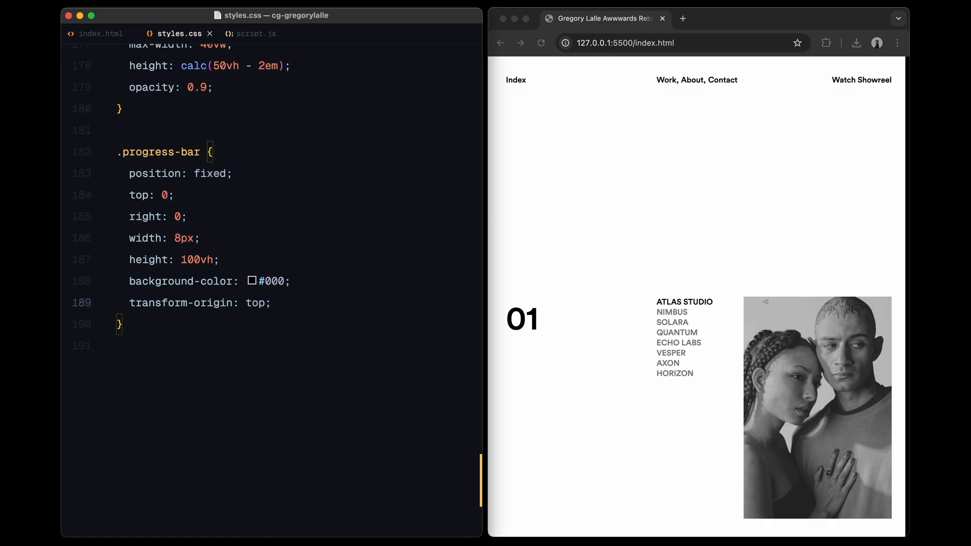
type("transform: scaleY(0);")
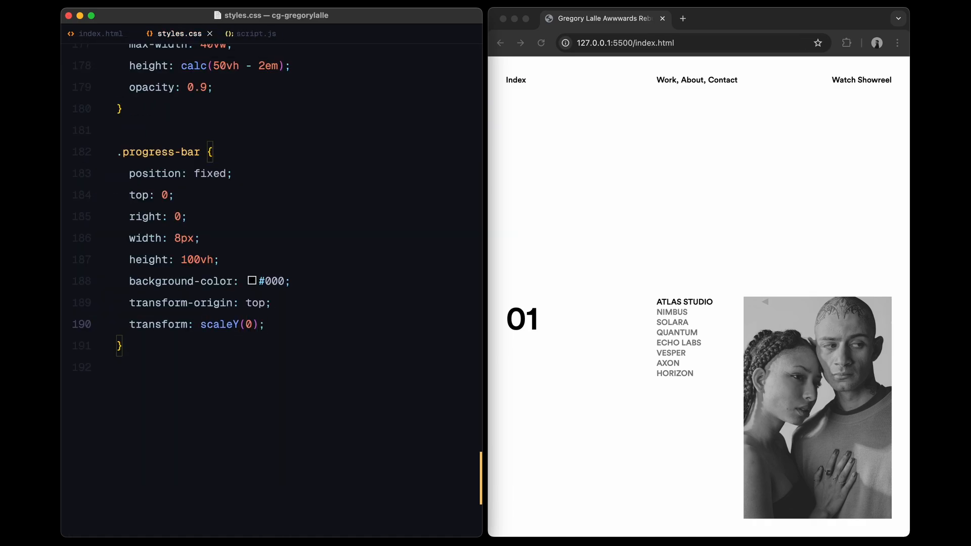
type("position: fixed;")
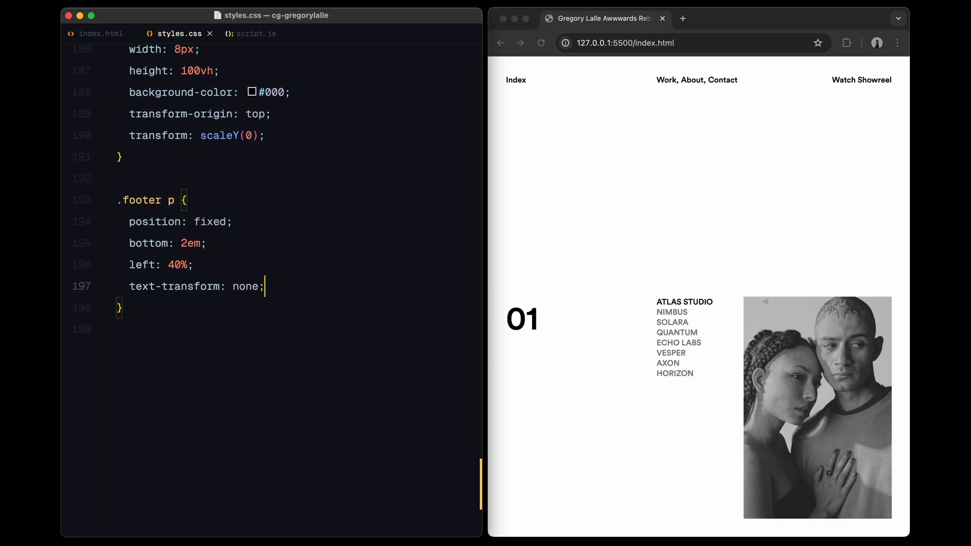
key("enter")
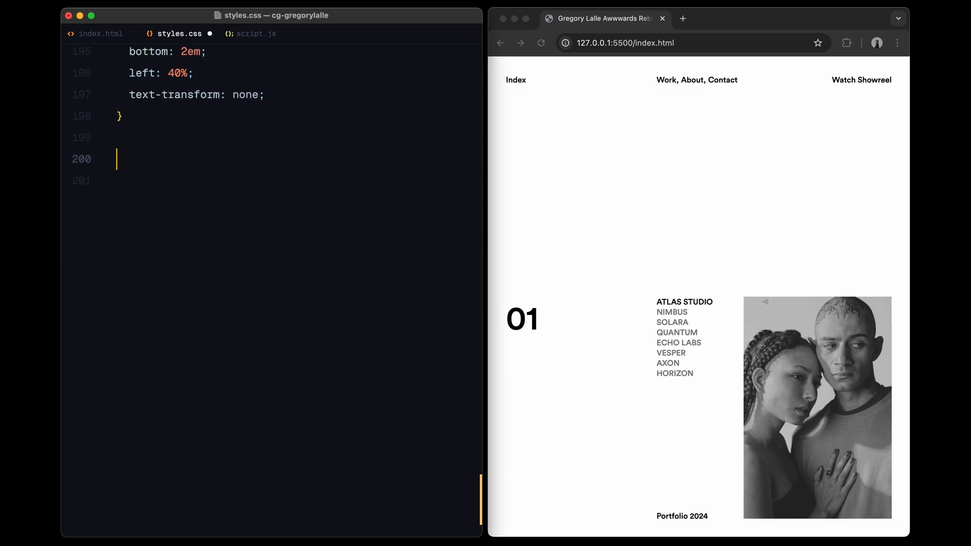
type("@media (max-width: 1000px) {")
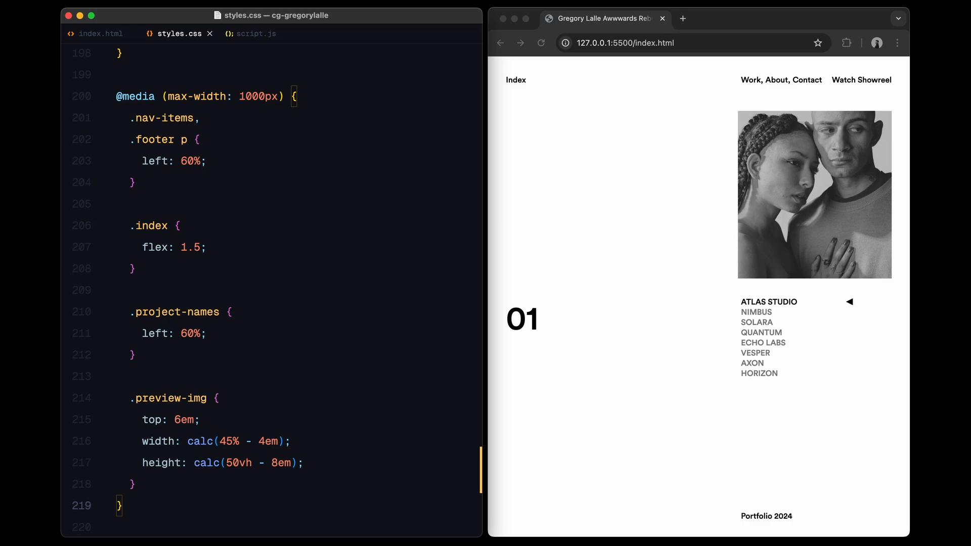
left_click(254, 33)
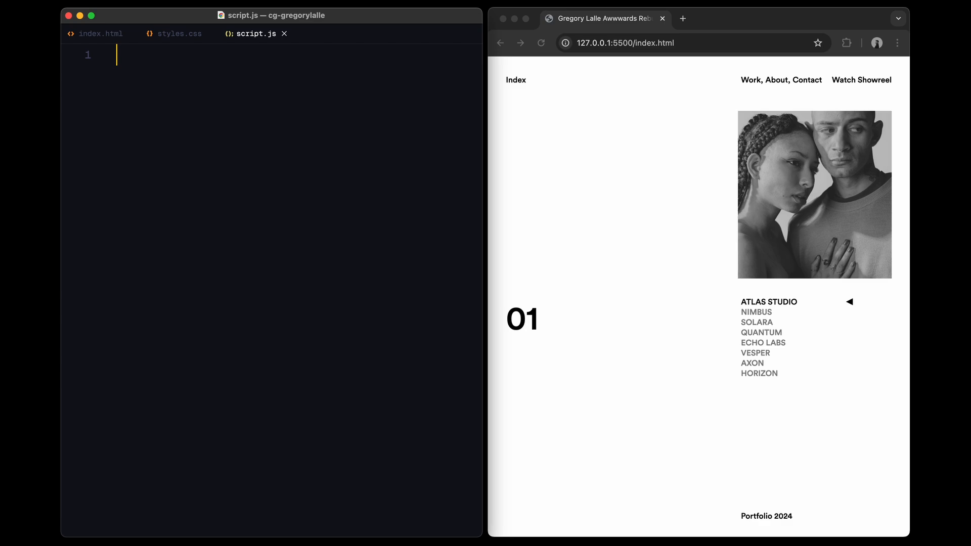
Register ScrollTrigger in a DOMContentLoaded handler and create a new Lenis instance
type("document.addEventListener(\"DOMContentLoaded\", (")
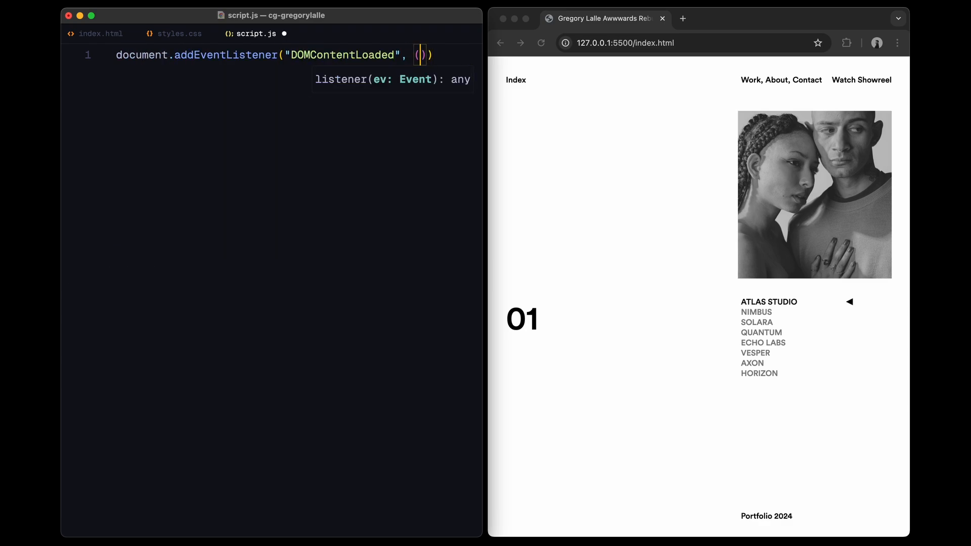
type("() => {")
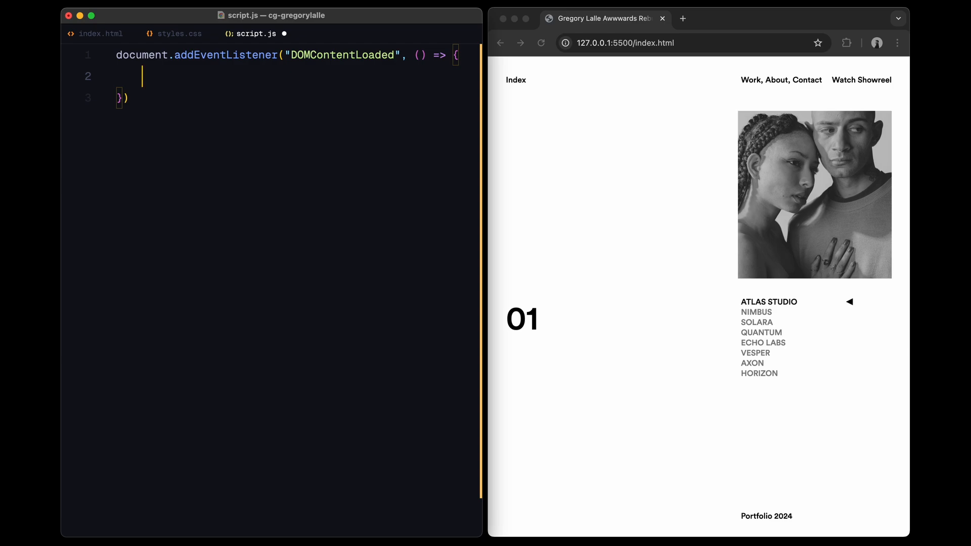
type("gsap.registerPlugin(ScrollTrigger);")
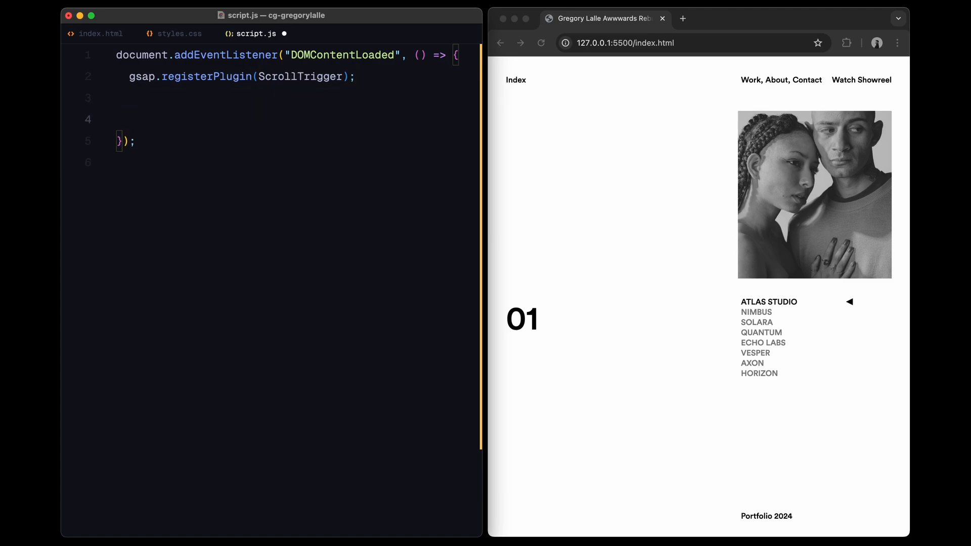
type("const lenis = new Lenis();")
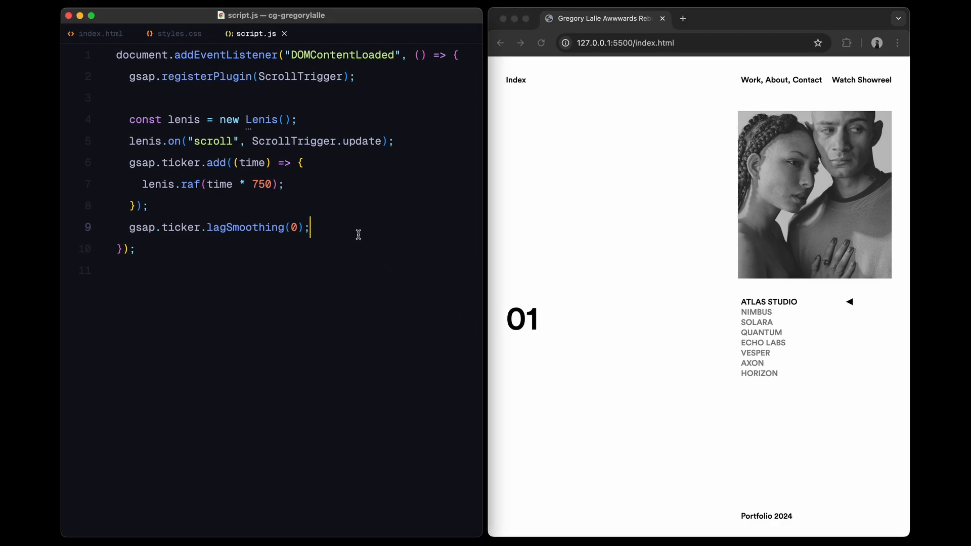
Add a splitTextIntoSpans(selector) function and start the gallery-populating function
key("enter")
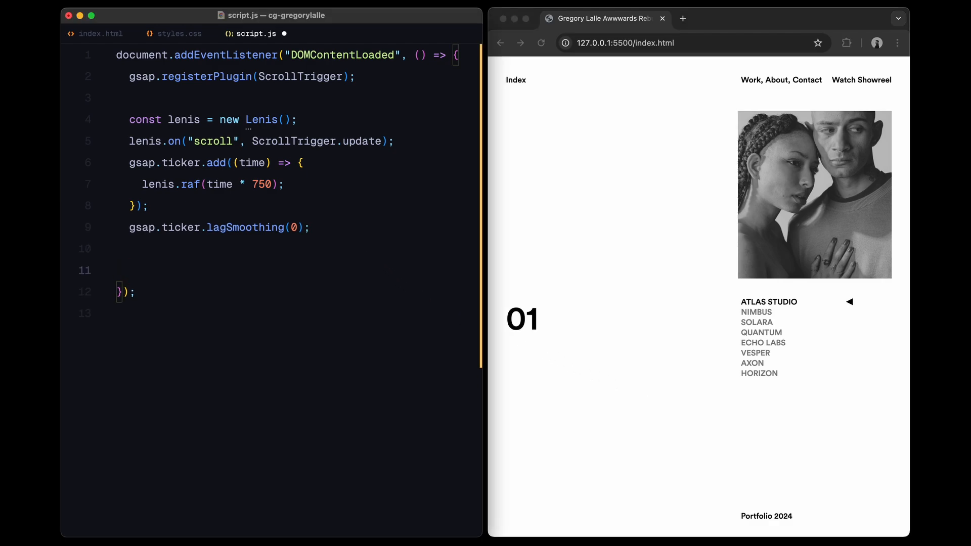
type("function splitTextIntoSpans(selector) {")
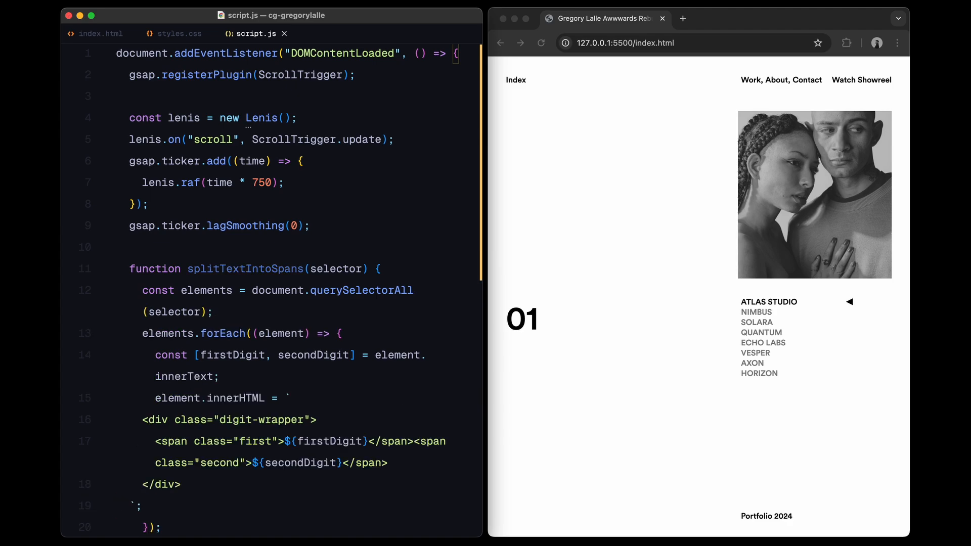
scroll("down", 3)
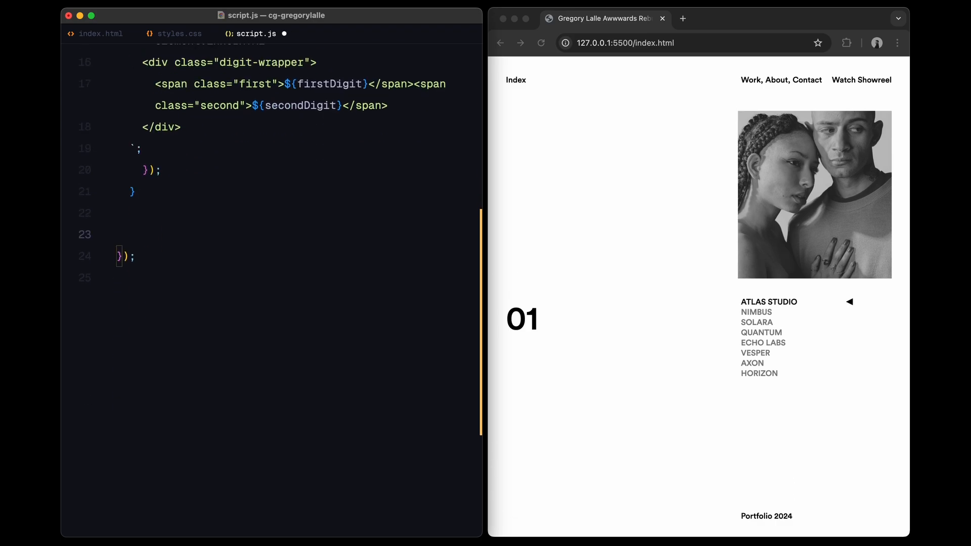
type("function populateGallery")
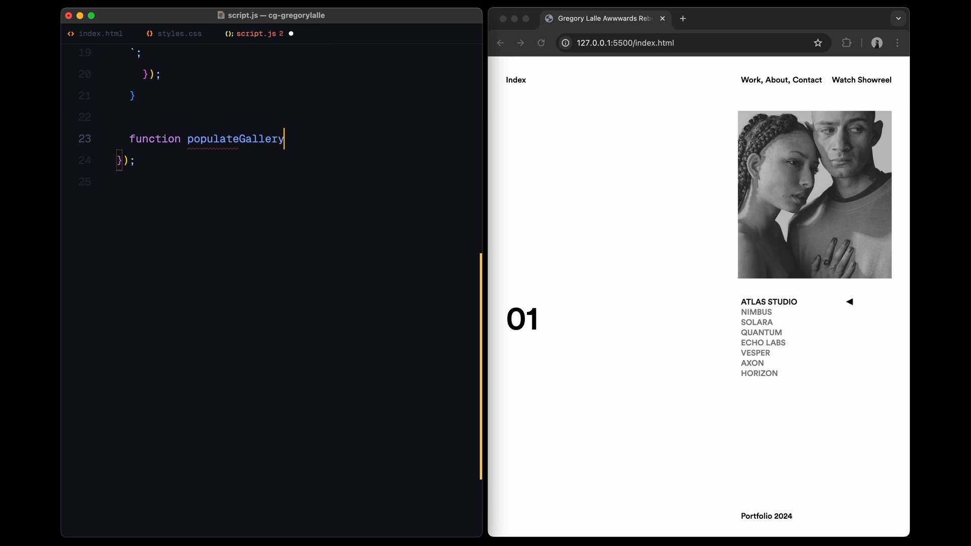
type("() {")
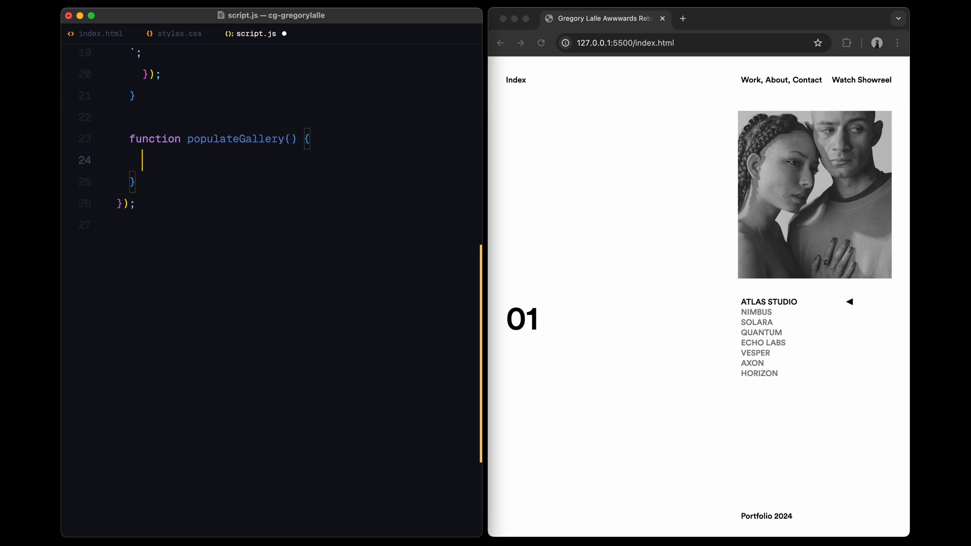
Loop over each image container, iterating imagesPerProject times per project
type("const imageContainers = document.querySelectorAll(\".images")
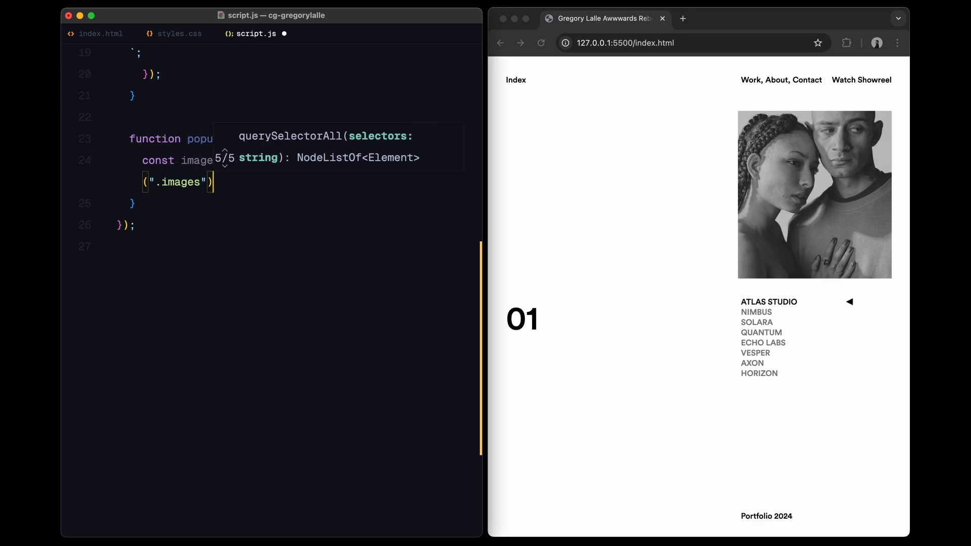
type("imageContainers")
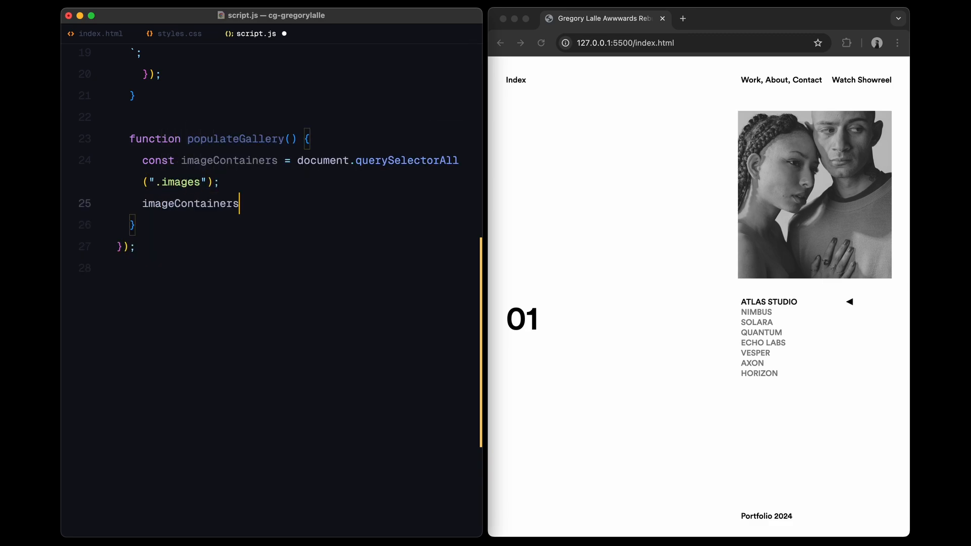
type(".forEach((container)")
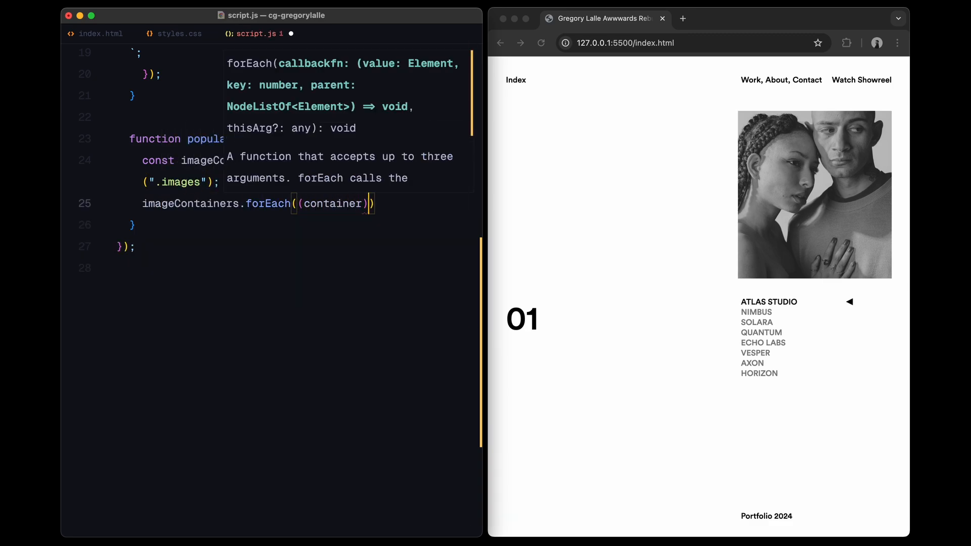
type("for (l")
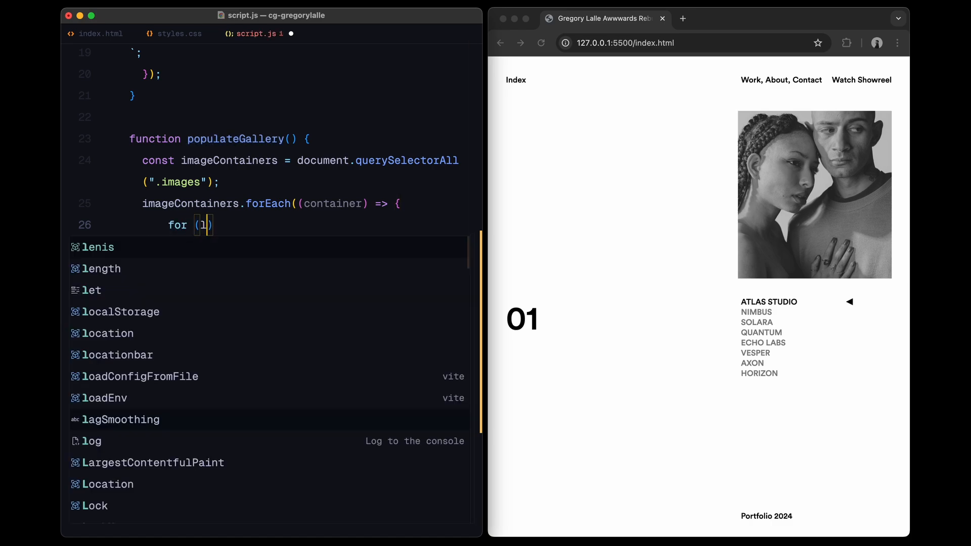
type("let j = 0; j <")
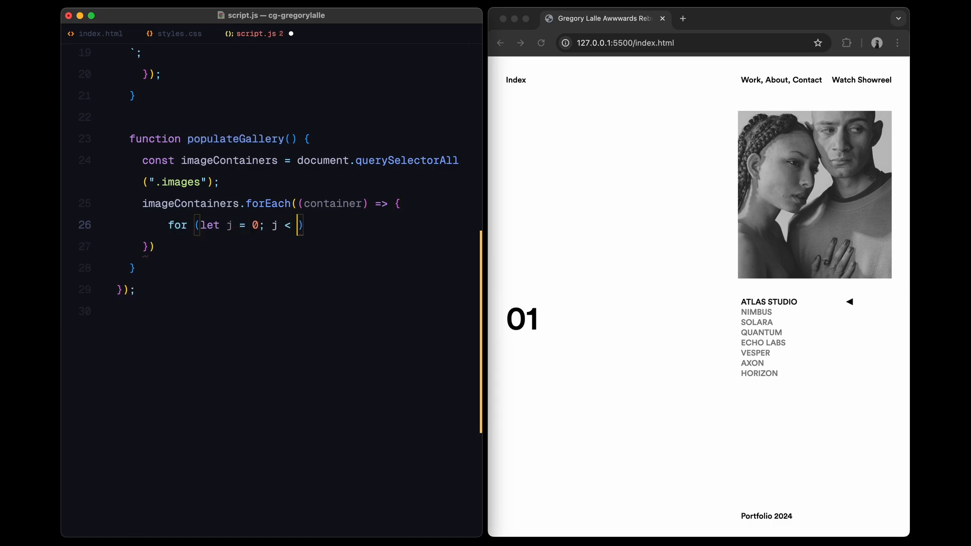
type("imagesPerProject")
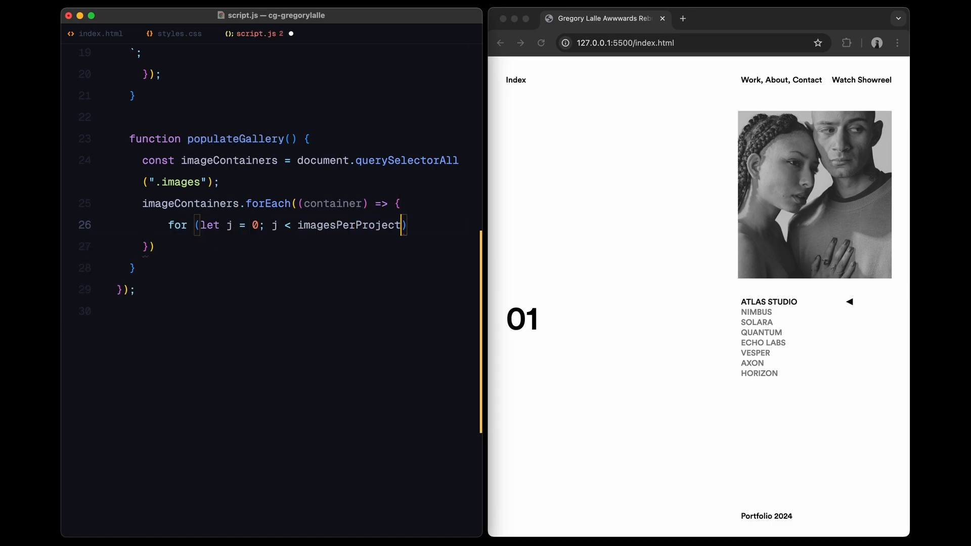
type("; j++) {")
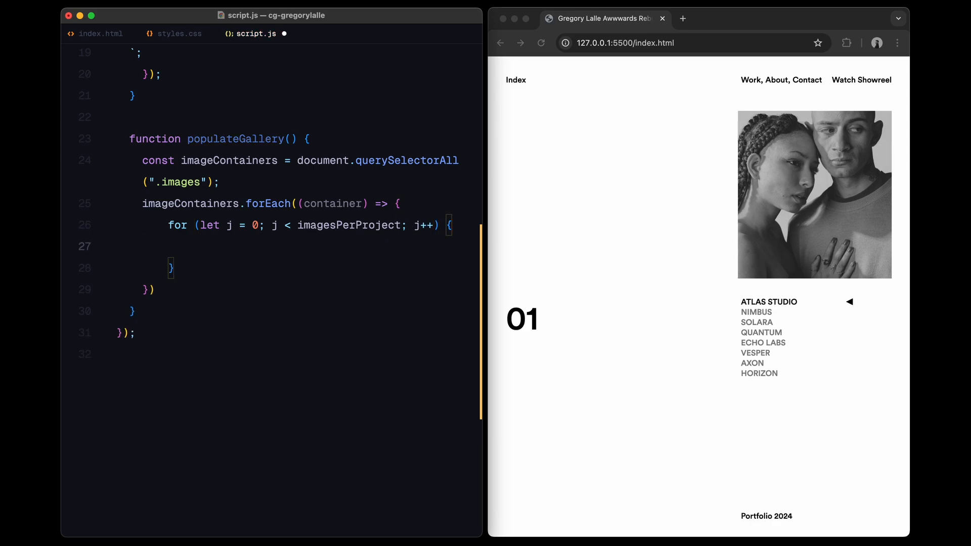
type("if (imageIndex > totalImages) imageIndex = 1;")
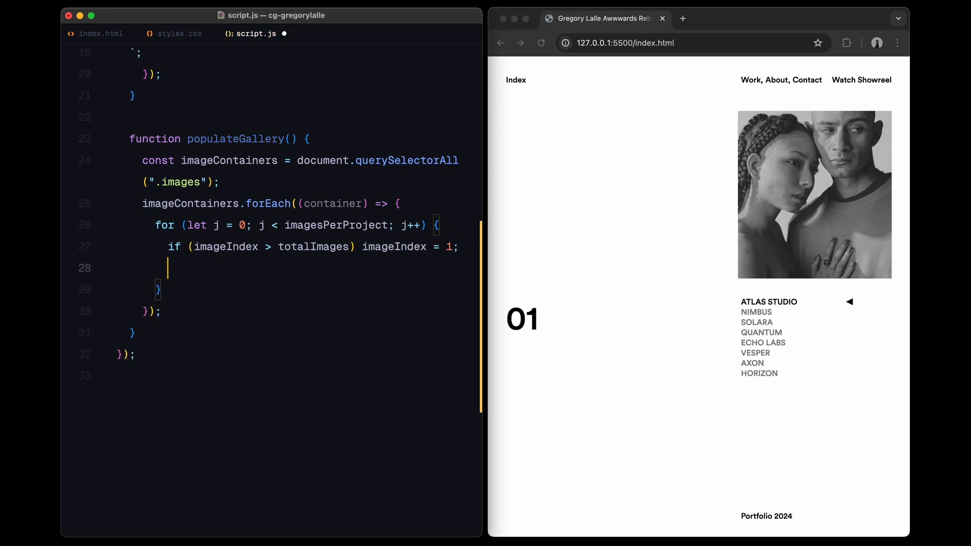
Create a div.img with an img (src img${imageIndex}.jpg, alt 'Project Image'), append it, increment imageIndex
type("const imgContainer = document.createElement(\"div\");")
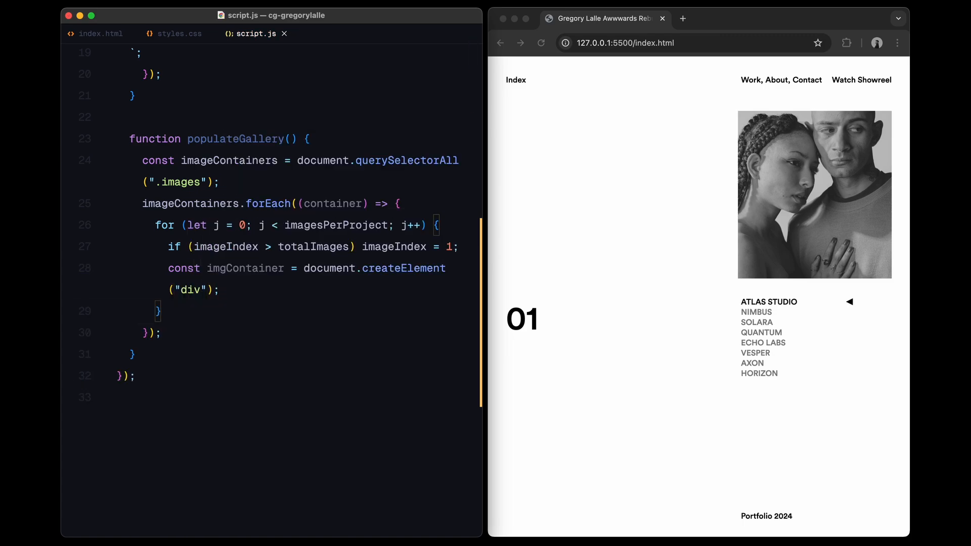
type("imgContainer.classList.add")
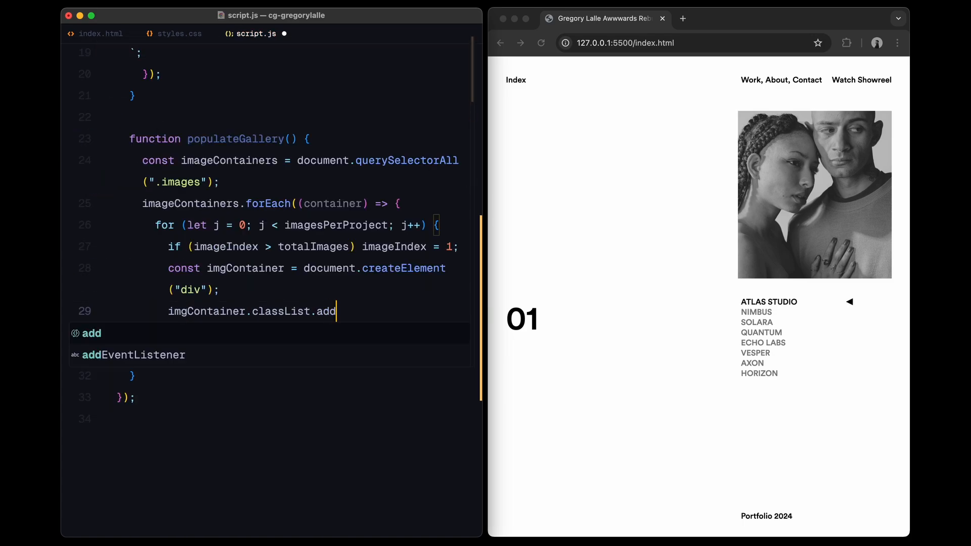
type("(\"img\");")
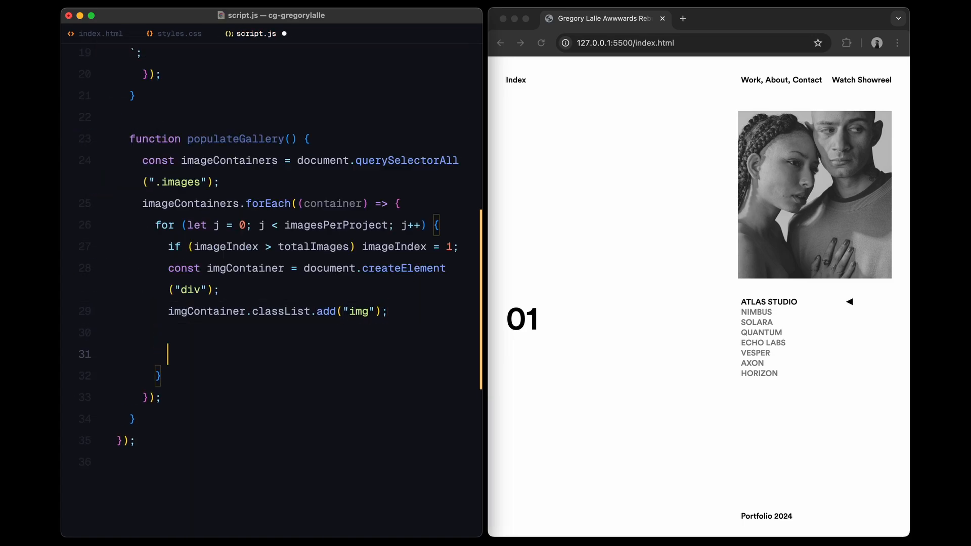
type("const img = document.create")
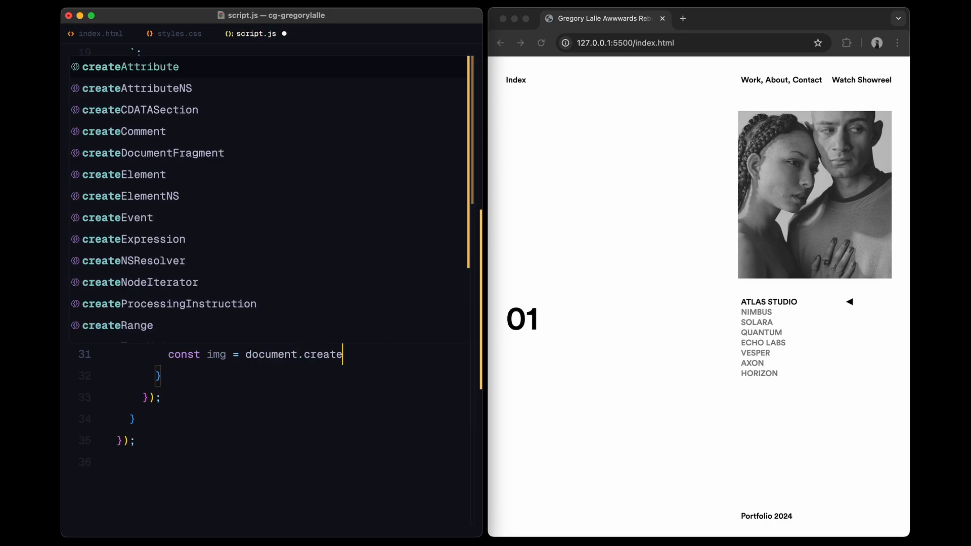
type("Element(\"img\");")
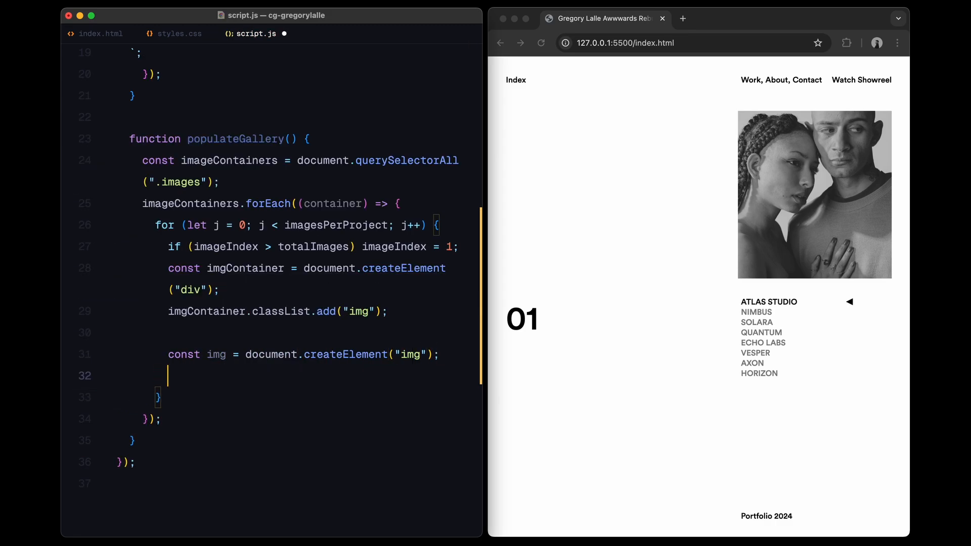
type("img.src =  `./assets/")
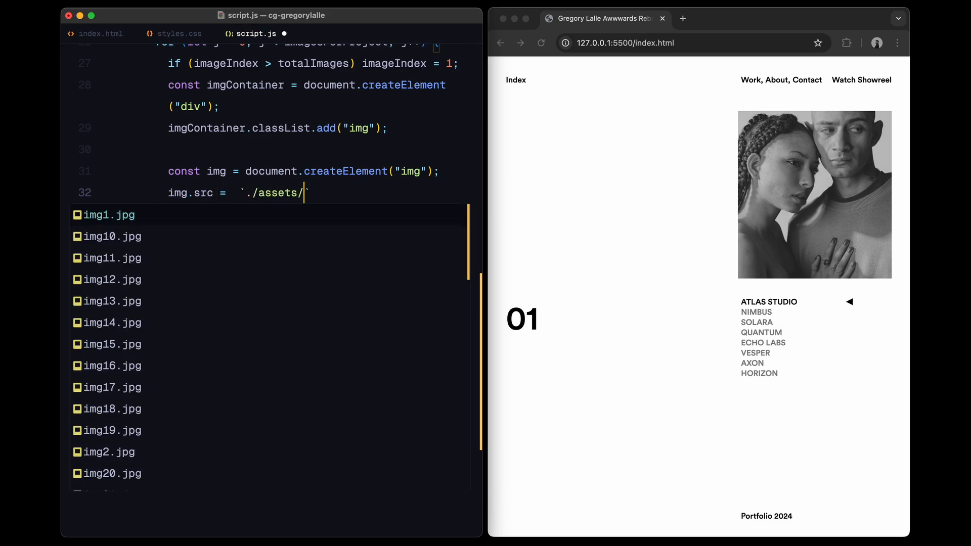
type("img${imageIndex}.jpg`;")
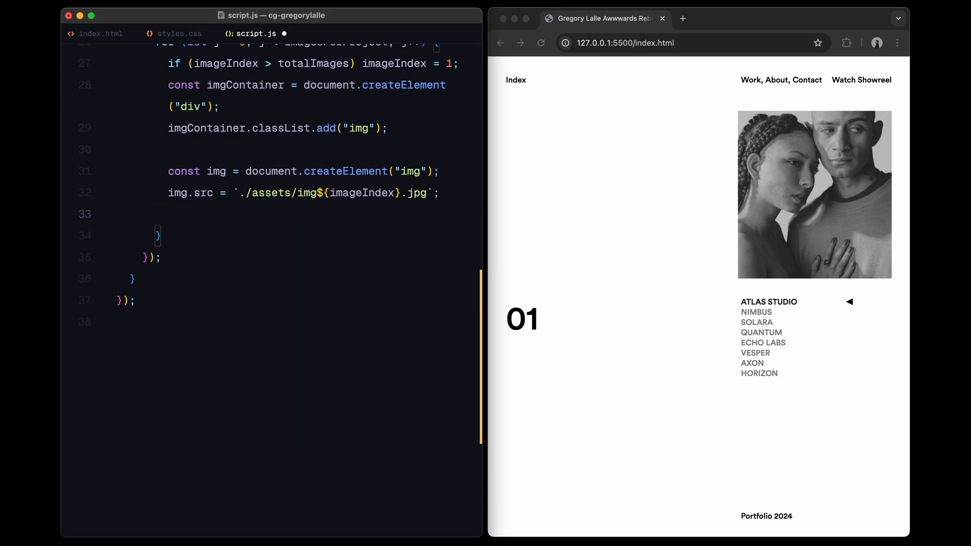
type("img.alt = `Project Image ${imageIndex}`;")
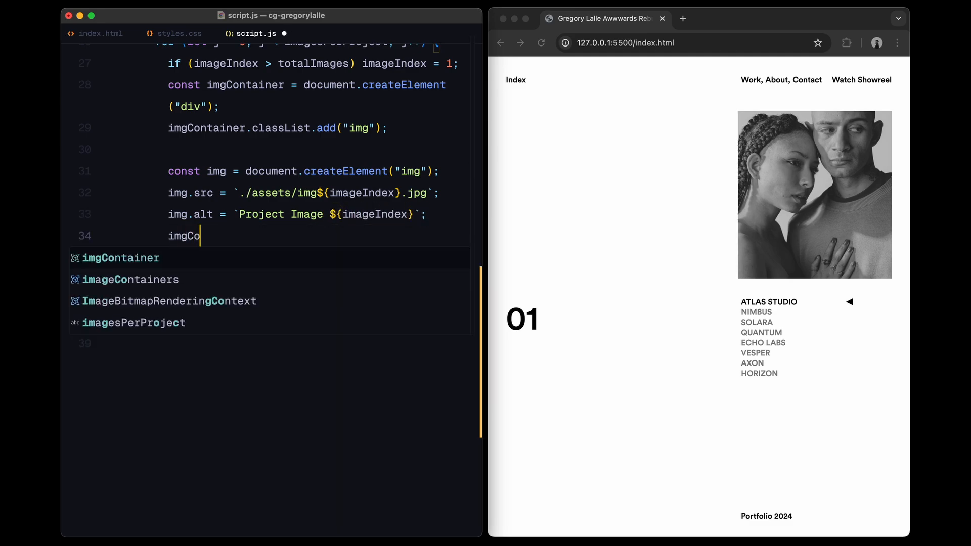
type("ntainer.appendChild(im")
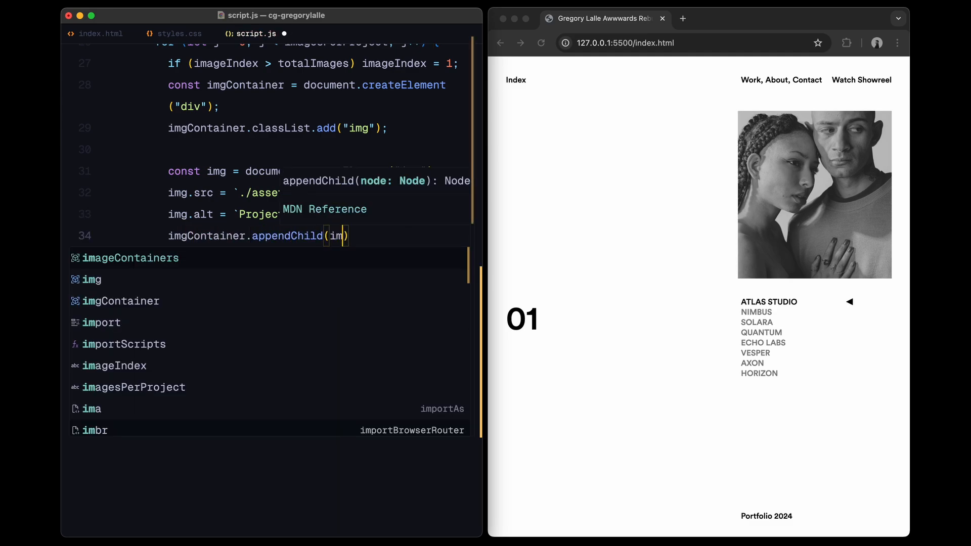
type("containe")
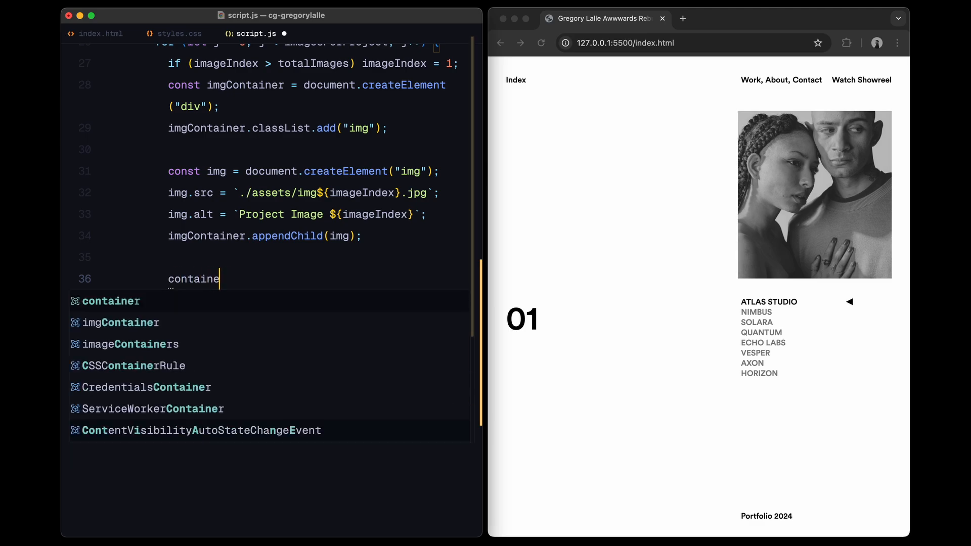
type(".appendChild(imgC")
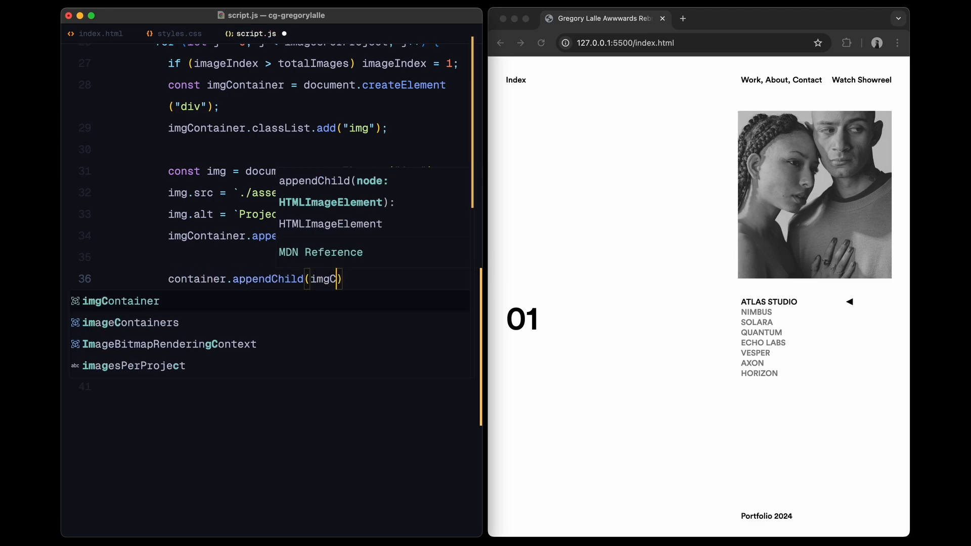
type("imageIndex++;")
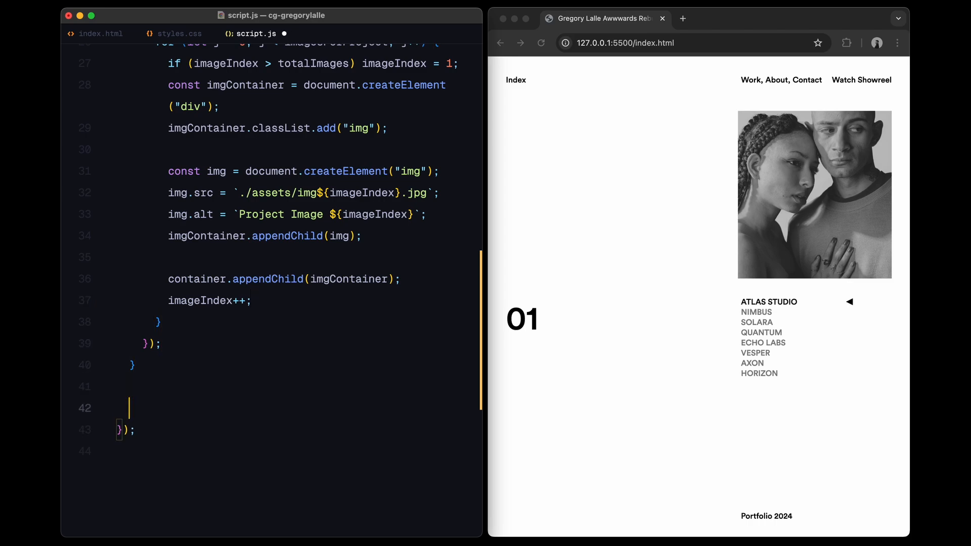
Declare imageIndex = 1 and call populateGallery() and splitTextIntoSpans
type("splitTextIntoSpans(\".mask h1\");")
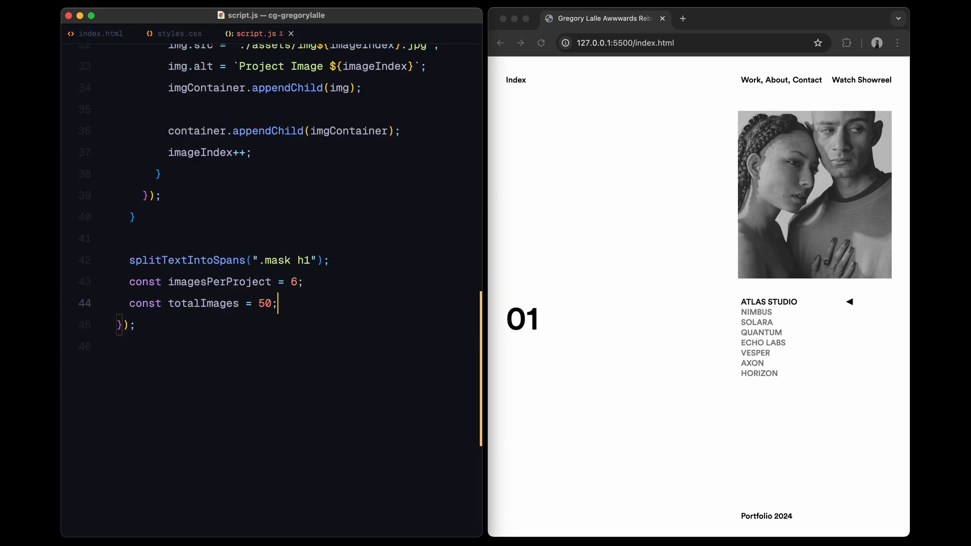
type("let imageIndex = 1;")
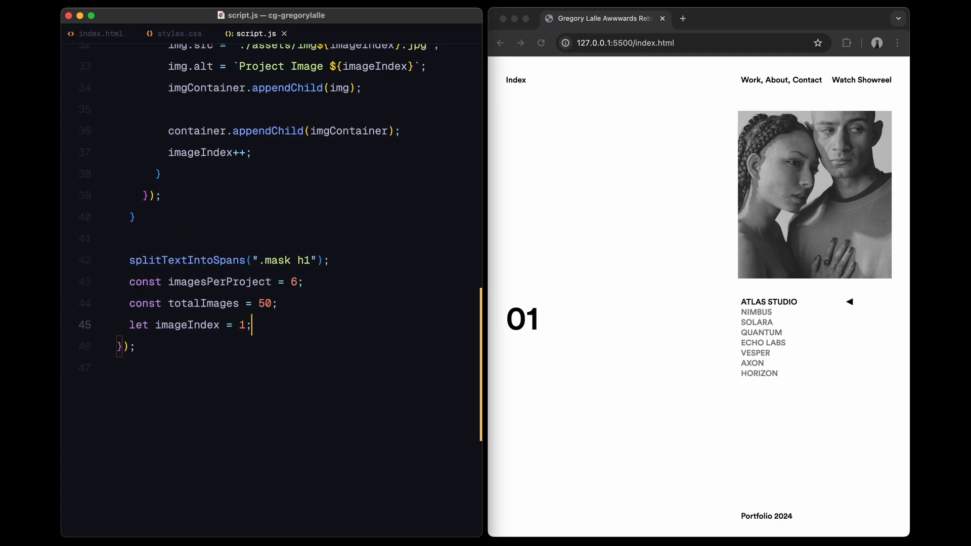
type("populateGallery();")
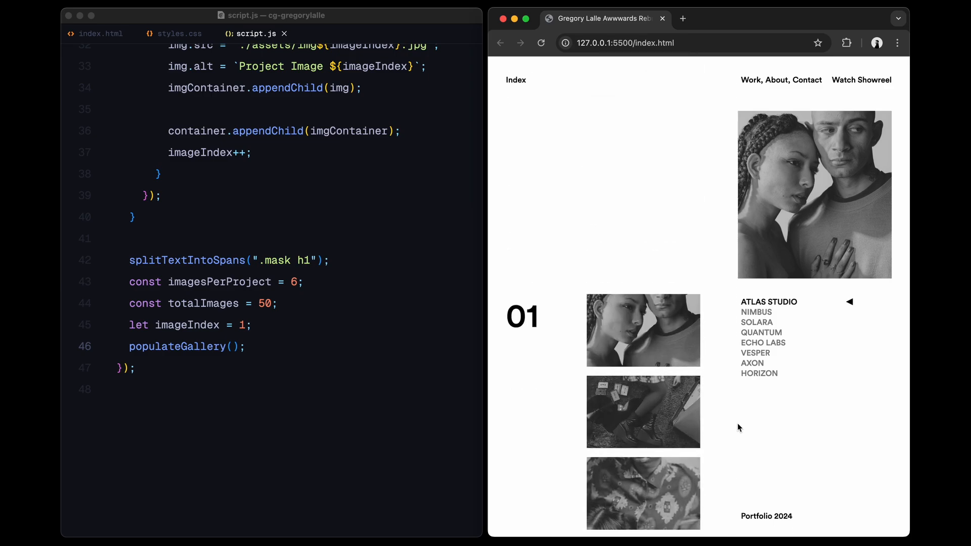
key("Enter")
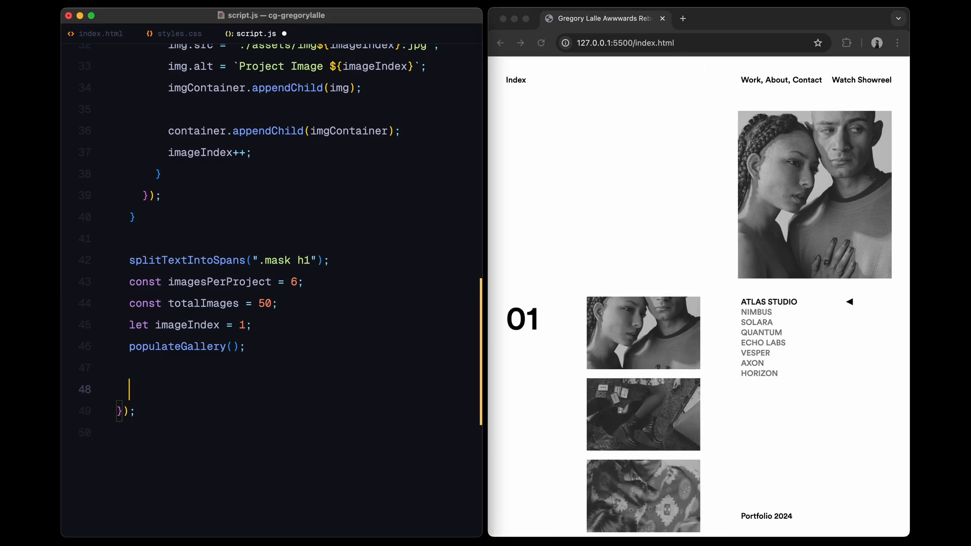
type("ScrollT")
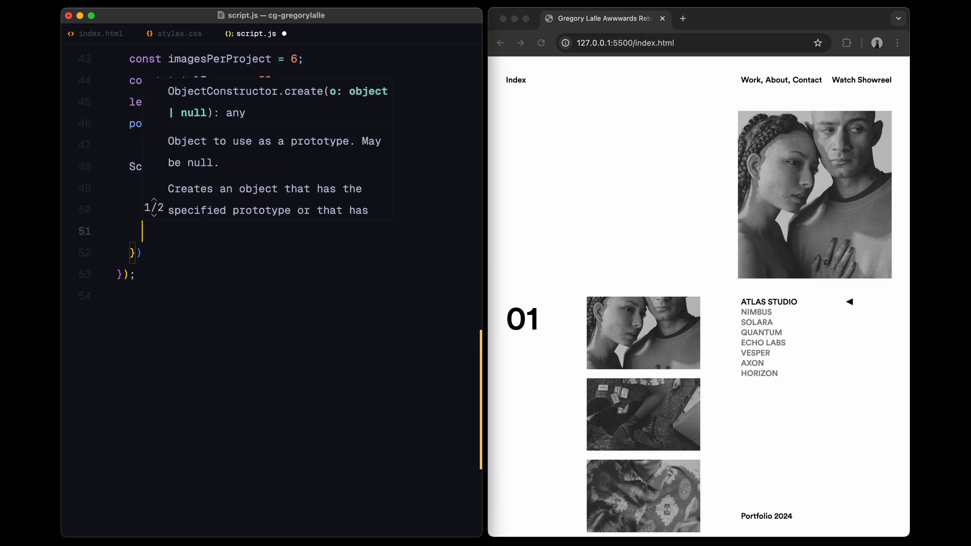
Declare totalImages = 50, scale .progress-bar by scroll progress, and test scrolling in Chrome
type("const totalImages = 50;")
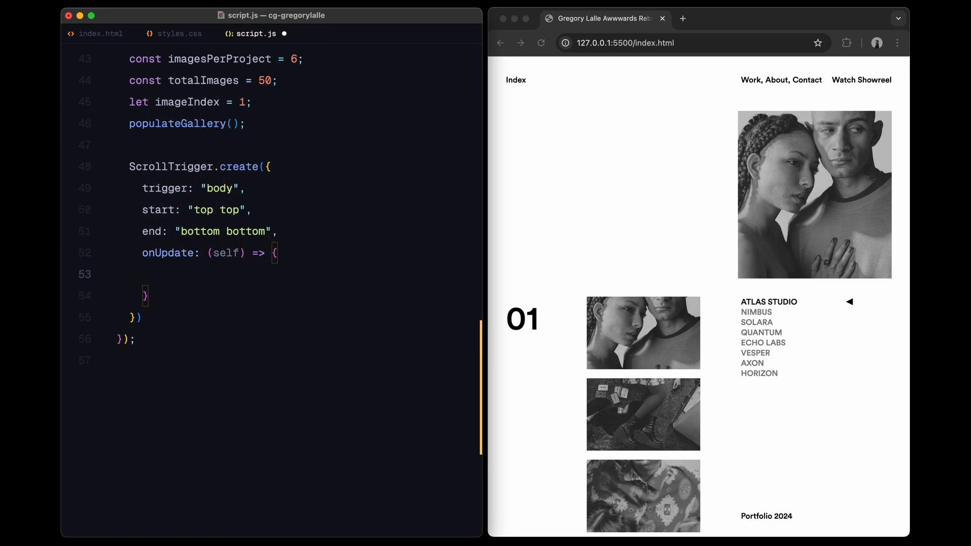
type("gsap.set(\".\")")
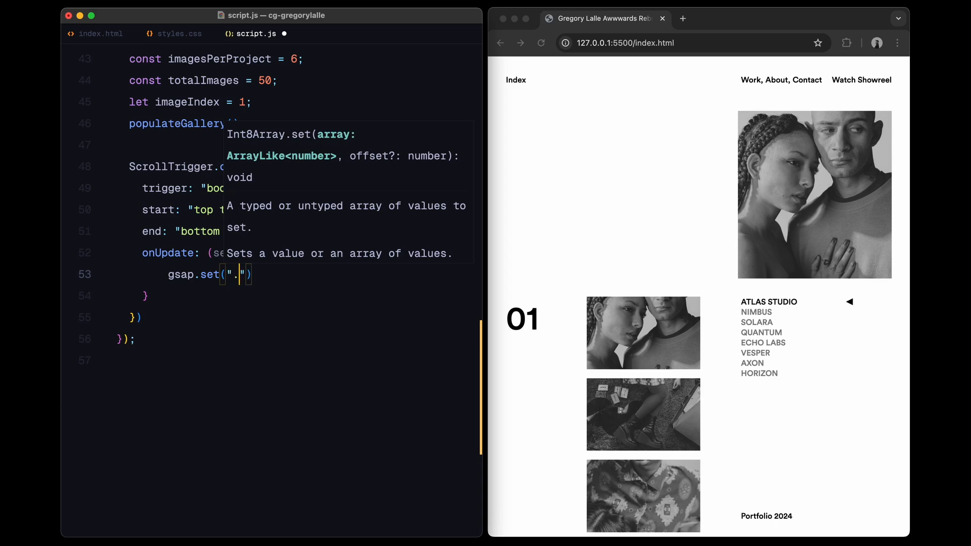
type("scaleY: self.progress")
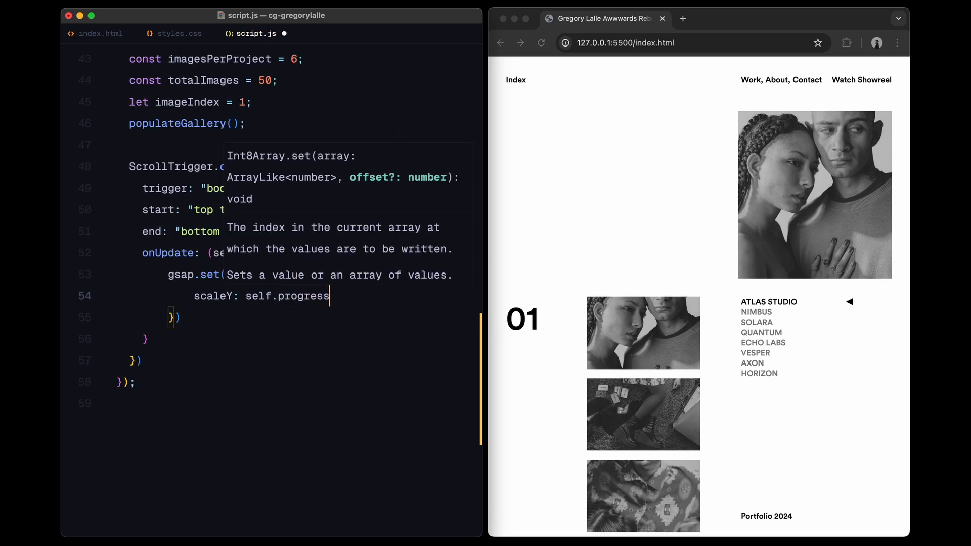
left_click(732, 441)
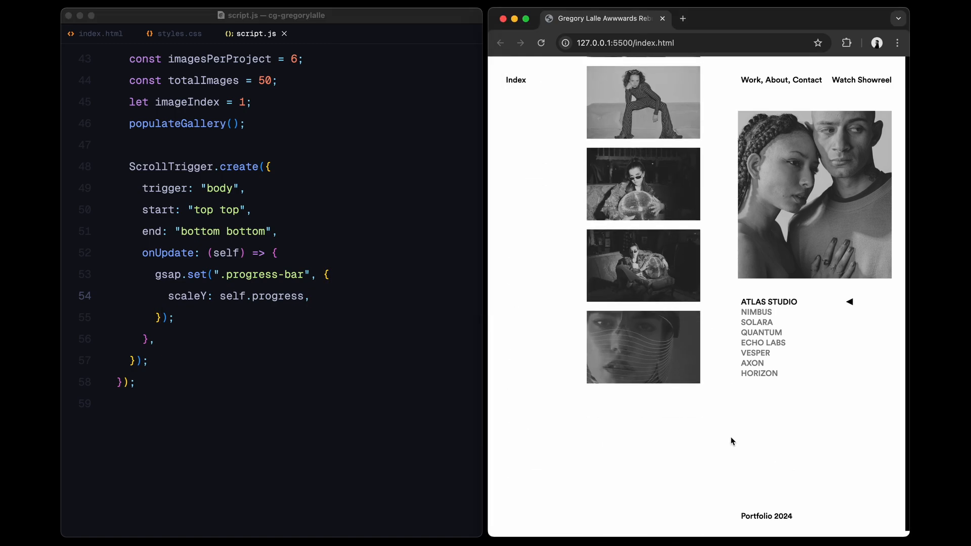
scroll("down", 3)
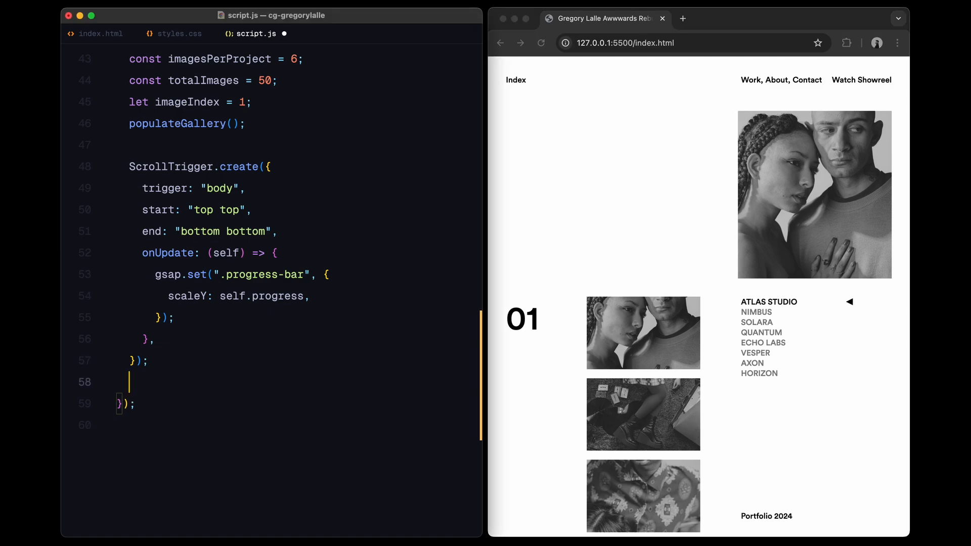
Query the preview image and all gallery img elements into constants
type("const pr")
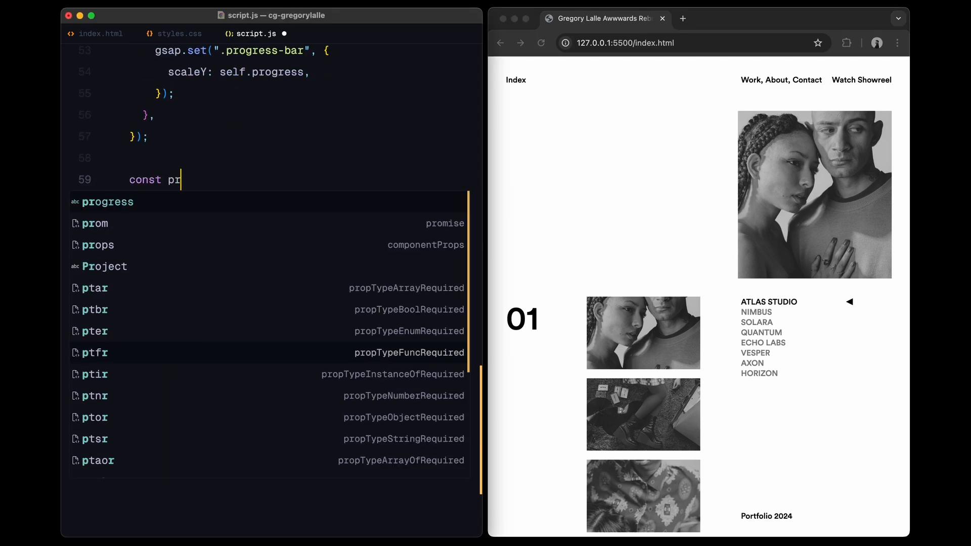
type("reviewImg = document.querySelector(\".preview-img img")
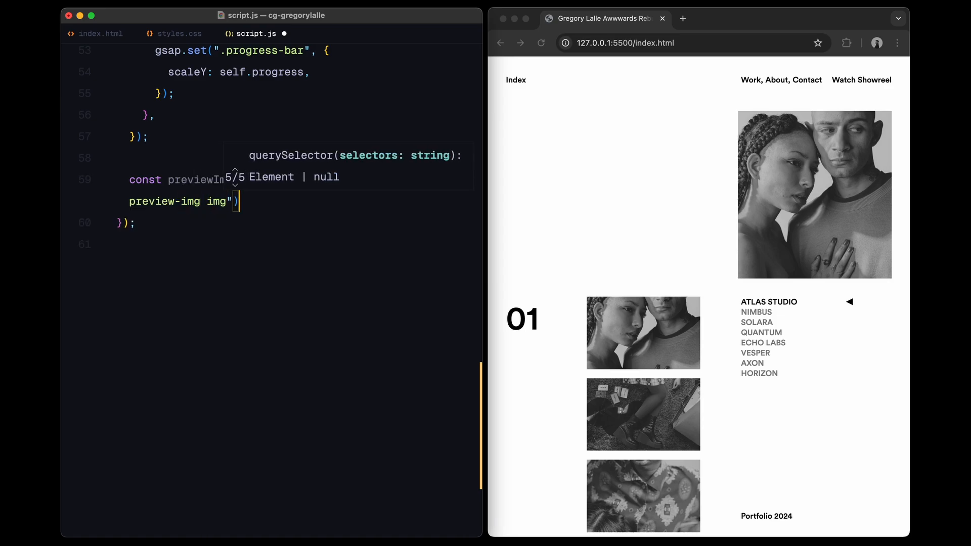
type("const imgElements")
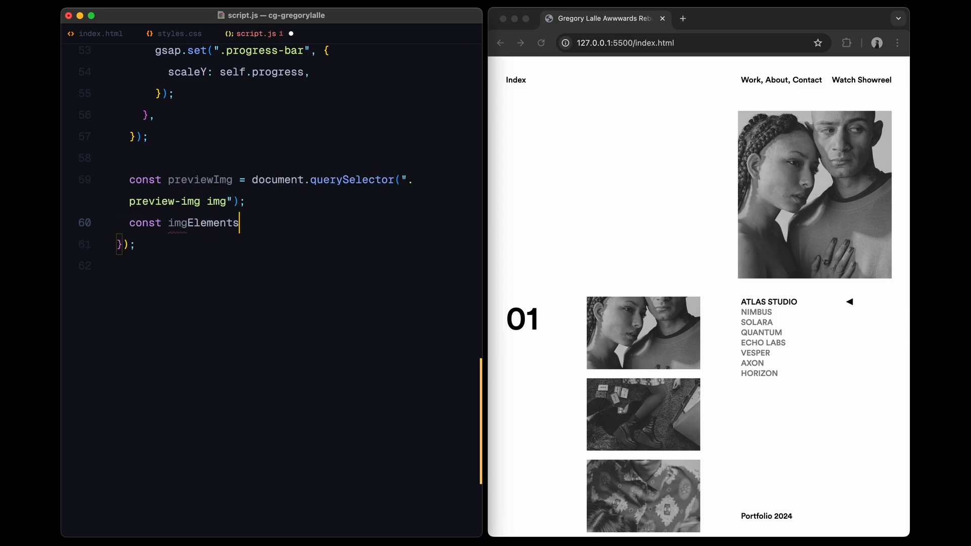
type("= document.querySelectorAll(\".img img\");")
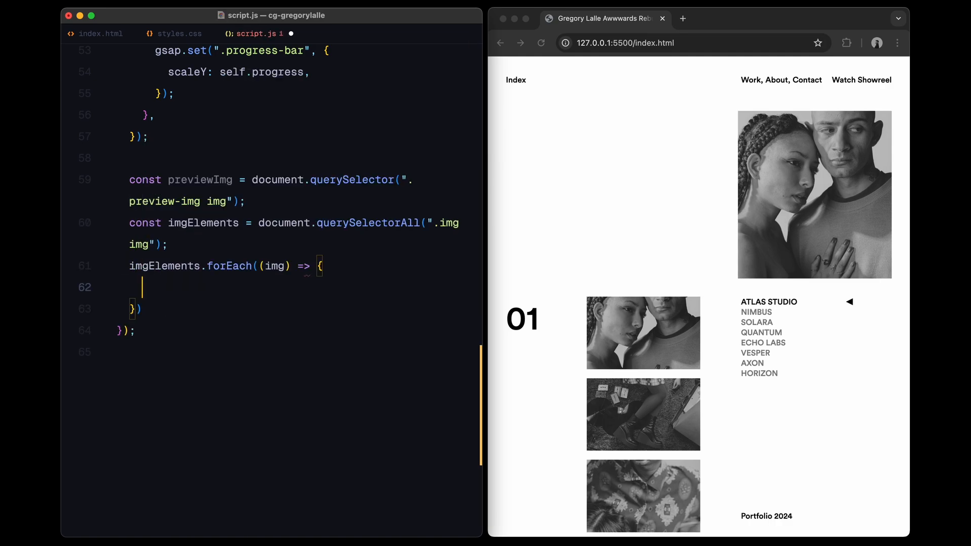
Give each image a ScrollTrigger (top 50% to bottom 50%) swapping the preview src on onEnter and onEnterBack, then test in Chrome
type("ScrollTrigger.create")
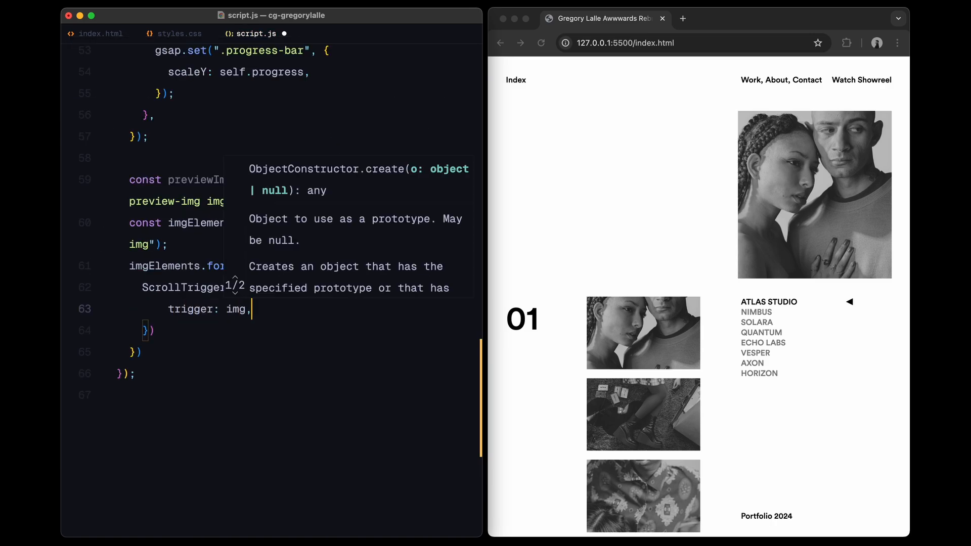
type("start: \"top 50%\",")
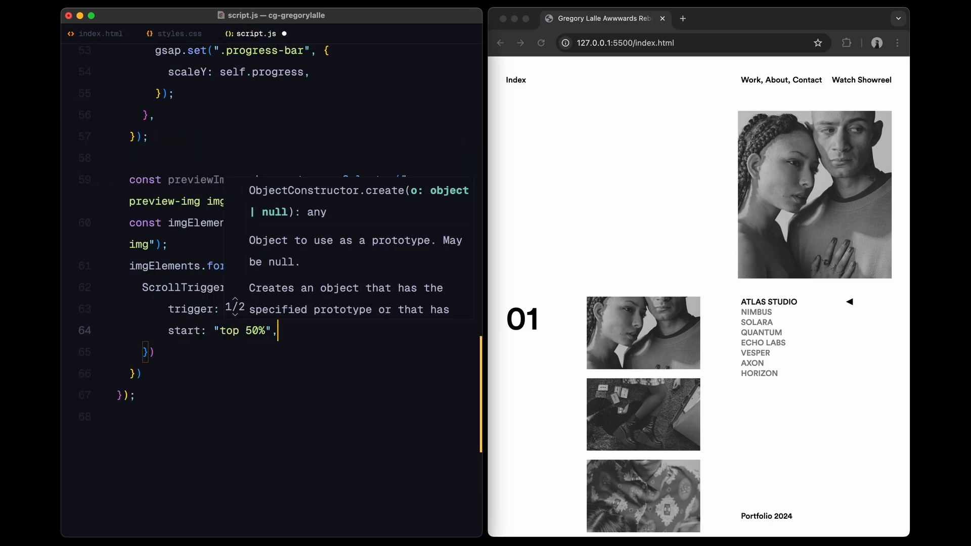
type("end: \"bottom 50%\",")
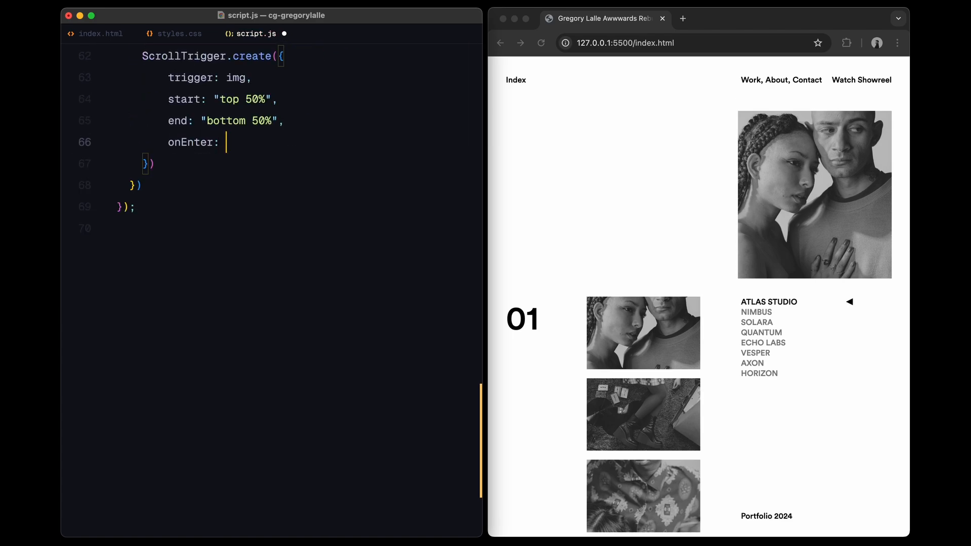
type("() => (perv")
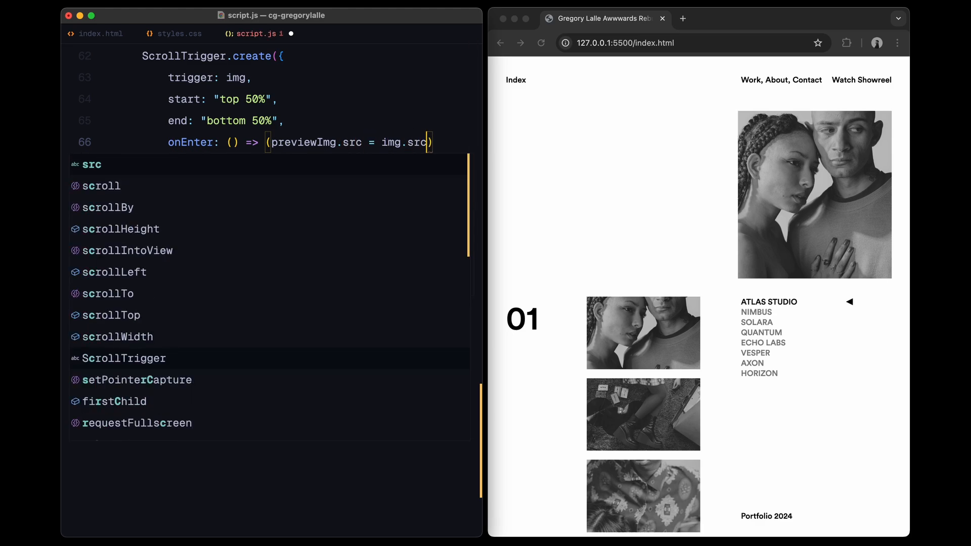
type("onEnterBack")
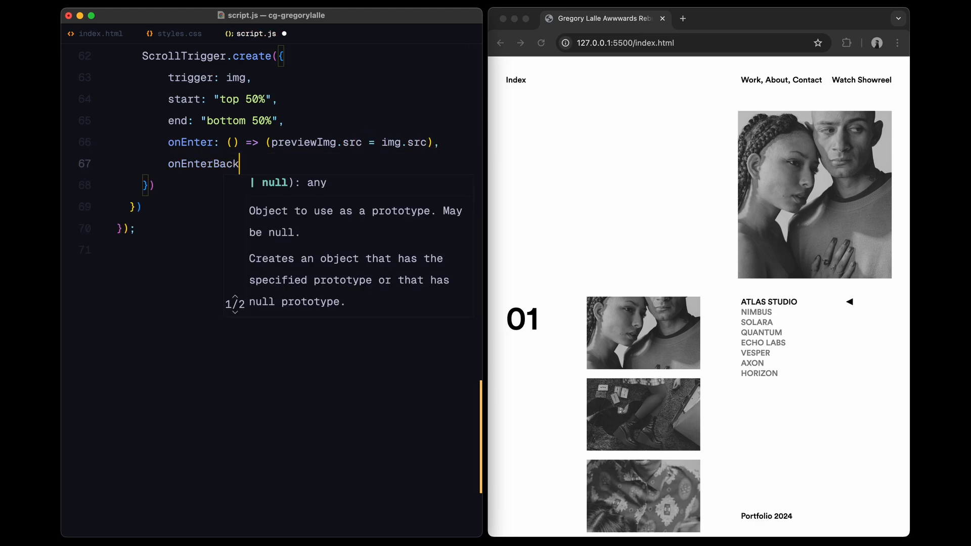
type(": () => (previewImg.src = img.src),")
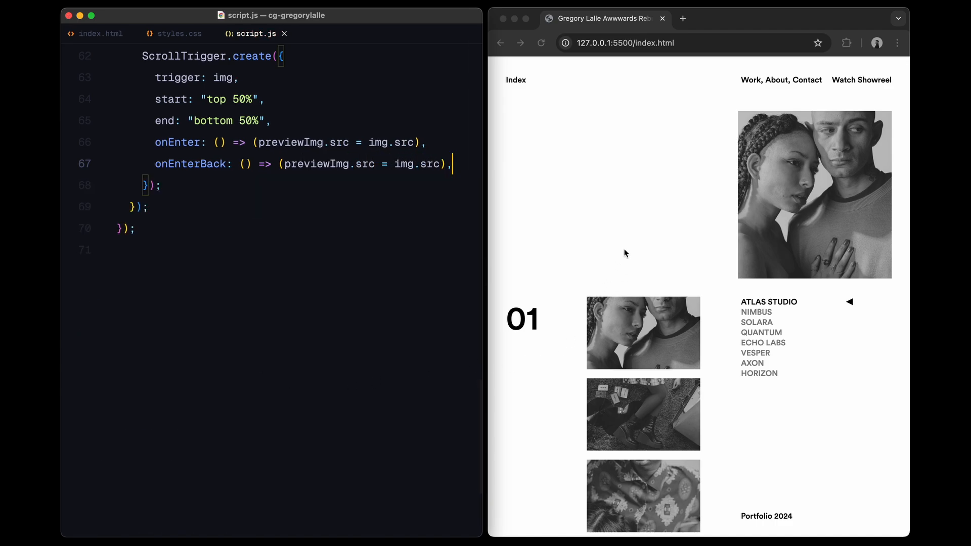
scroll("down", 3)
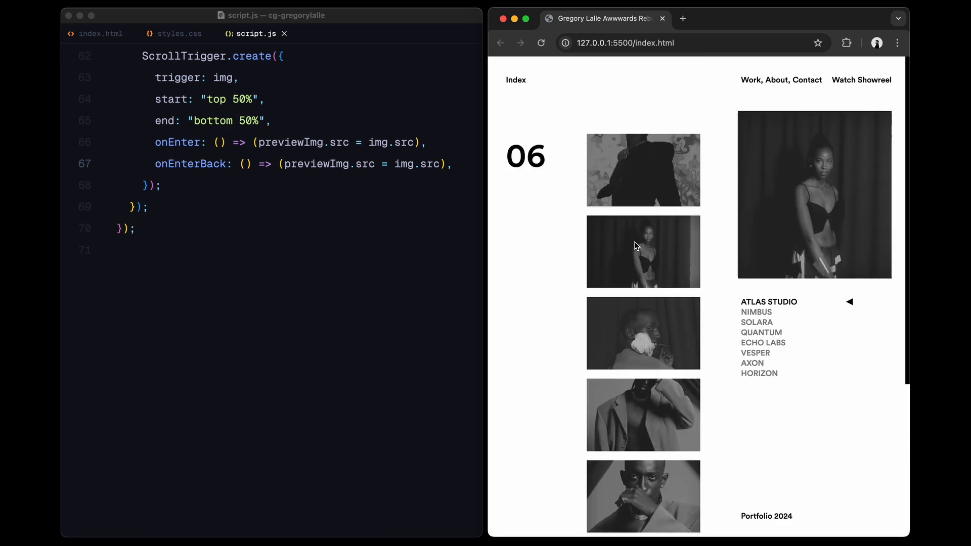
scroll("up", 3)
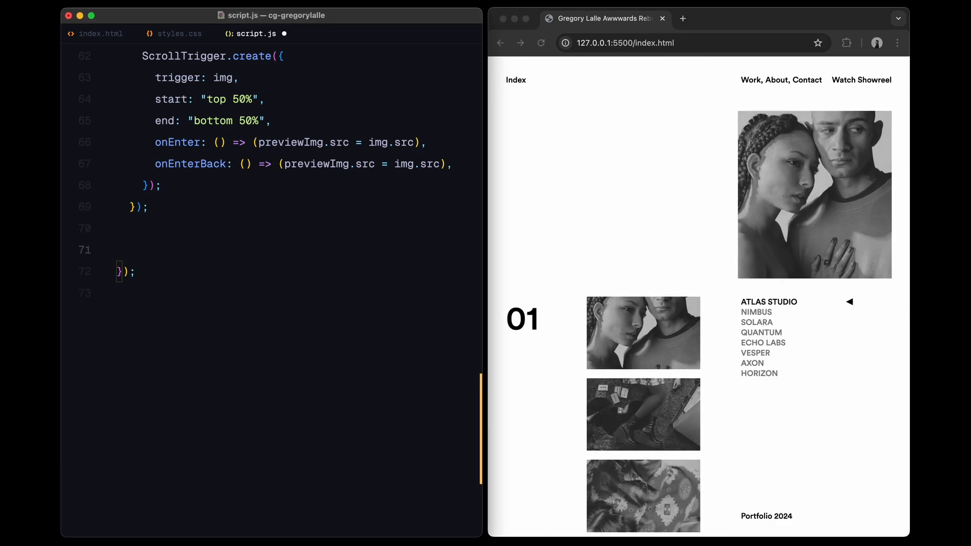
Define the indicator, indicatorStep = 18, and names via gsap.utils.toArray
type("const indicator = document.querySelector(\".indicator\");")
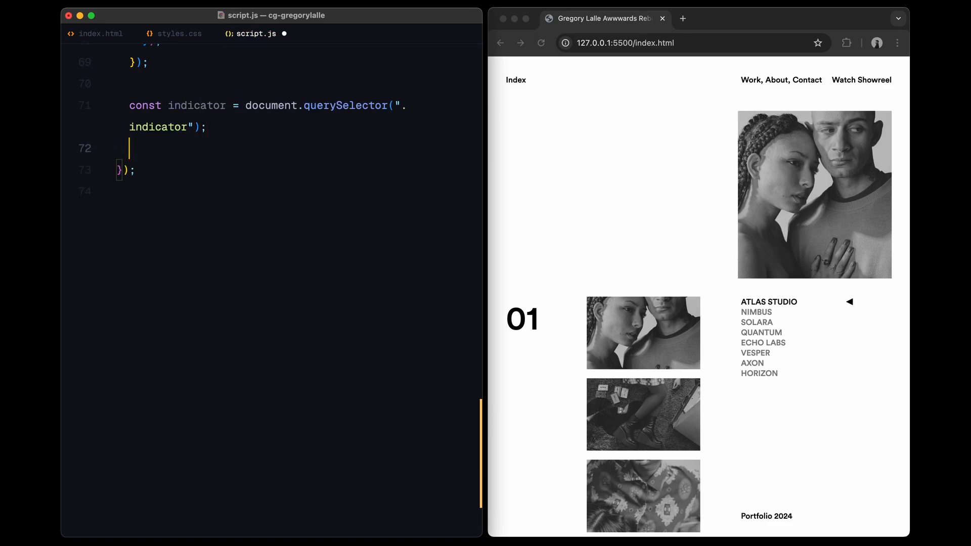
type("const indicatorStep =")
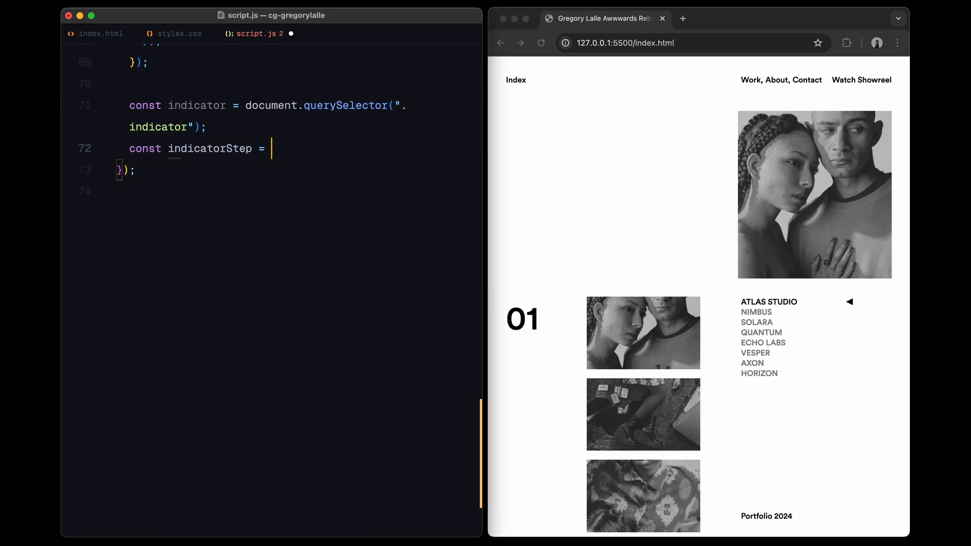
type("18;")
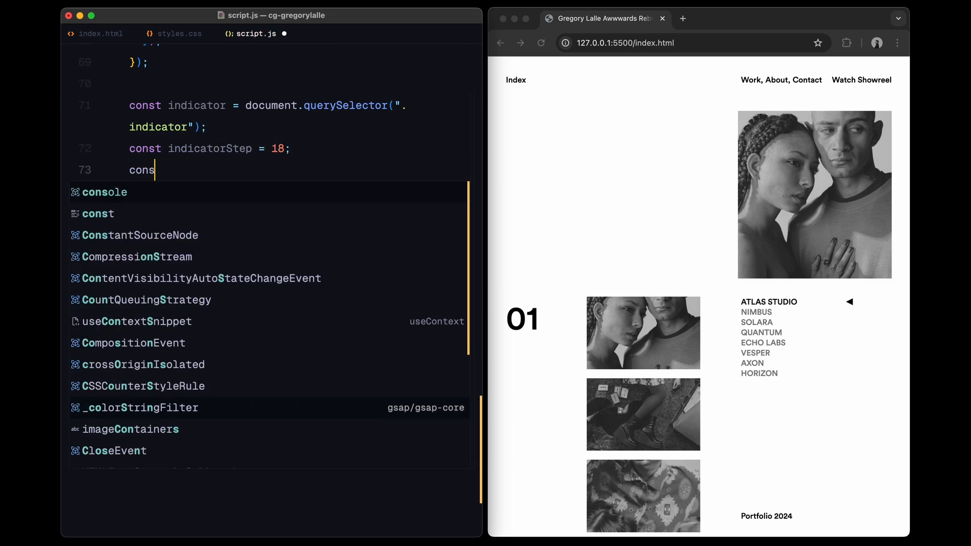
type("names = gsap.utils")
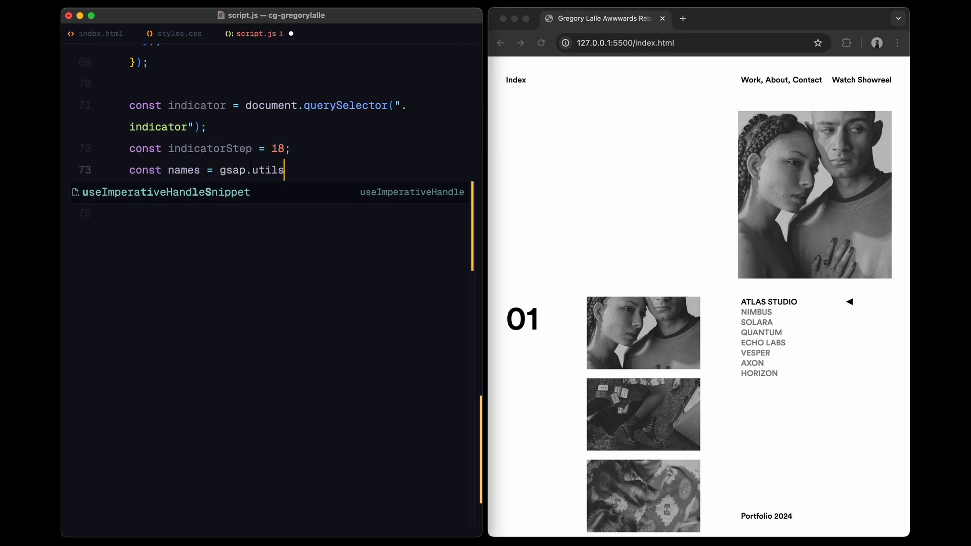
type(".toArray(\".\")")
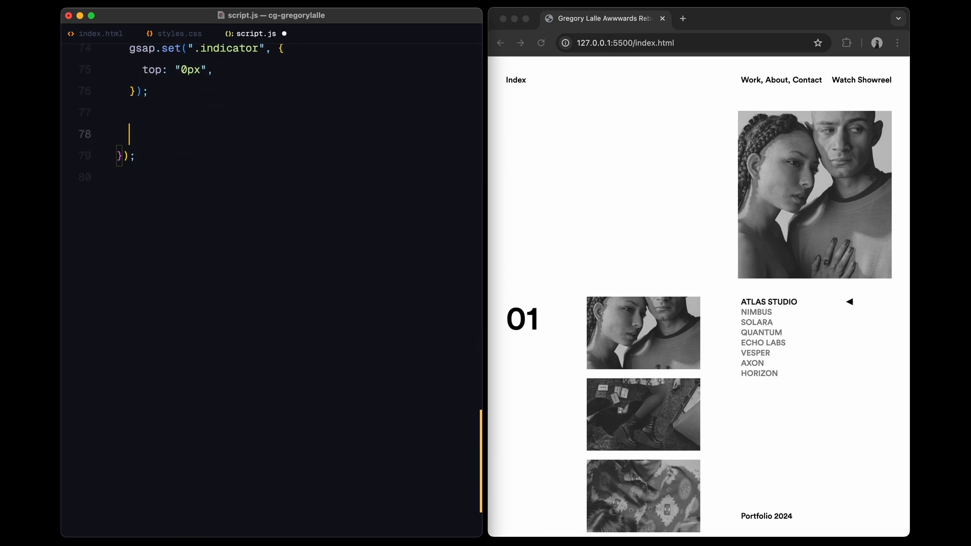
Collect .project elements into projects and start projects.forEach((project, index) => {
type("const projects =")
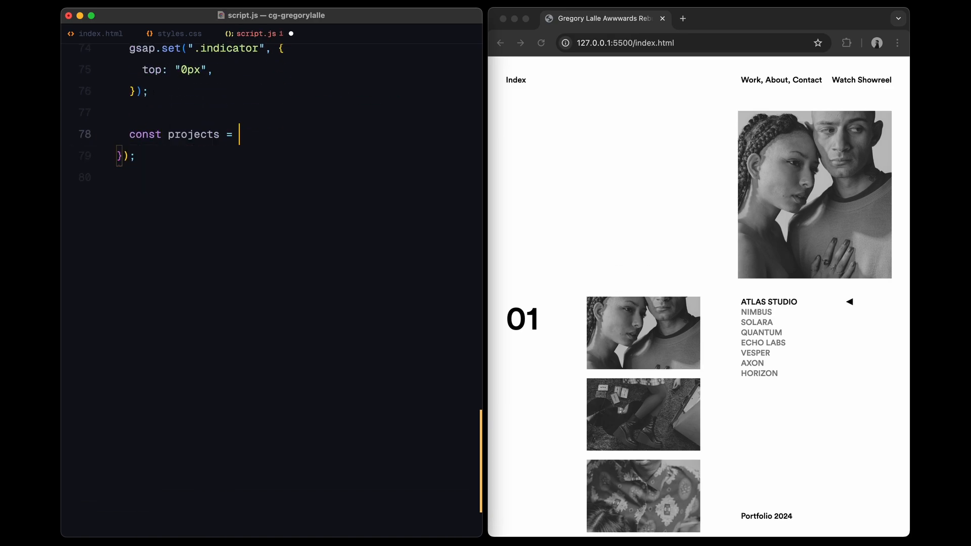
type("gsap.utils.toArra")
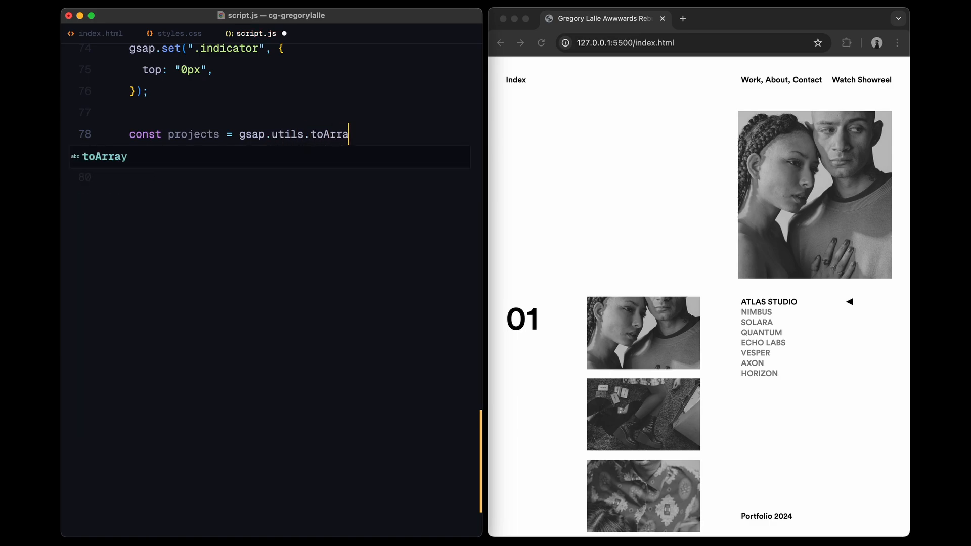
type("y(\".project\");")
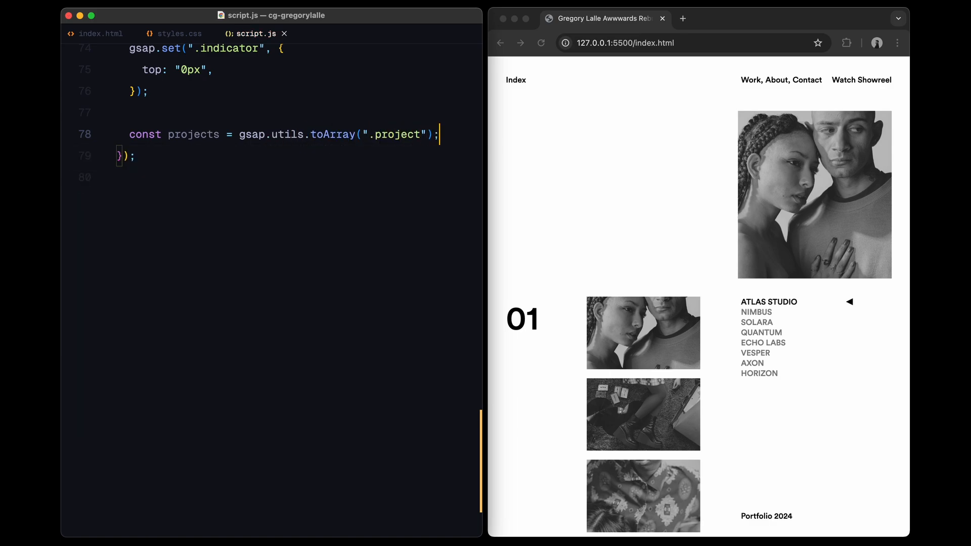
type("projects.forEach")
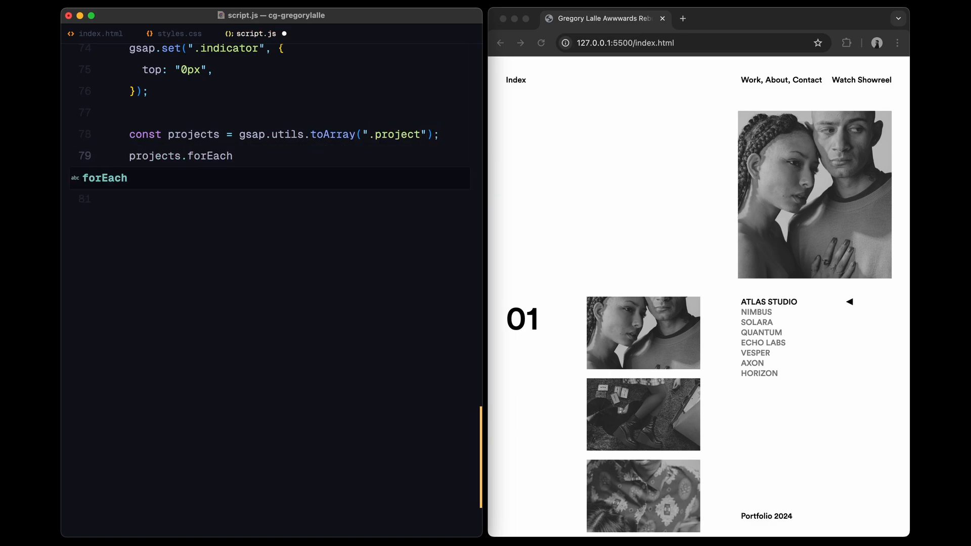
type("((project, index)")
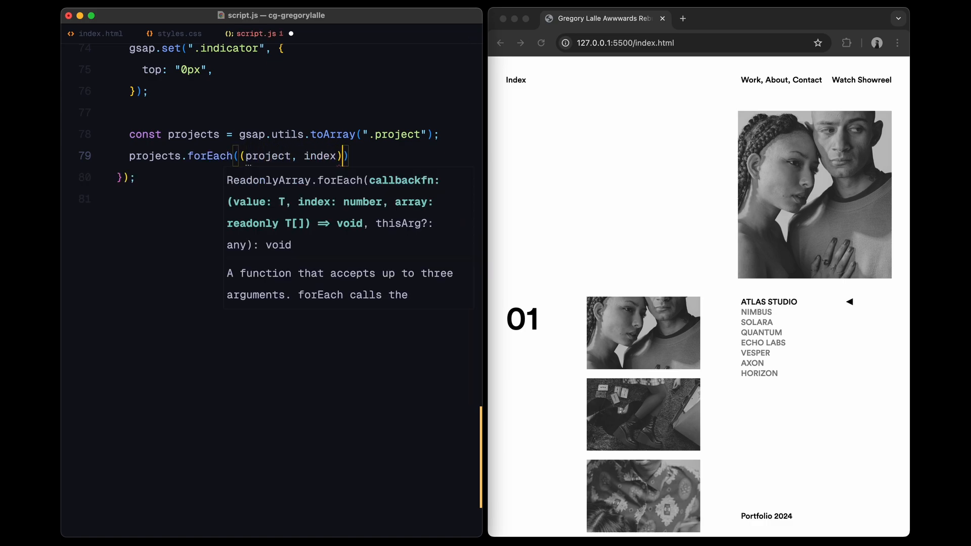
type("=> {")
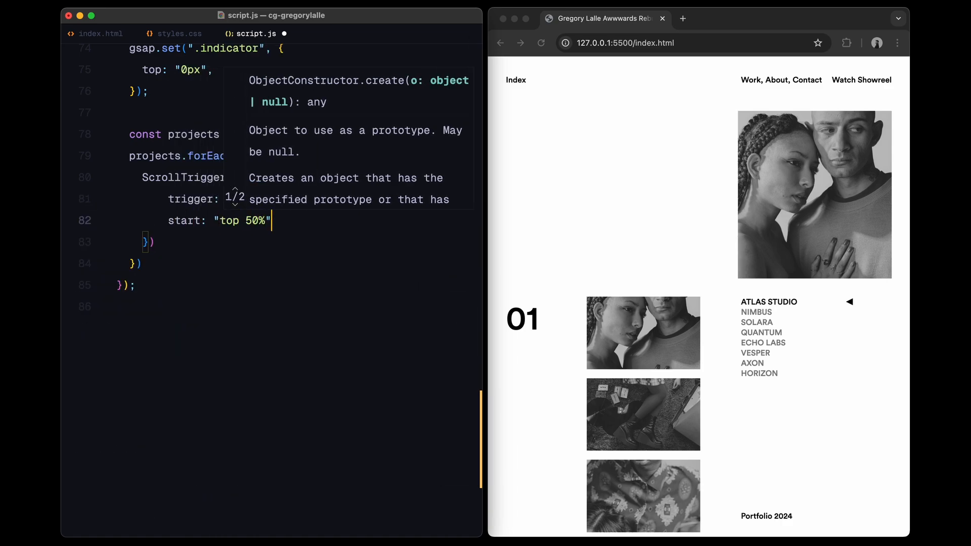
On enter, move the indicator to index * indicatorStep and toggle 'active' on the matching name
type("end: \"bottom 50%\"")
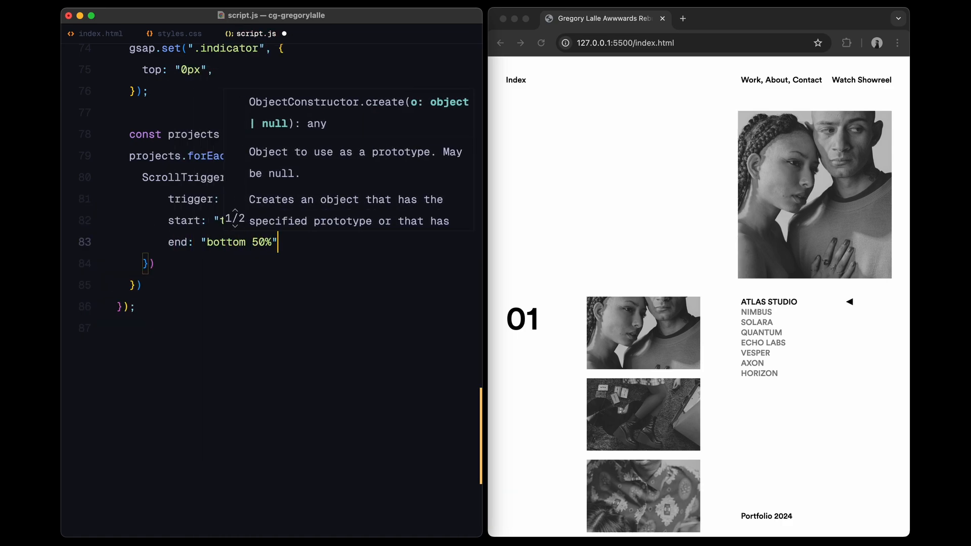
type("onEnter:")
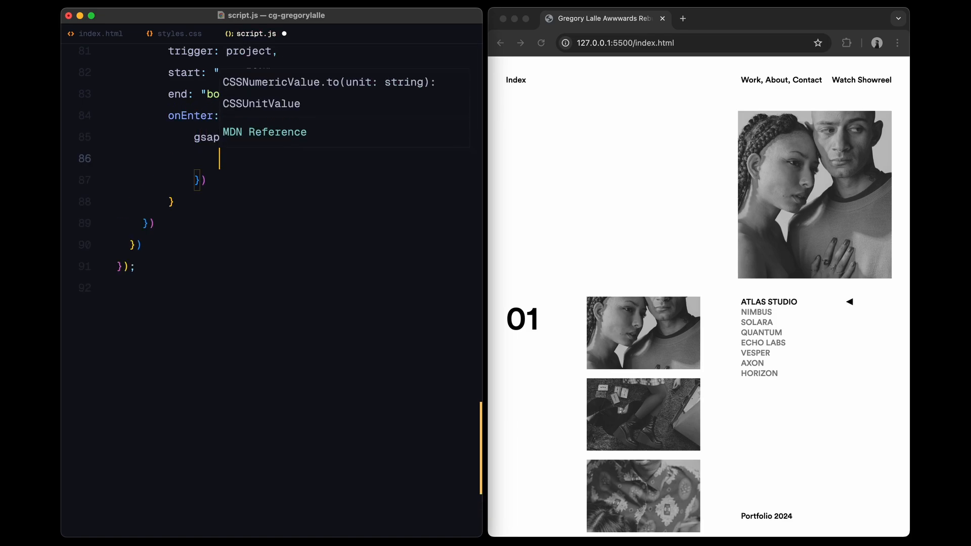
type("top: index * indicatorStep + \"px\",")
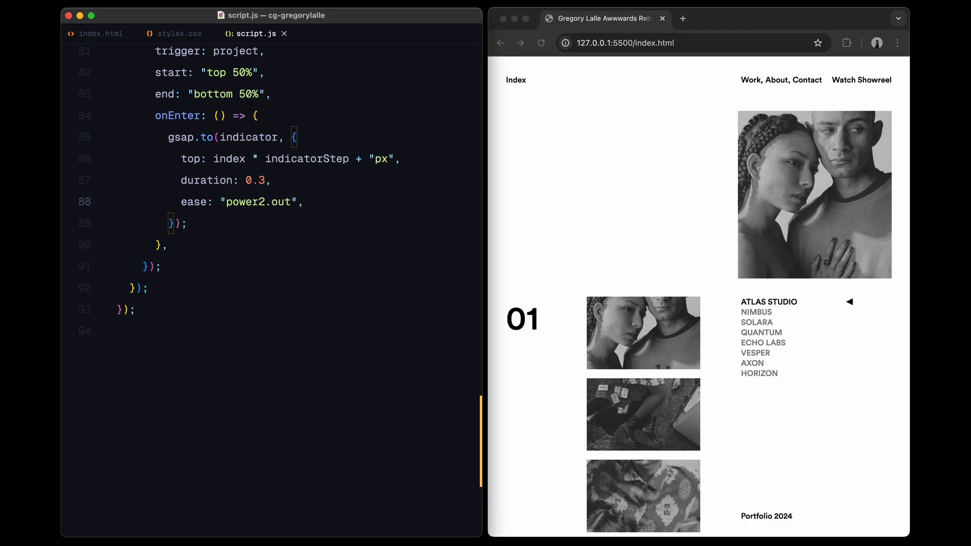
type("names.forEach")
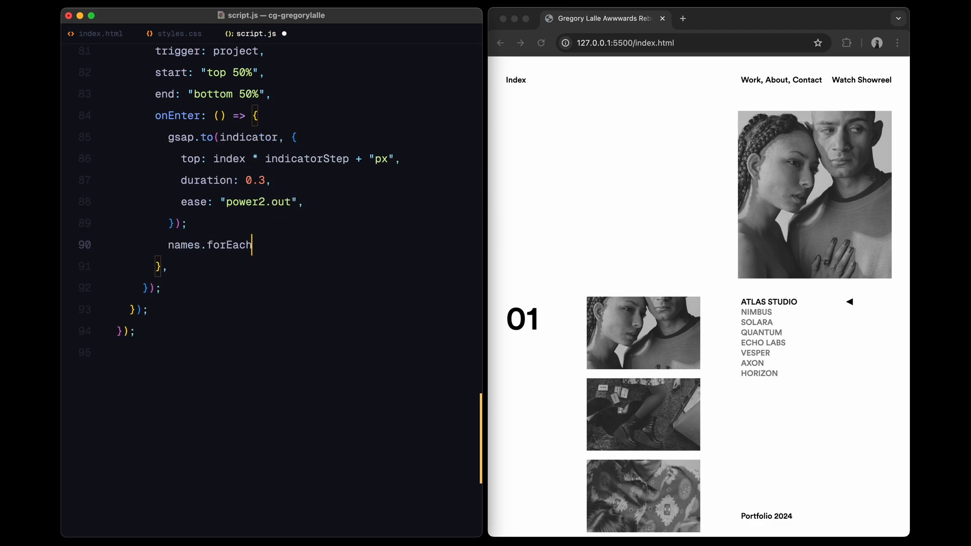
type("((name, i)")
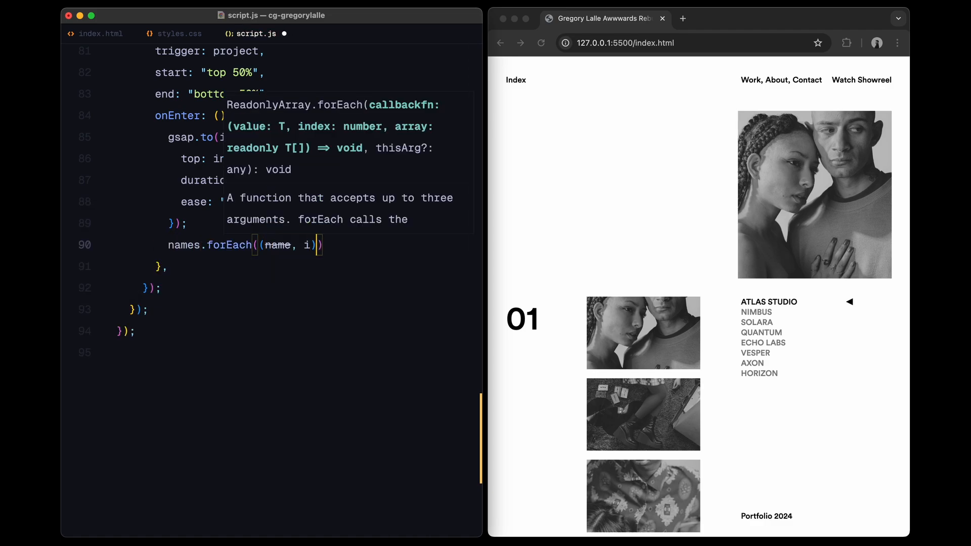
type("name.classList.toggle(\"")
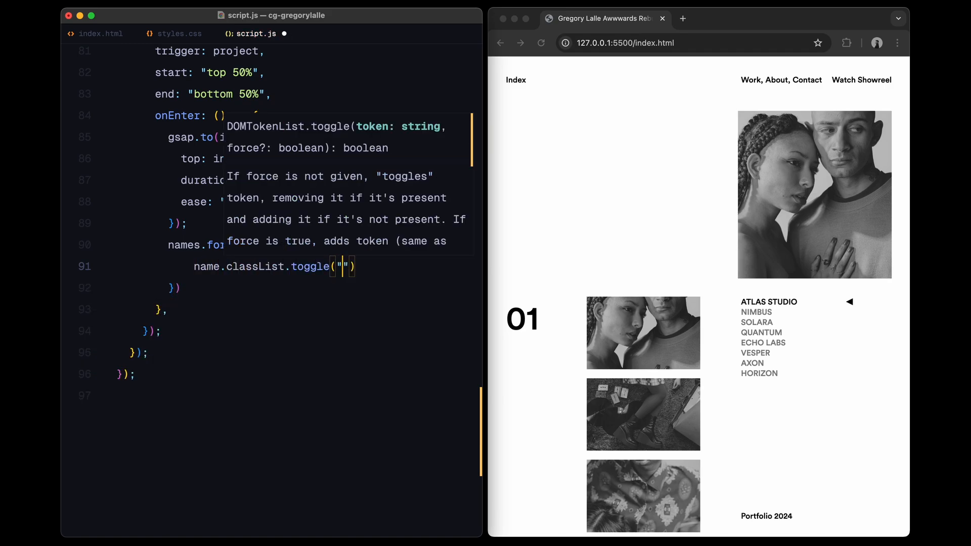
type("\"active\", i === index")
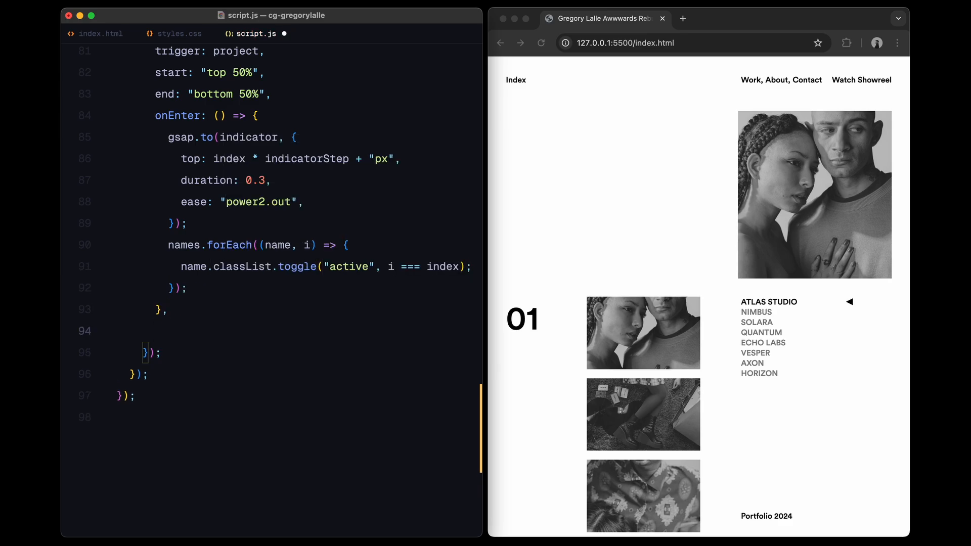
type("onLeaveBack: ()")
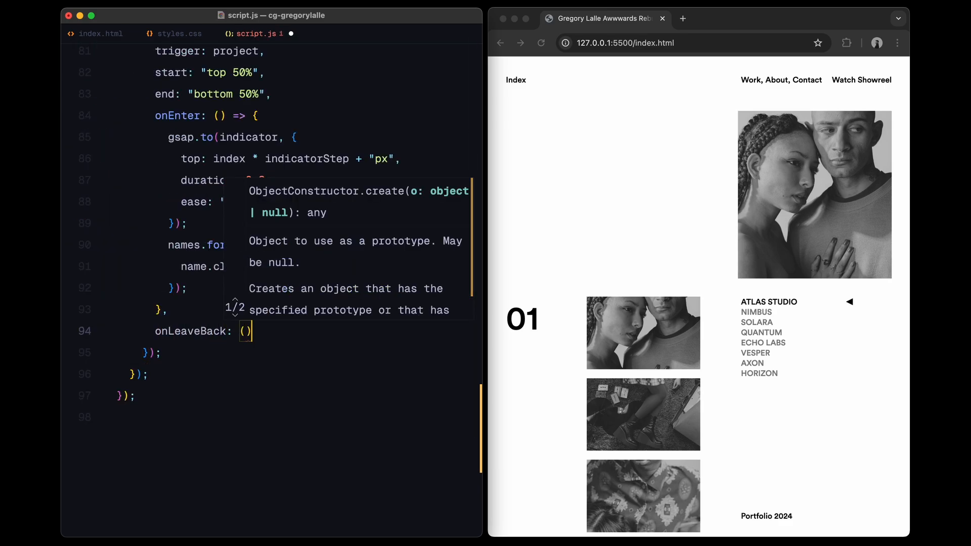
In onLeaveBack, tween the indicator to (index - 1) * indicatorStep and mark the previous name active
type("g")
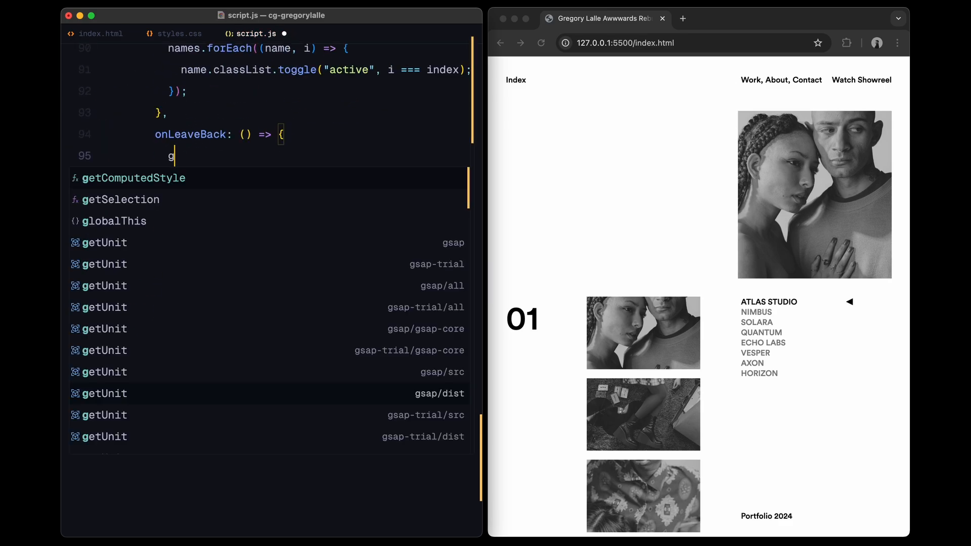
type("sap.to(i")
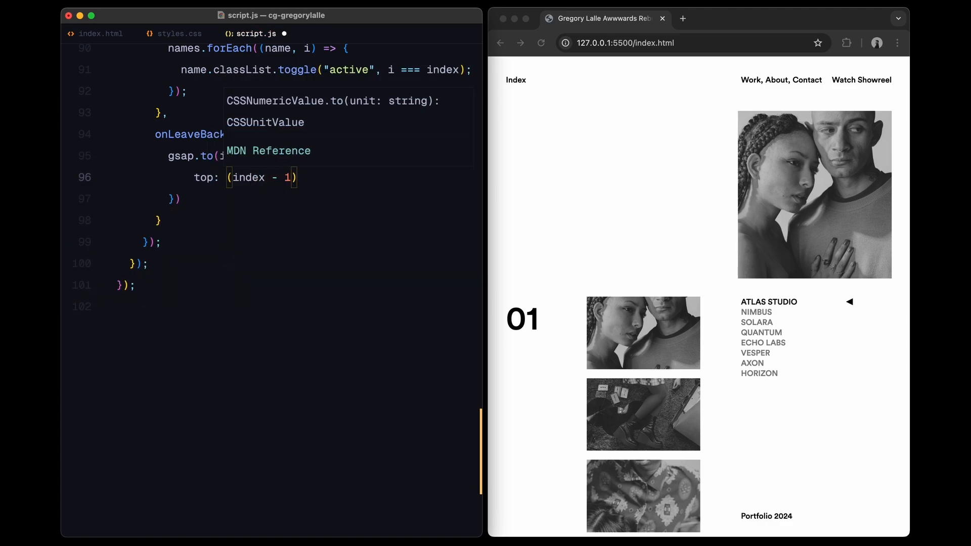
type("* indicatorStep")
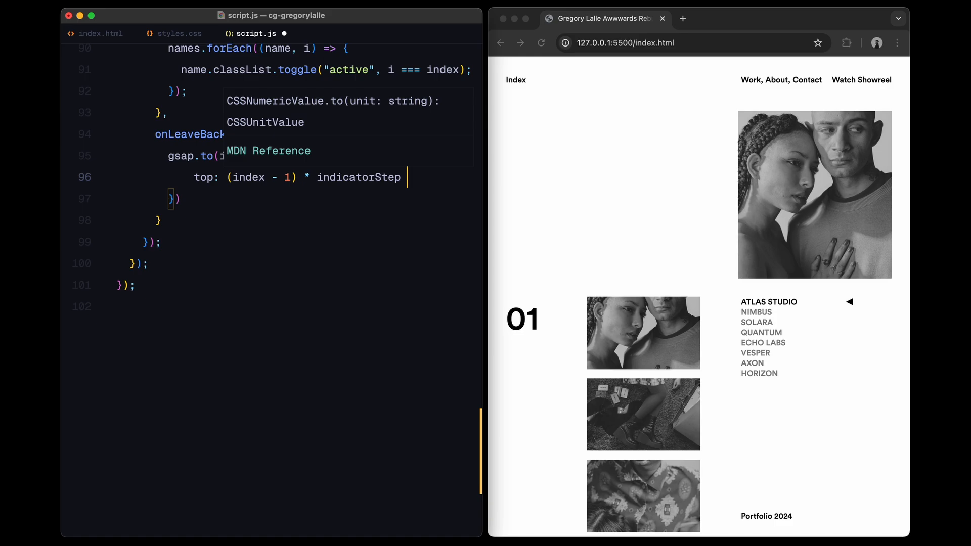
type("durat")
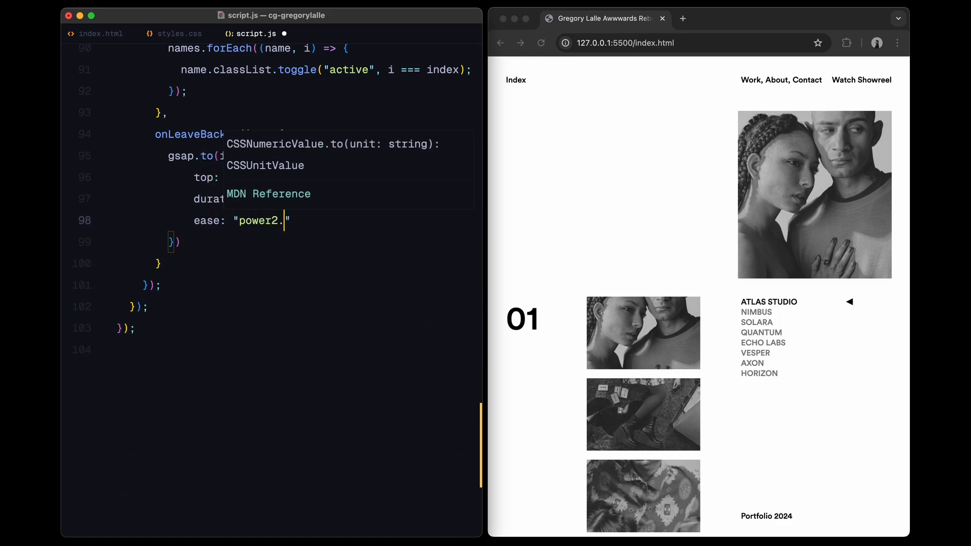
type("names.forEach((name, i) => name.classList.toggl")
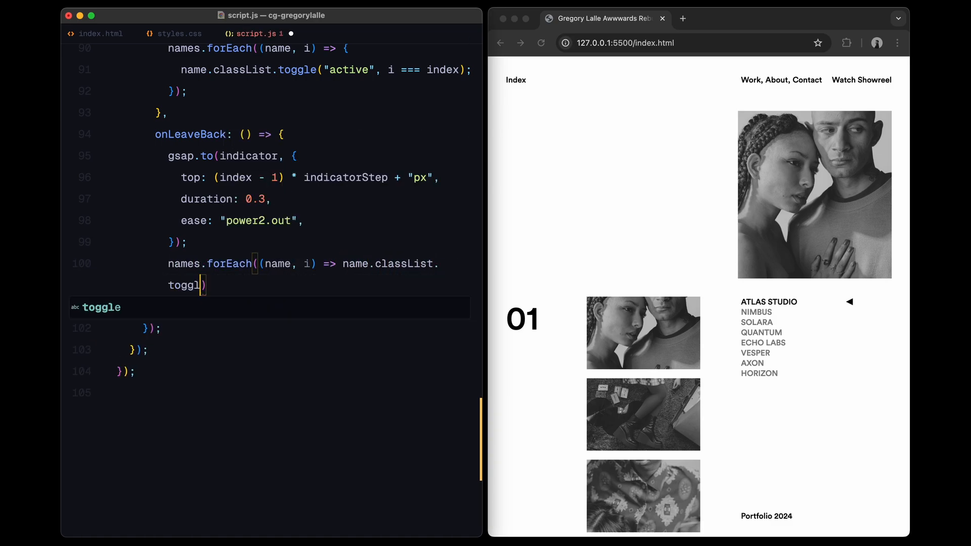
type("(\"active\", i === index - 1")
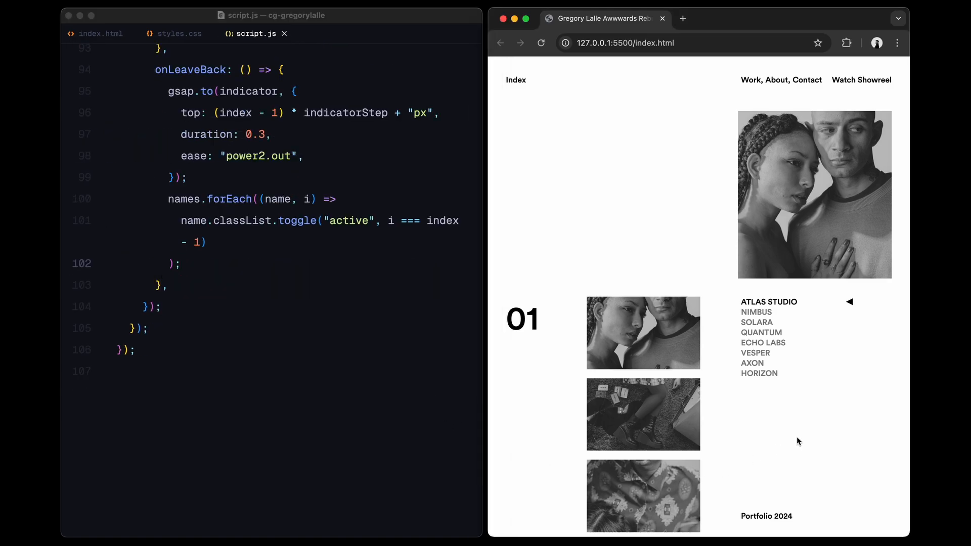
Scroll the reloaded Chrome page to check the indicator beside the project names
scroll("down", 3)
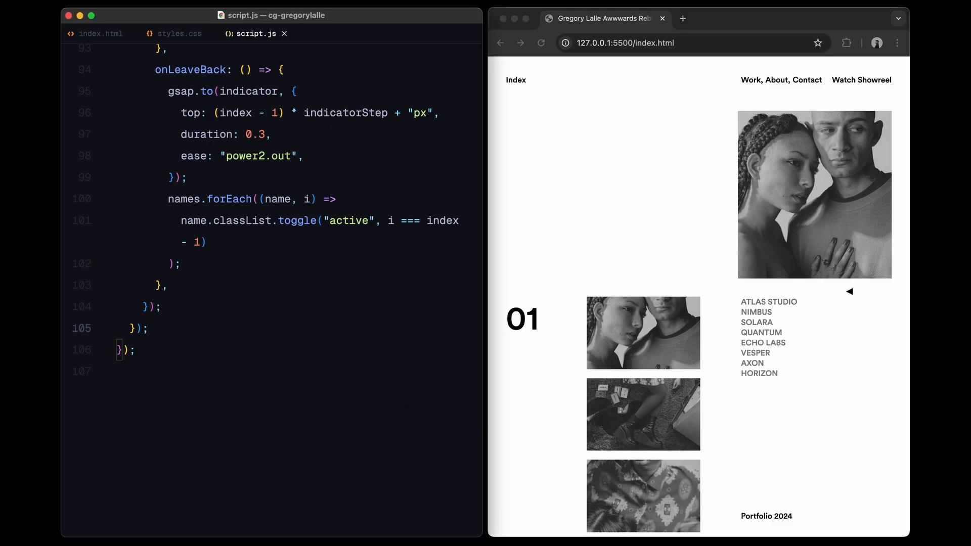
Loop projects again, grabbing .first and second digits, positioning the mask at top 0, and beginning a ScrollTrigger
type("proje")
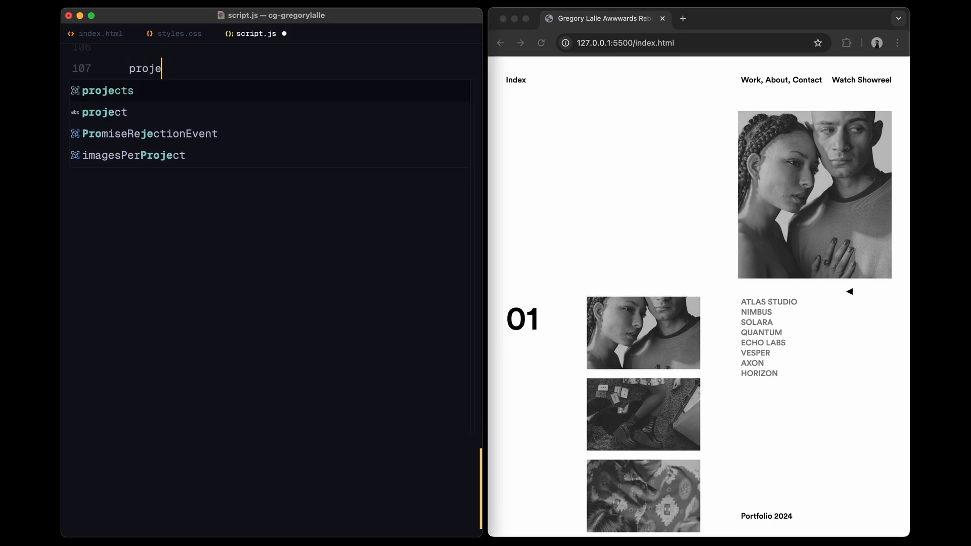
type(".forEach((project)")
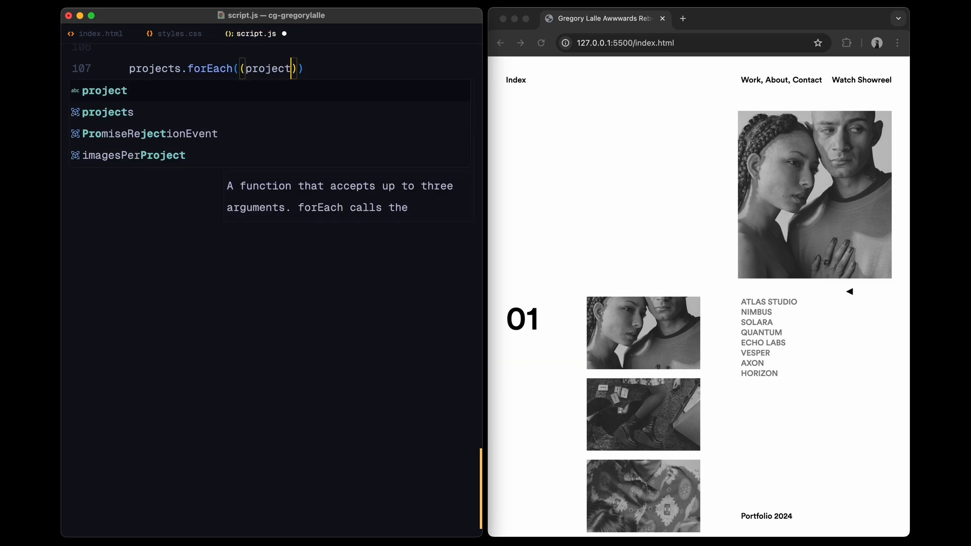
type(", i) => {")
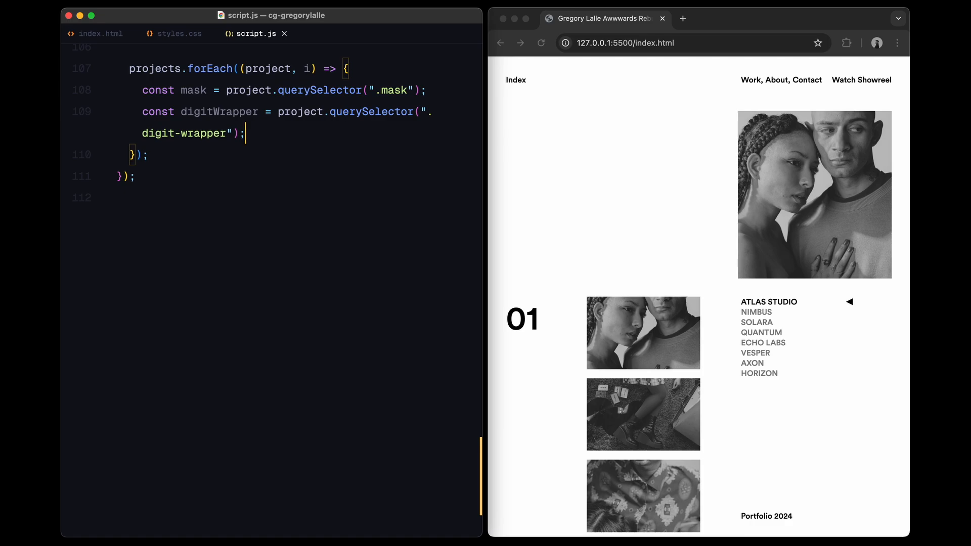
type("const firstDigit")
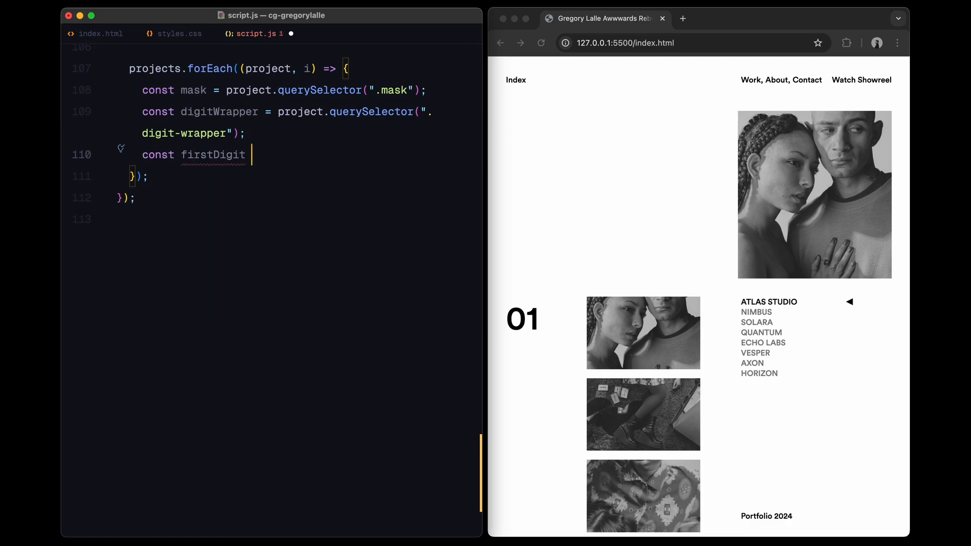
type("= project.querySelector(\".first\")")
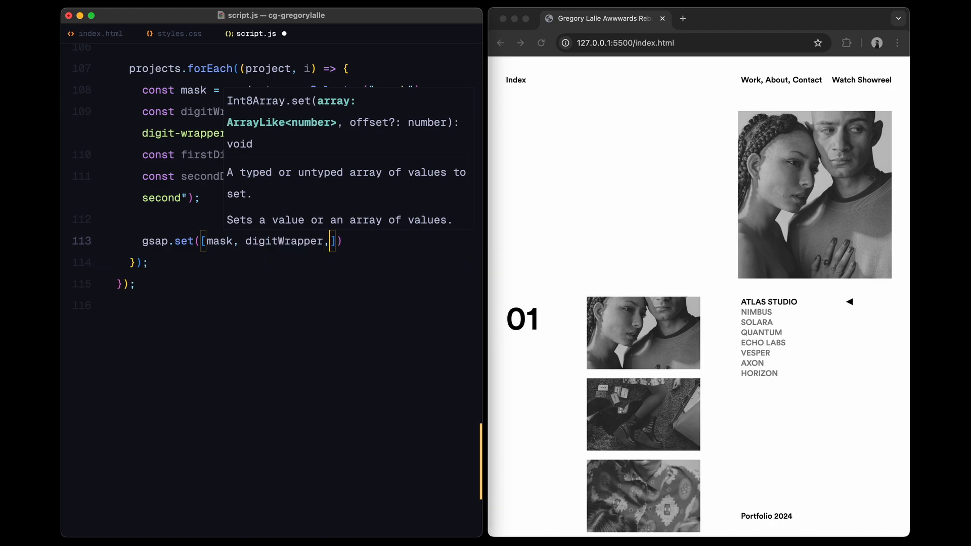
type("secondDigit")
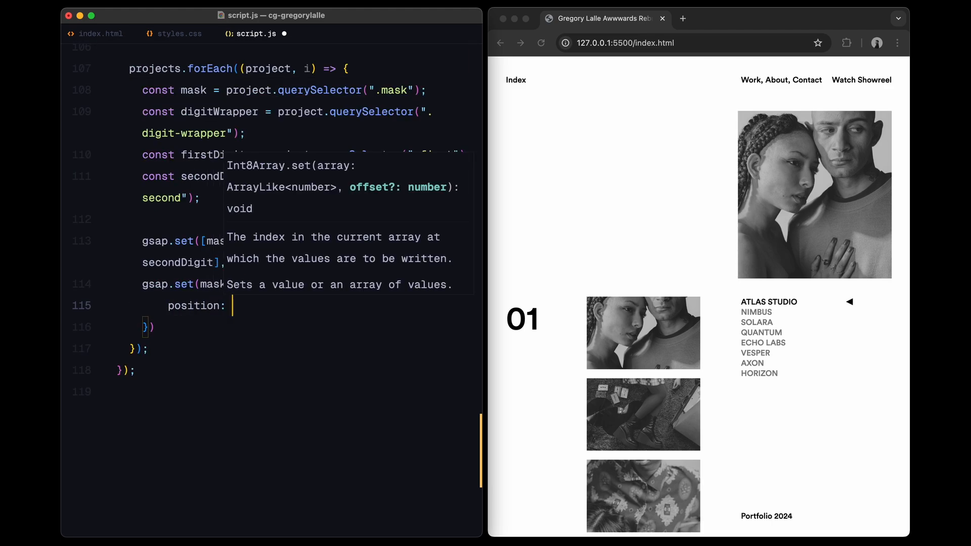
type("top: 0,")
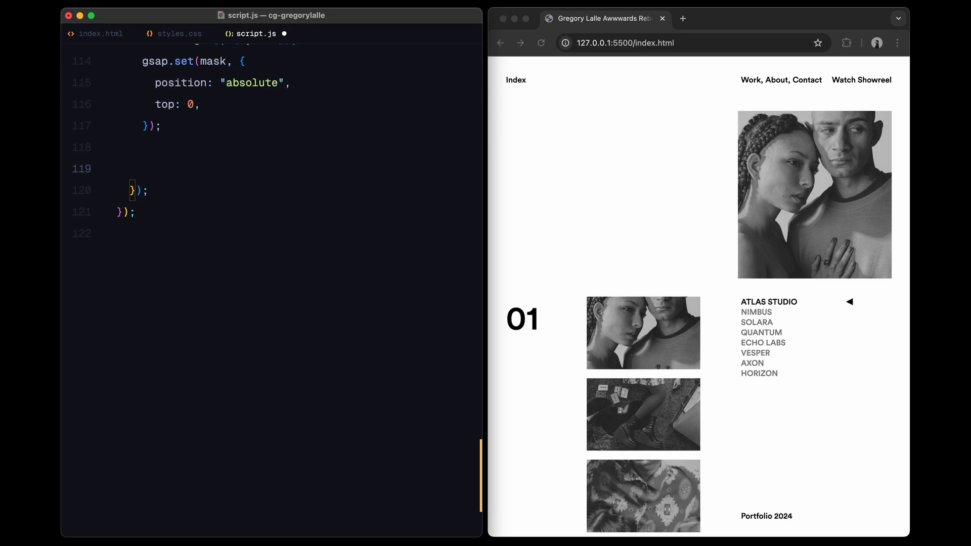
type("ScrollTrigger.cre")
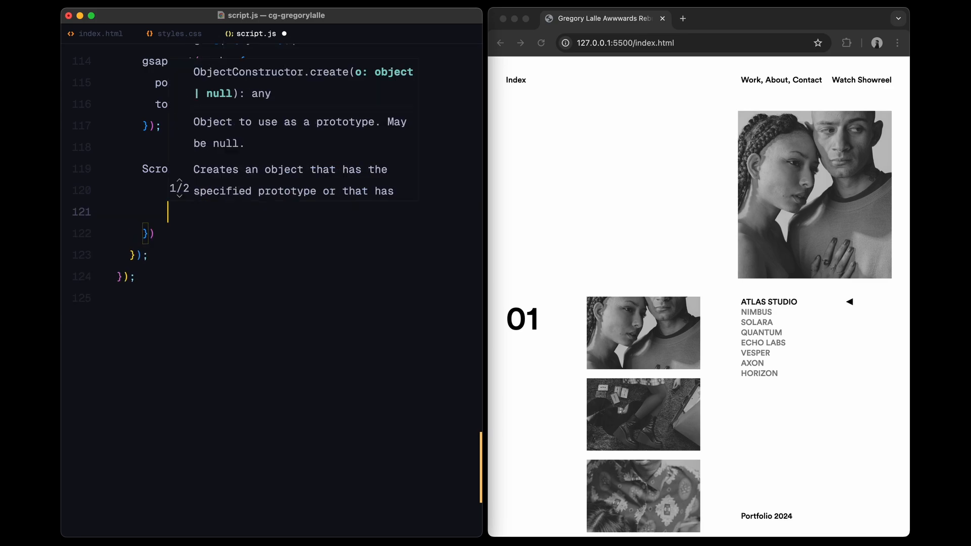
Create a per-project ScrollTrigger with anticipatePin, fastScrollEnd, preventOverlaps and an onUpdate computing projectRect, windowCenter, nextProject
type("en")
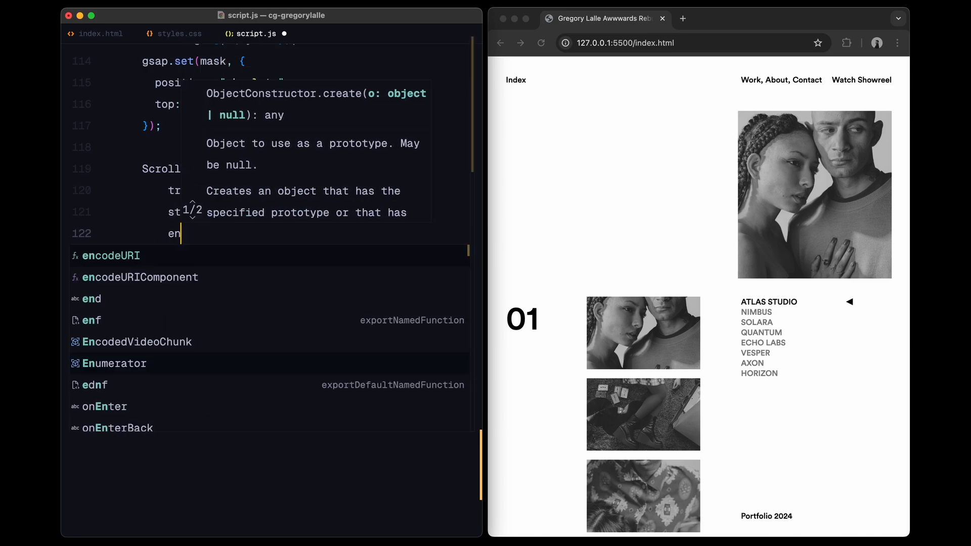
type("anticipat")
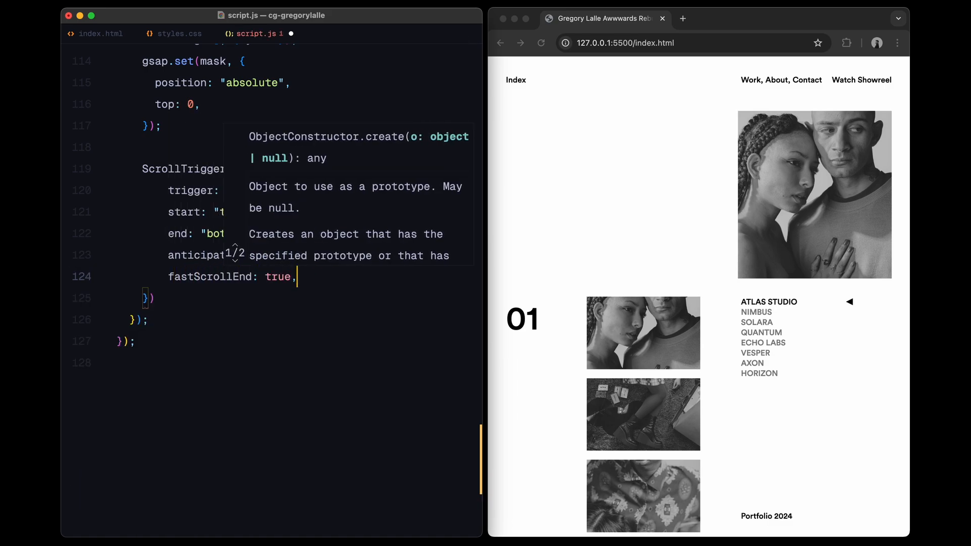
type("preventOverlaps: true,")
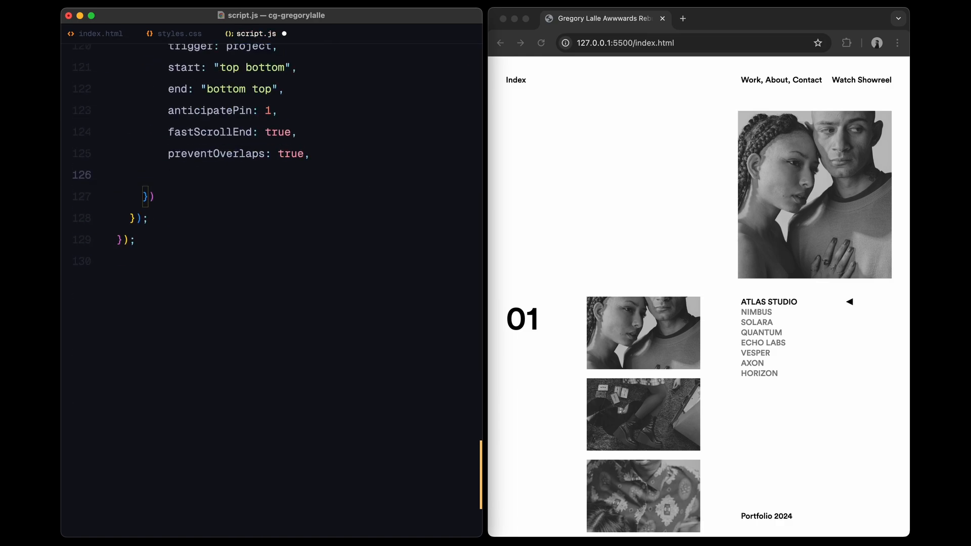
type("onUpdate: (self) => {")
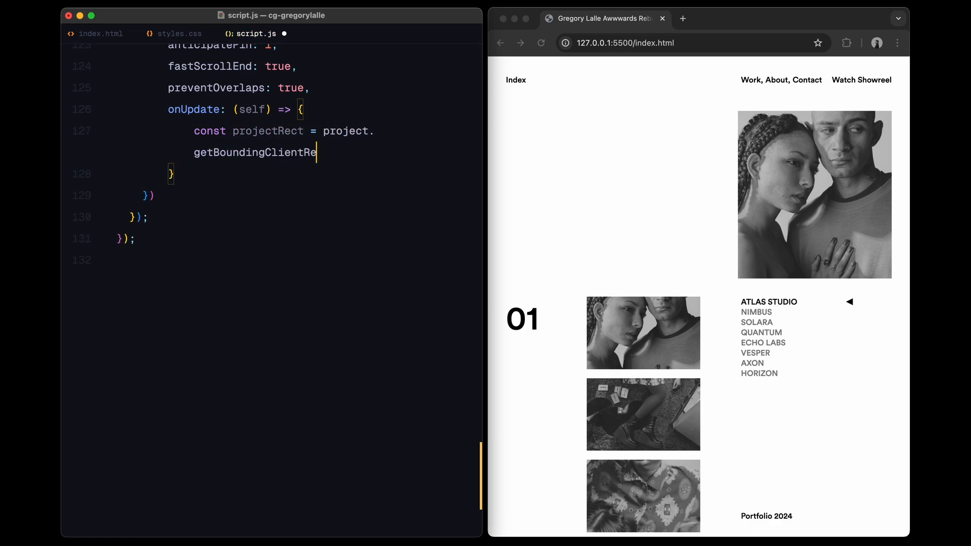
type("ct();")
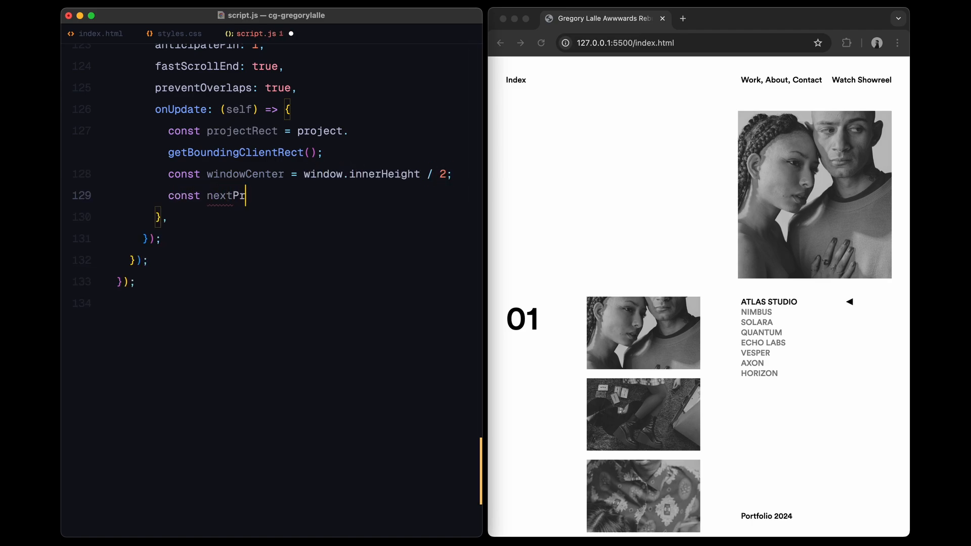
type("oject = projects")
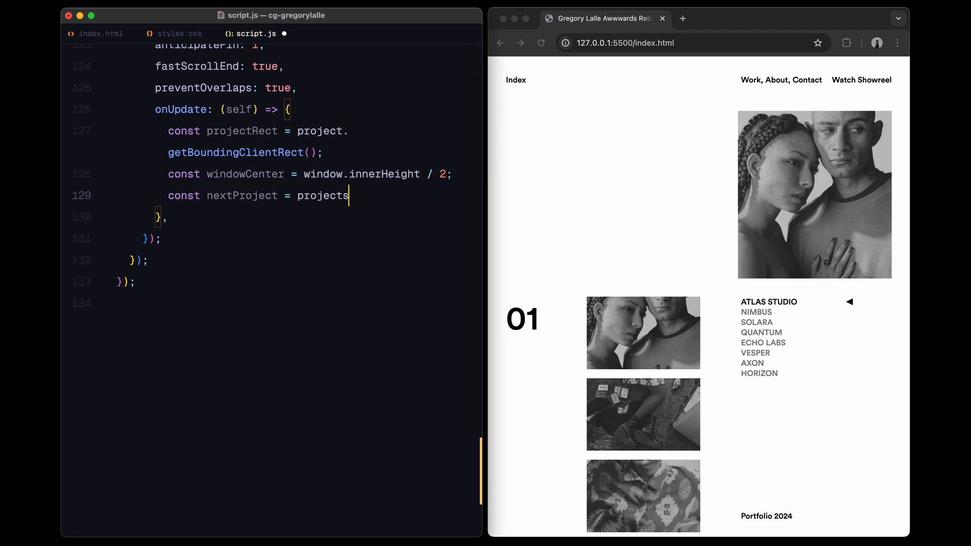
type("[i + 1];")
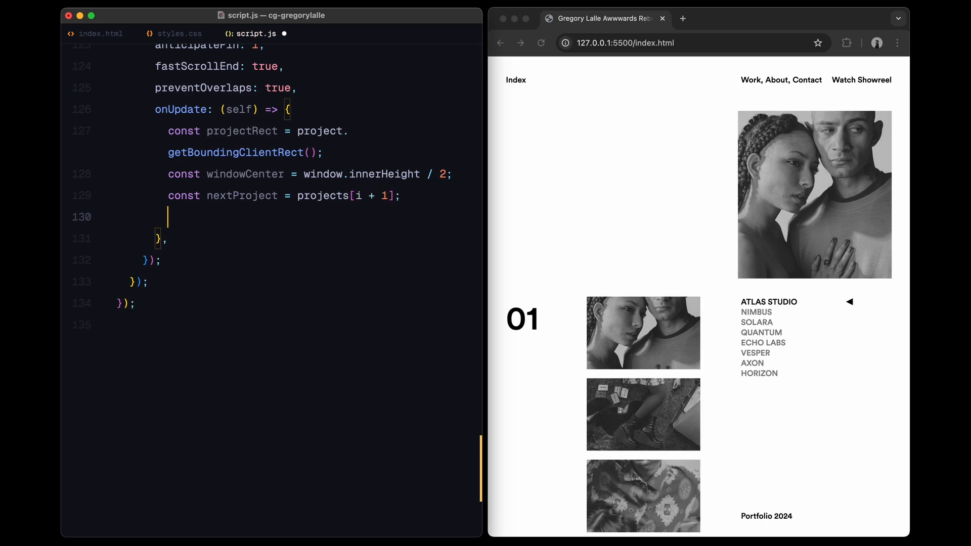
Compute velocityAdjustment and pushPoint in onUpdate, and fix the mask position at 50vh
type("const velocityAdjustmen")
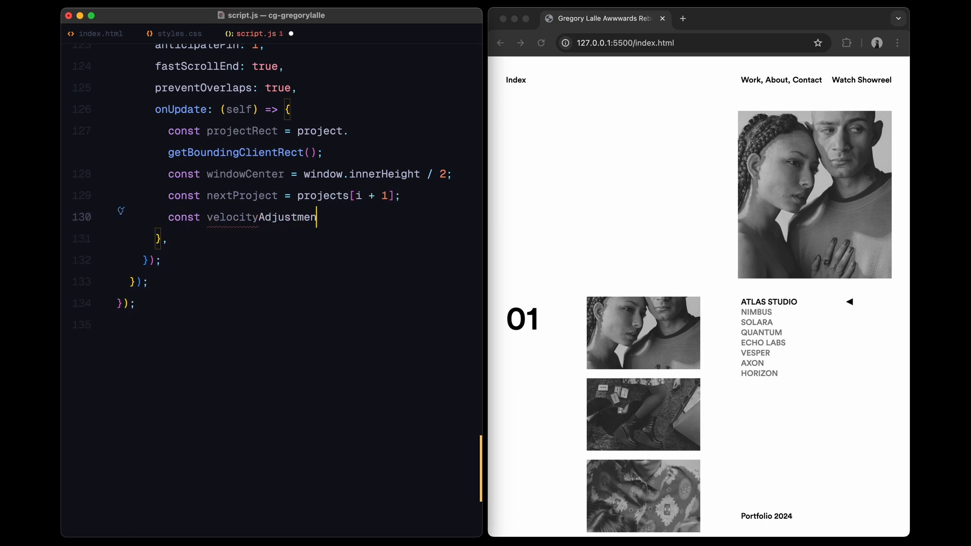
type("= Math.min(scrollVelocity * 0.1, 100);")
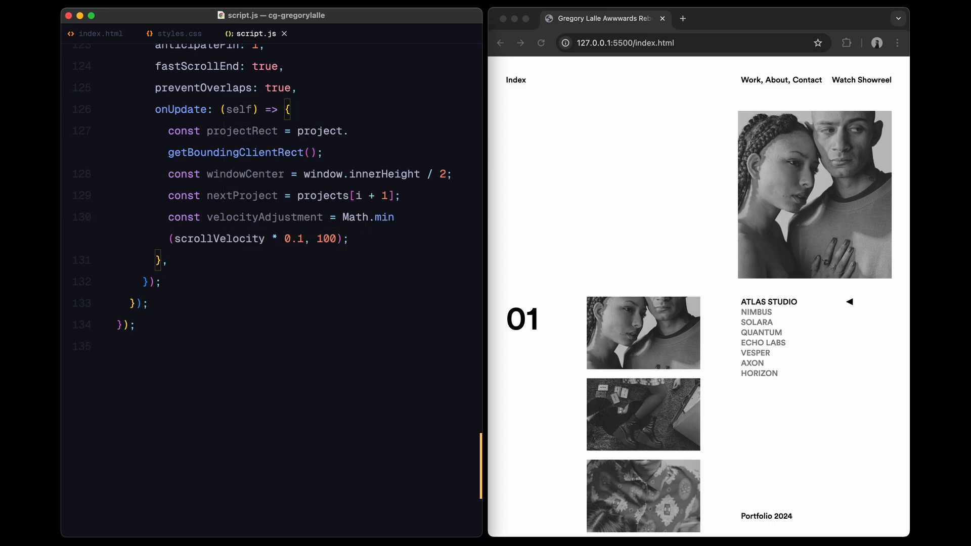
type("const pushPoint =")
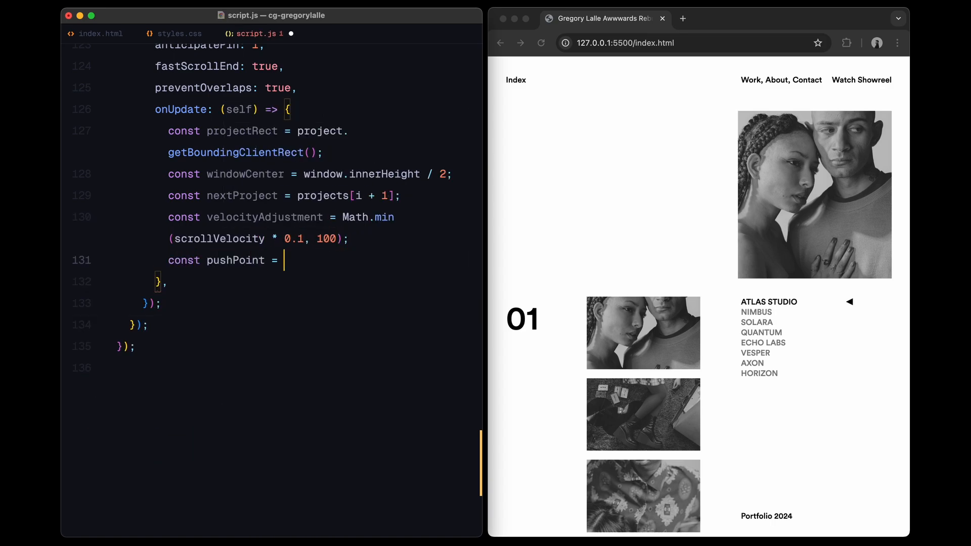
type("window.innerHeight * (0)")
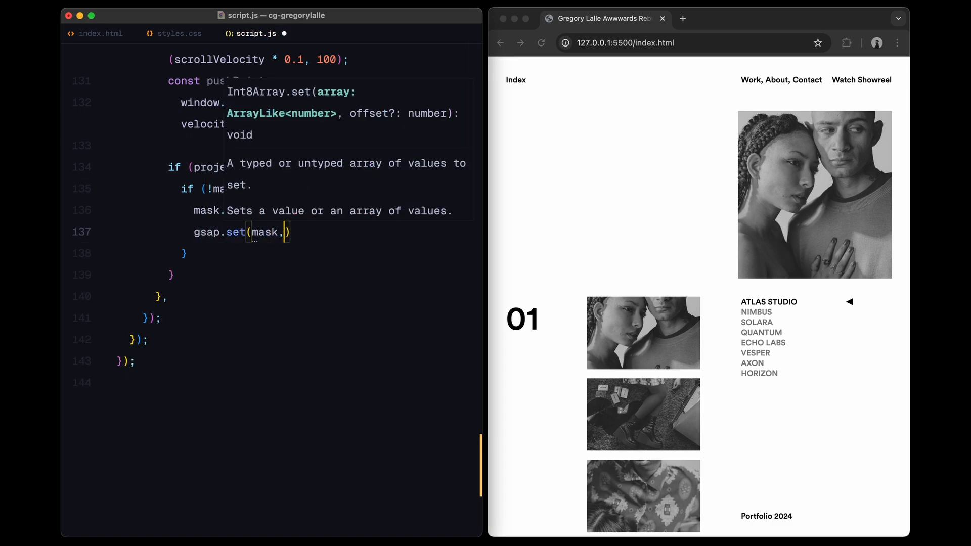
type("position: \"fixed\",")
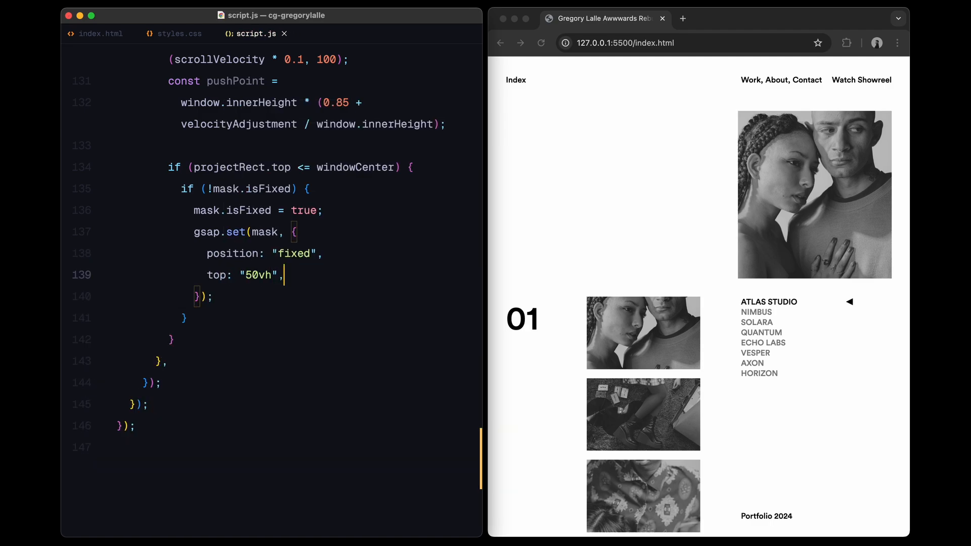
When nextRect.top reaches pushPoint for a new index, kill tweens on mask, digitWrapper and digits
type("if (nextProject) {")
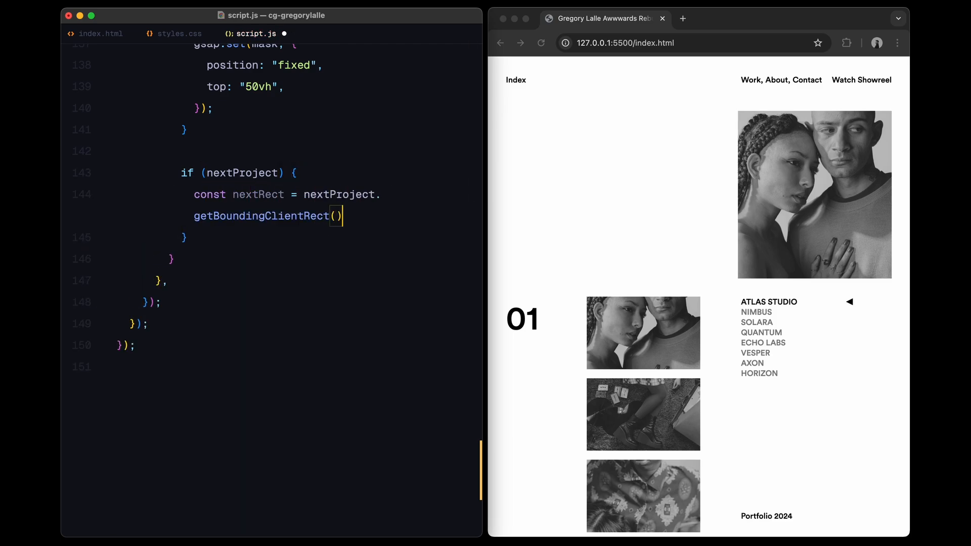
type("if (nextRect.top <")
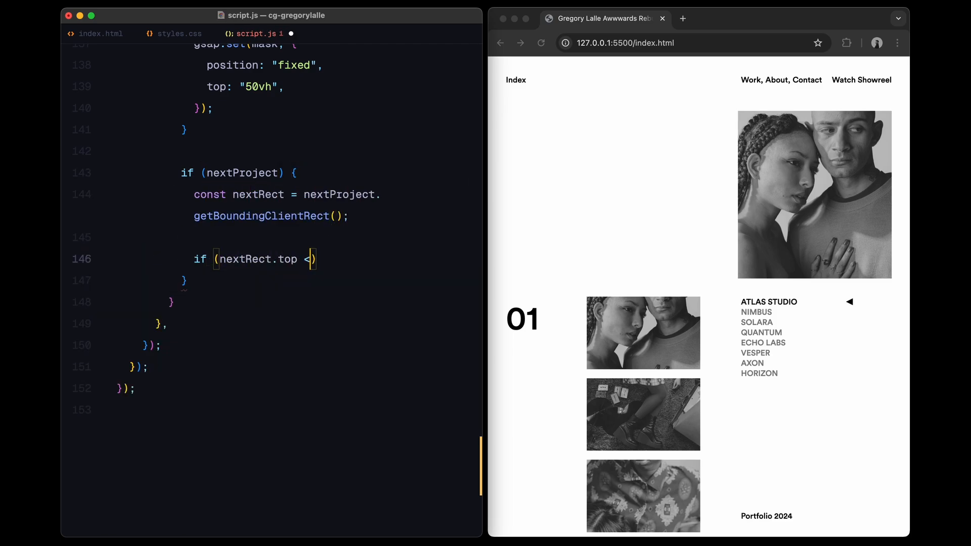
type("= pushPoint && ac")
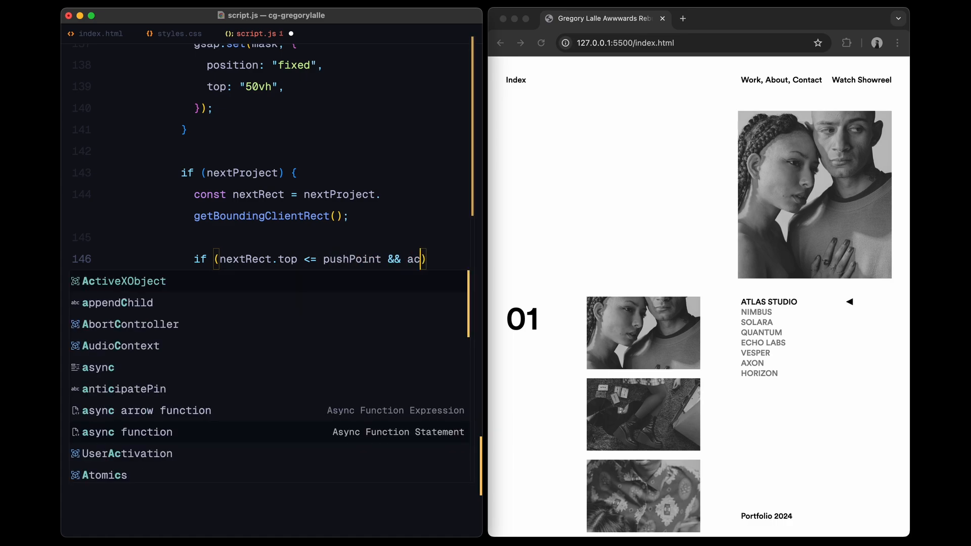
type("activeIndex !==")
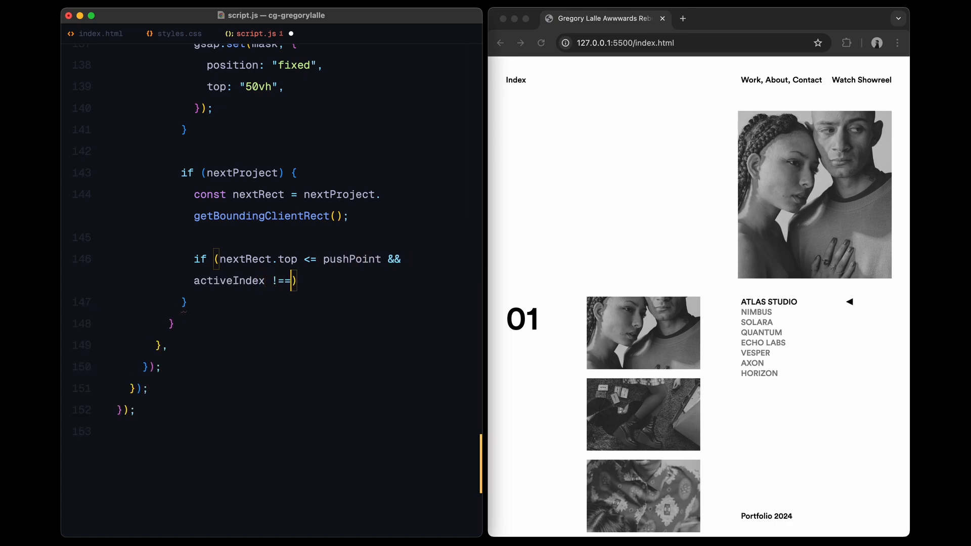
type("g")
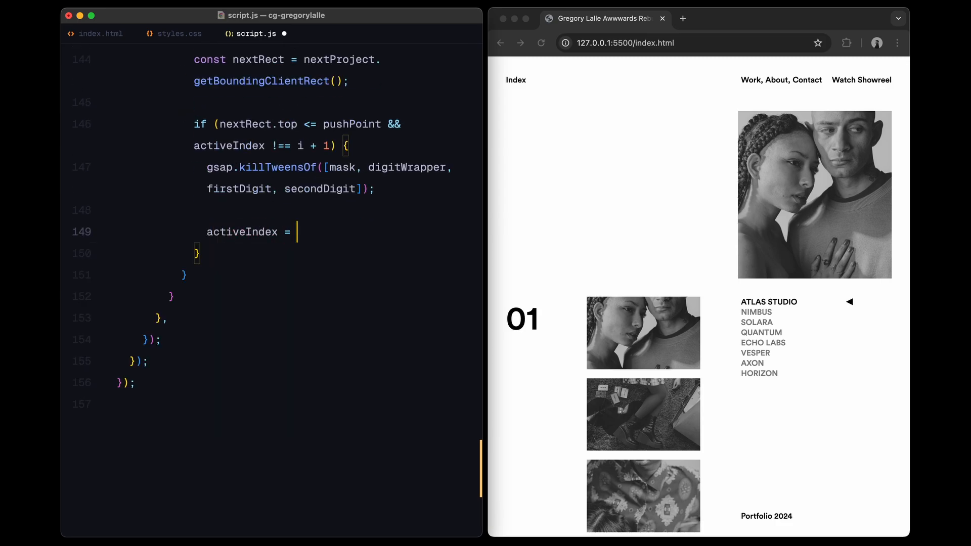
type("gsap.to(")
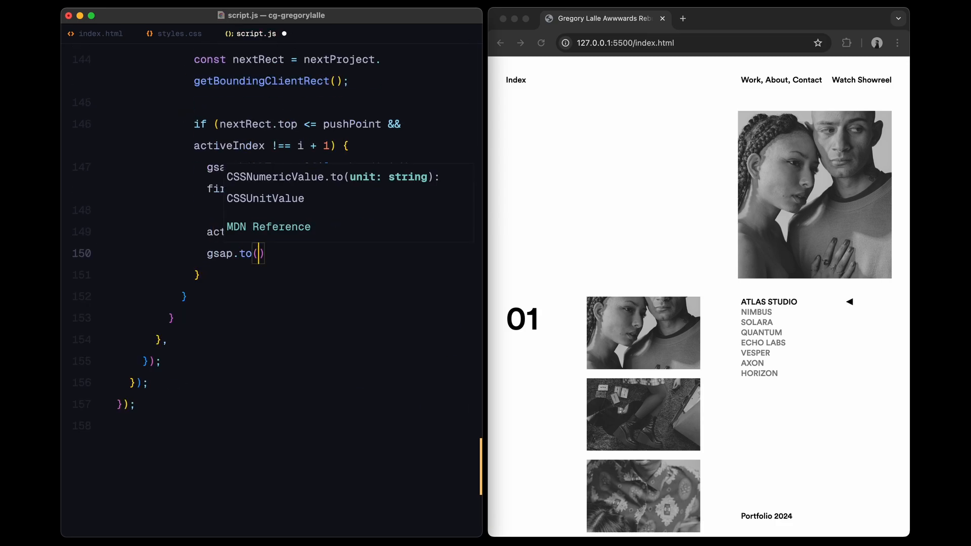
type("gsap.killTweensOf([mask, digitWrapper, firstDigit, secondDigit]);")
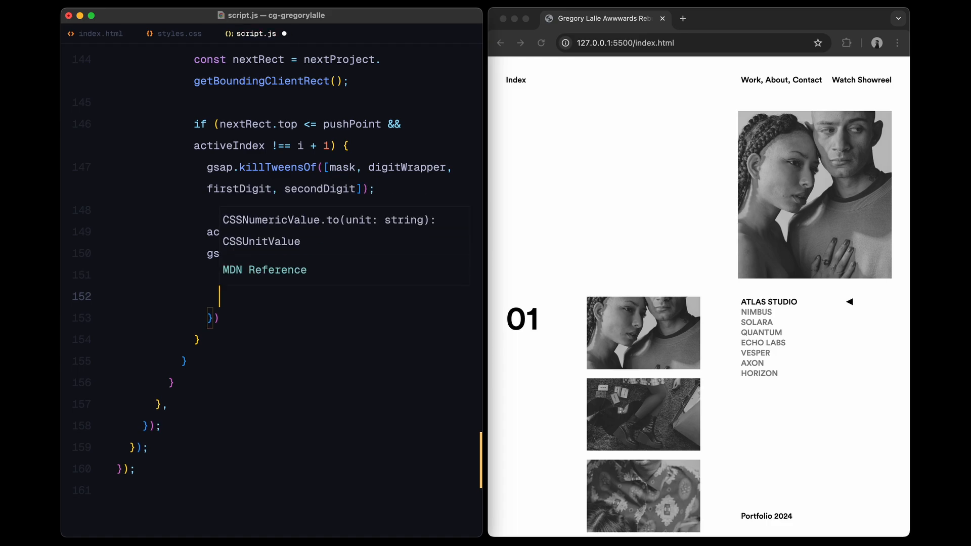
Tween the mask and digits to y -80 with power2 ease and 0.3s duration
type("ease: \"power2.")
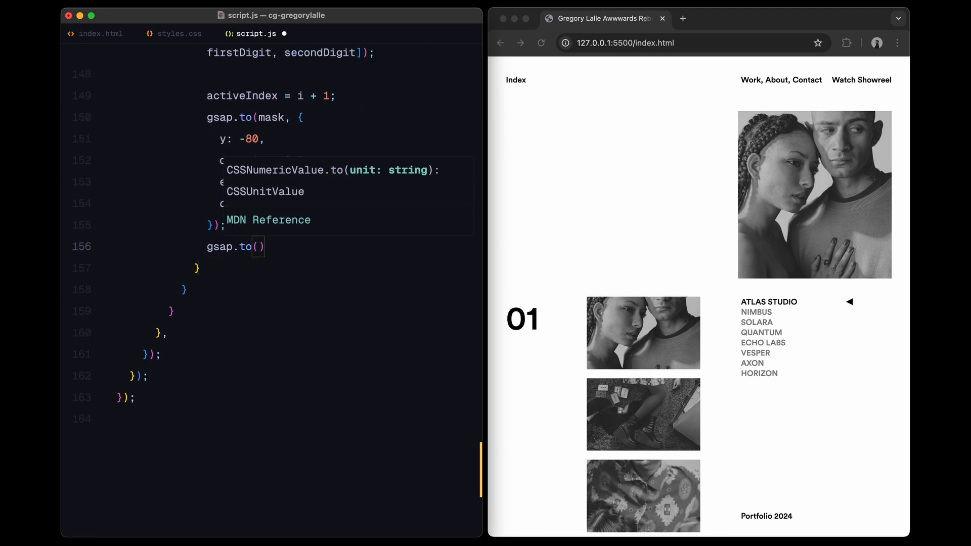
type("duration: 0.3,")
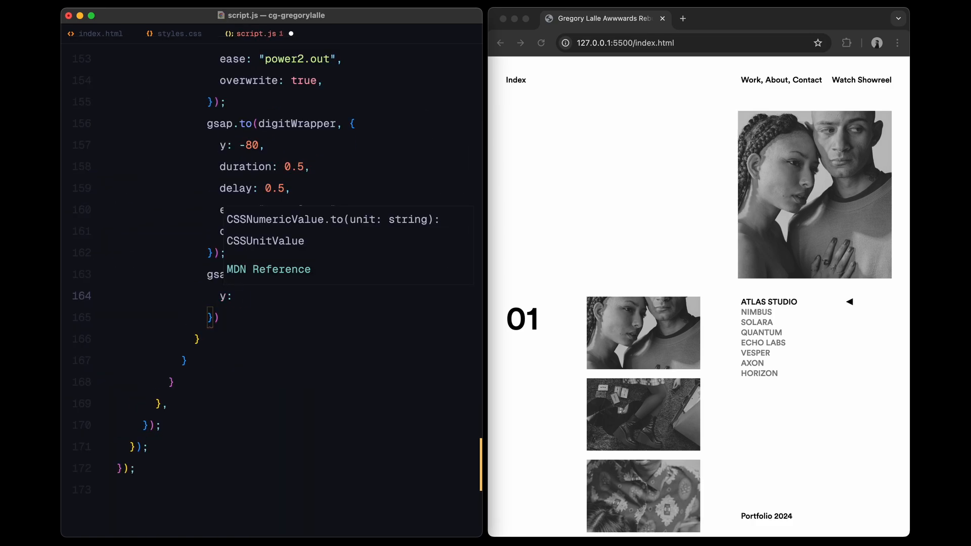
type("ea")
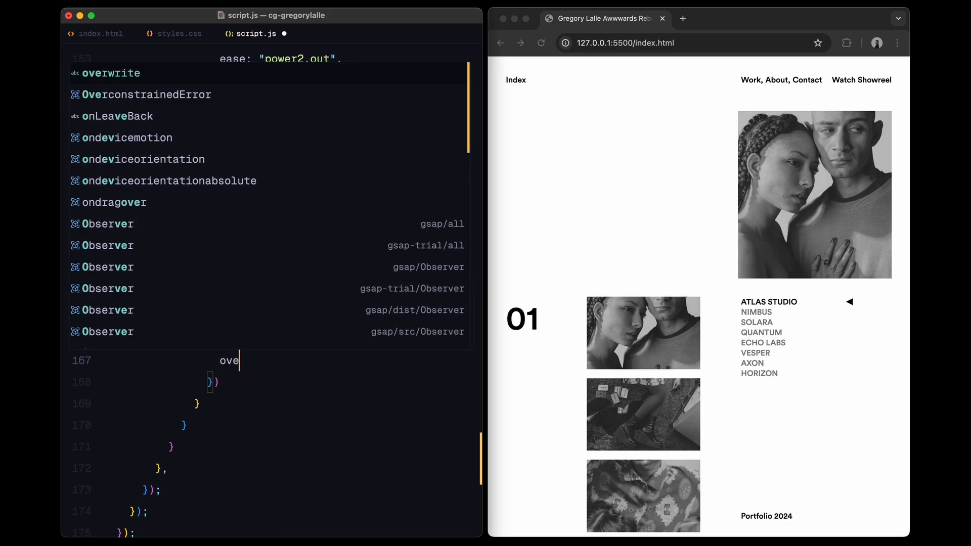
type("gsa")
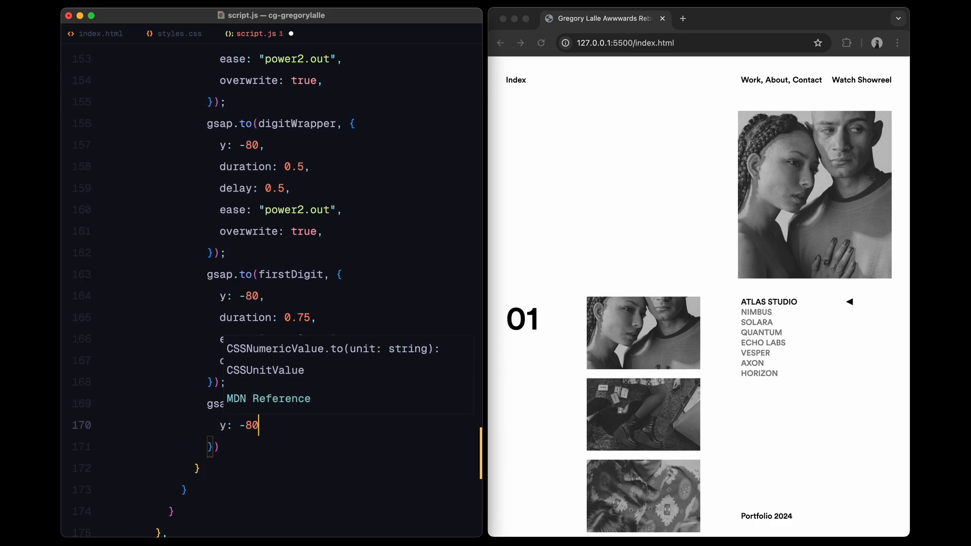
type("delay: 0.1,")
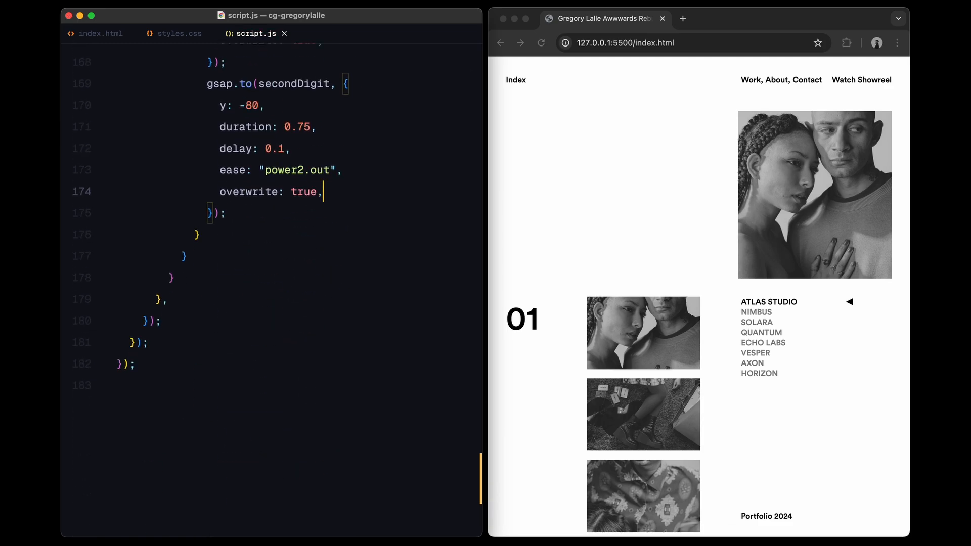
type("mask.is")
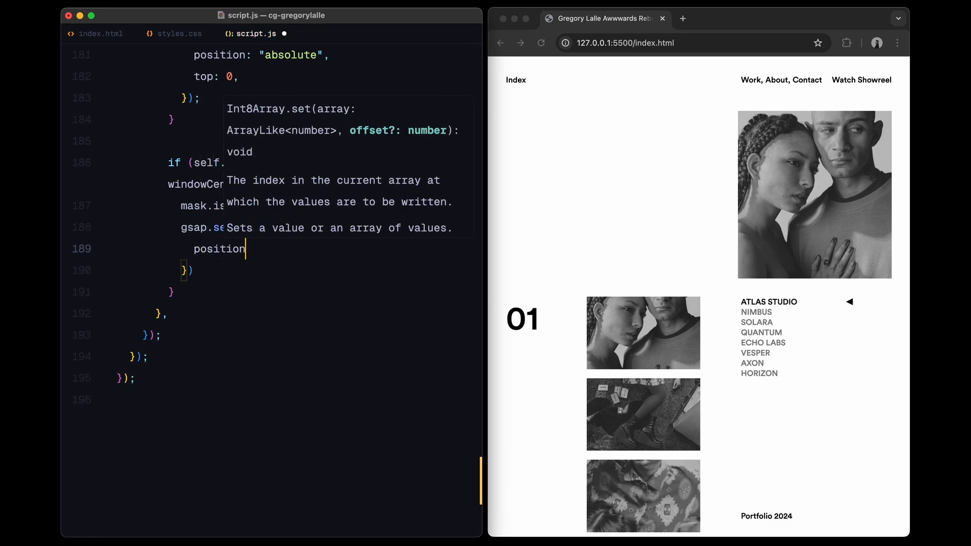
In onLeaveBack, get prevProject and query its .mask, .digit-wrapper, .first and .second elements
type("top: 0,")
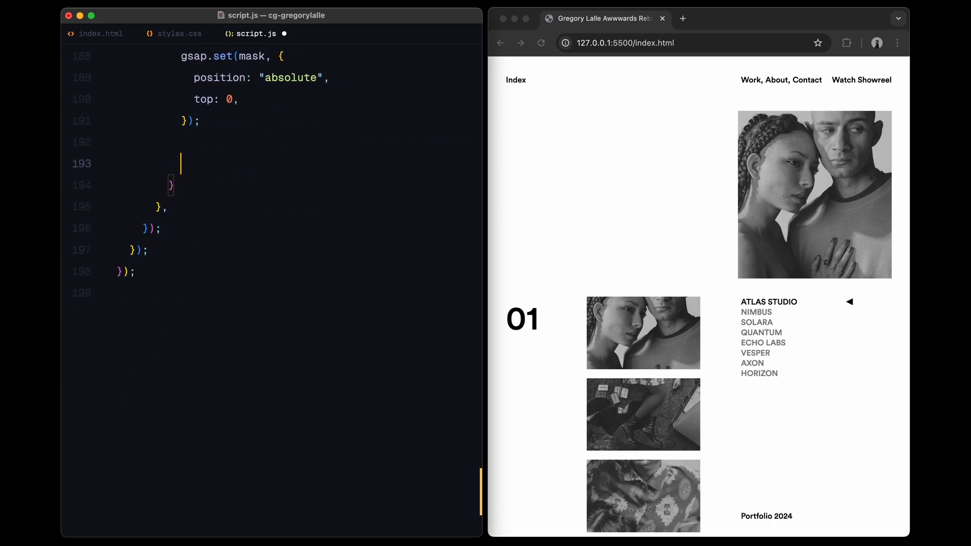
type("if (i > 0 && activeIndex === i) {")
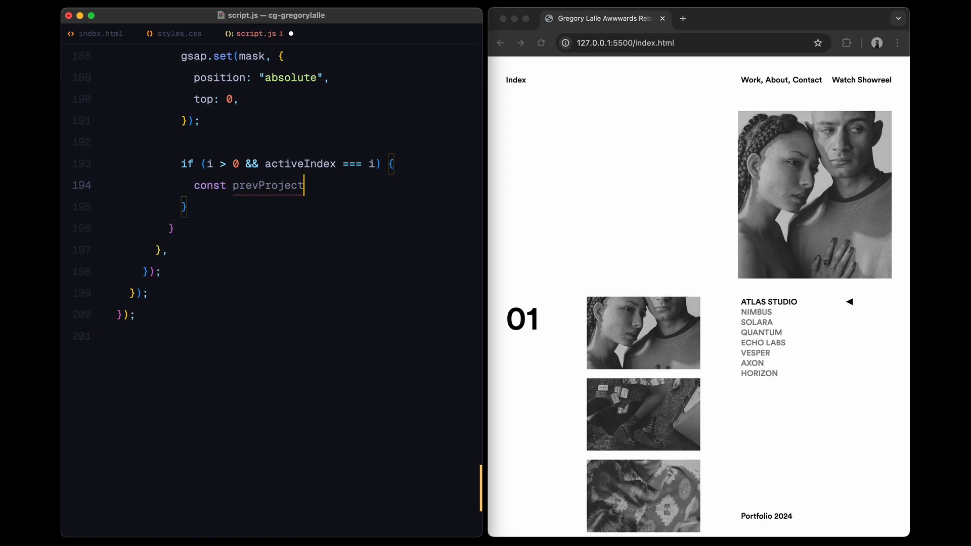
type("= projects[i - 1];")
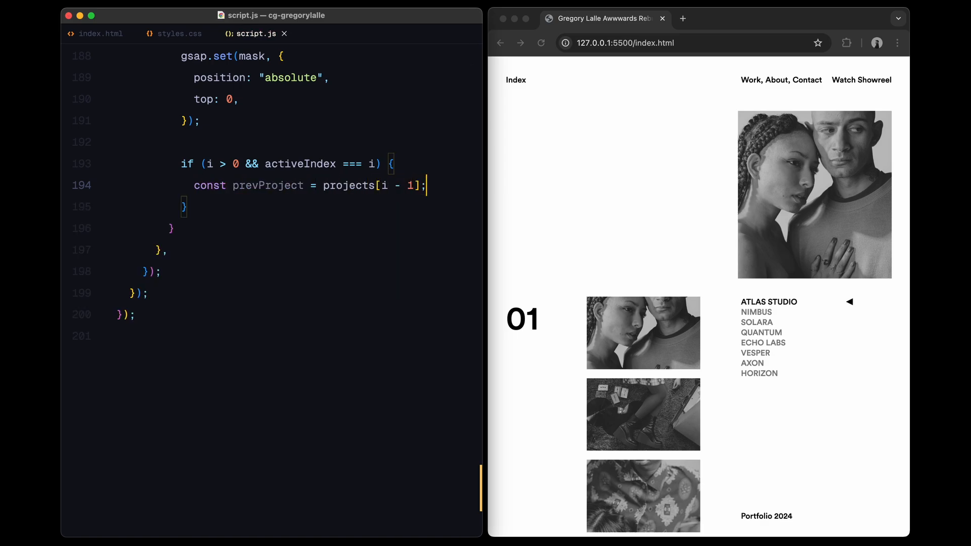
type("if (prevProject) {")
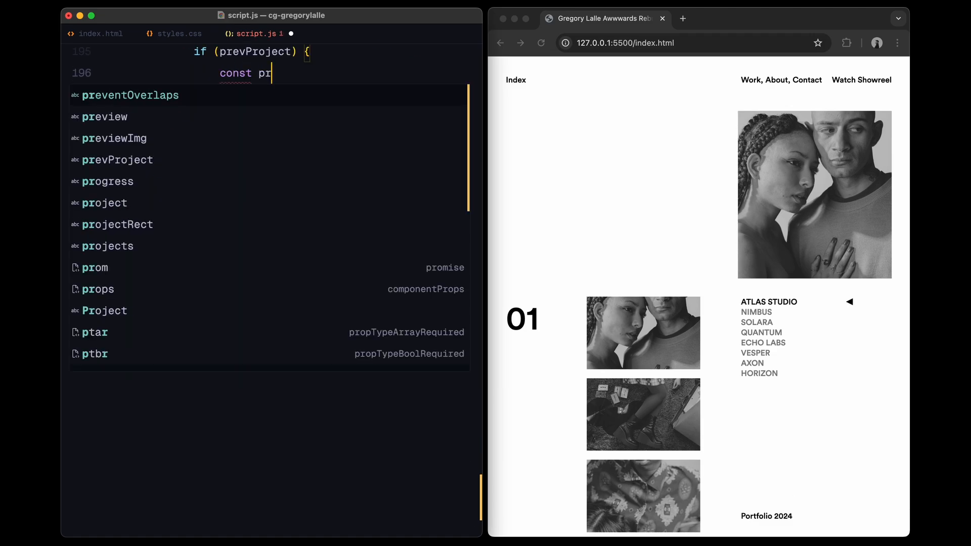
type("prevMask = prevProject.querySelector(\".mask\");")
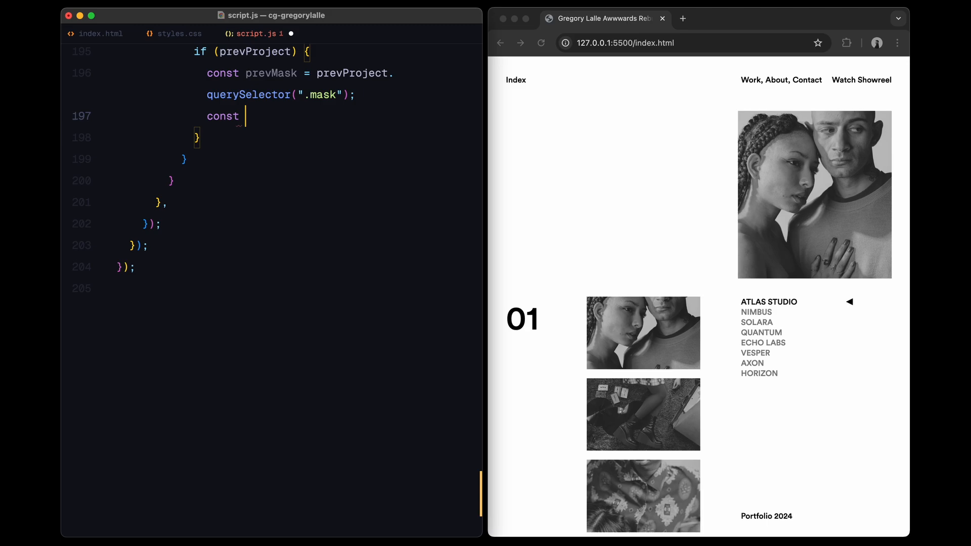
type("prevWrapper = prevProject.q")
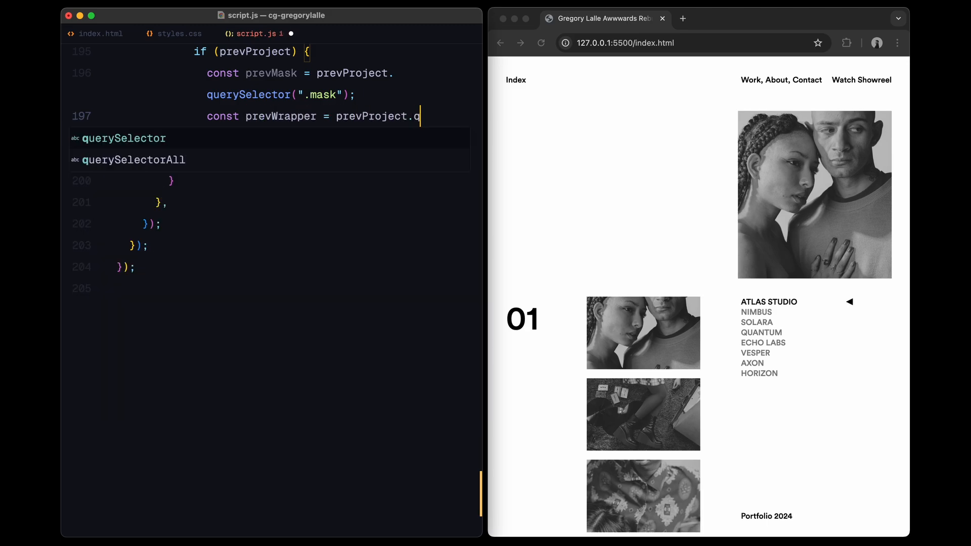
type("querySelector(\".digit-wrapper\");")
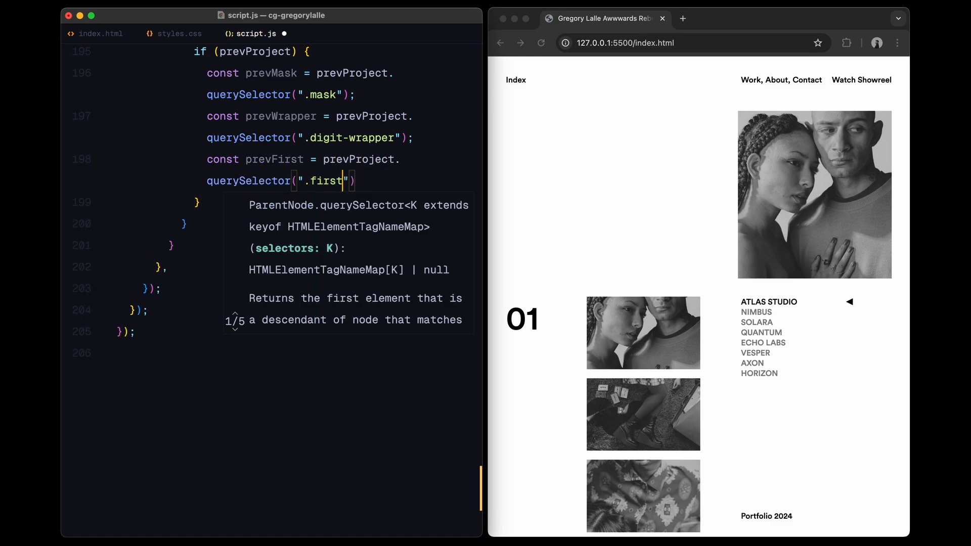
type("const prevSecond = prevProject.querySelector(\".second\");")
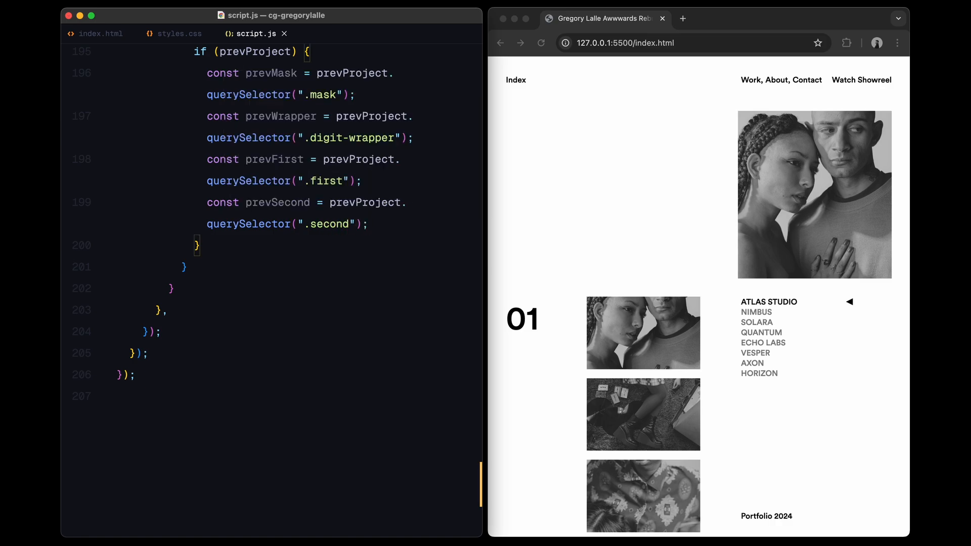
Kill the previous elements' tweens, set activeIndex = i - 1, and tween the mask to y 0
type("gsap.ki")
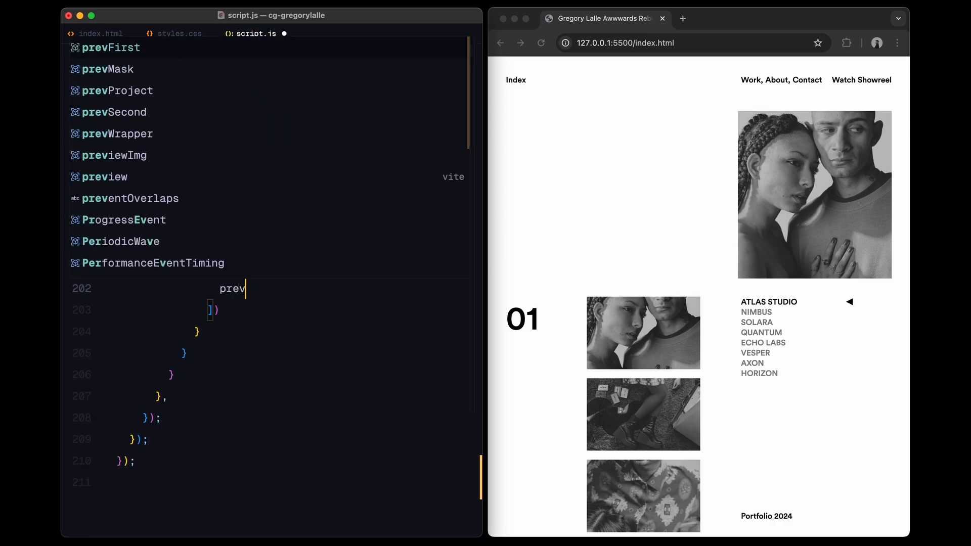
type("prevWrapper, prevFirst, prevSecond]);")
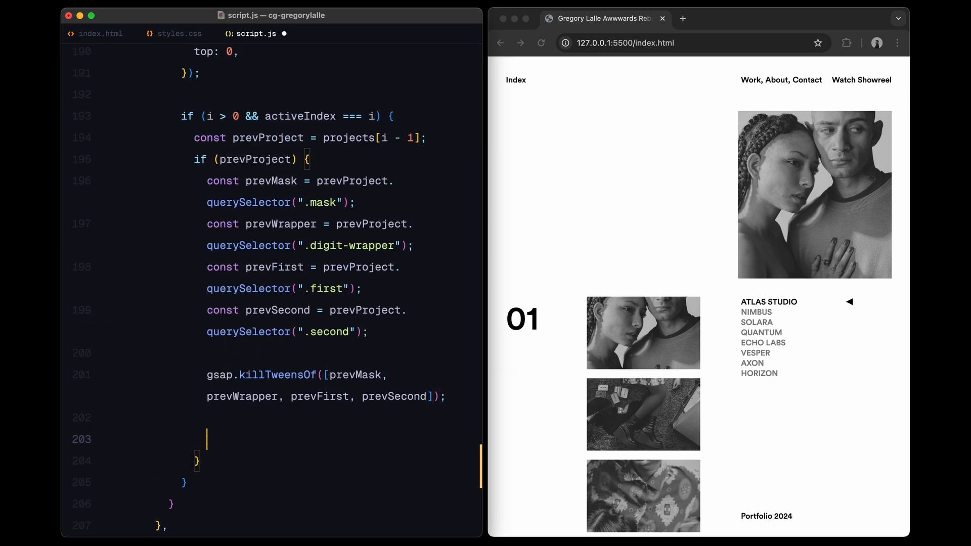
type("activeIndex = i - 1;")
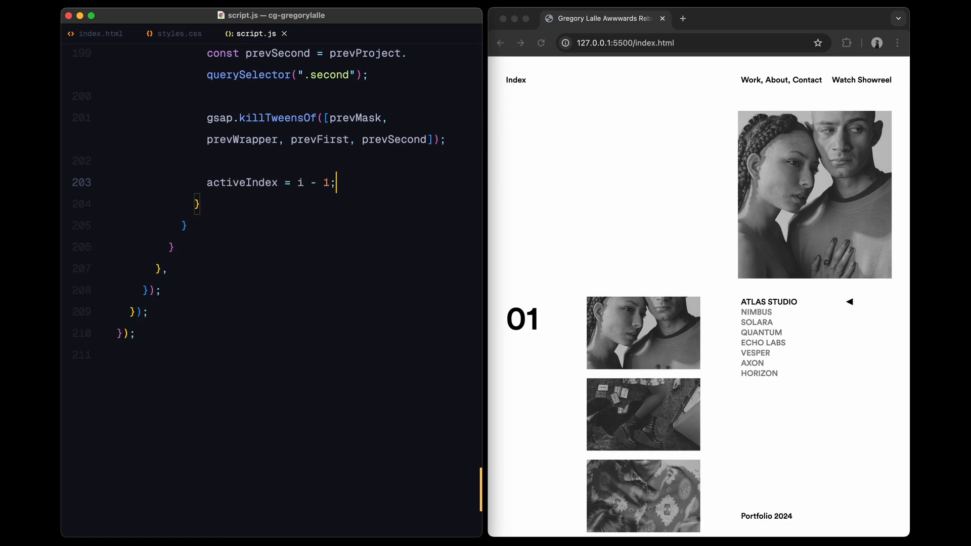
type("gsap.to")
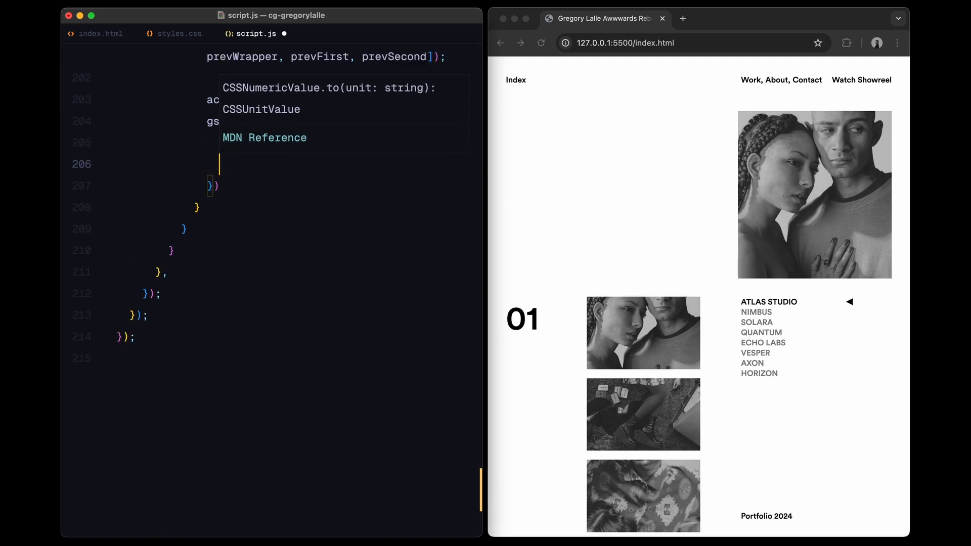
type("ease: \"pow\"")
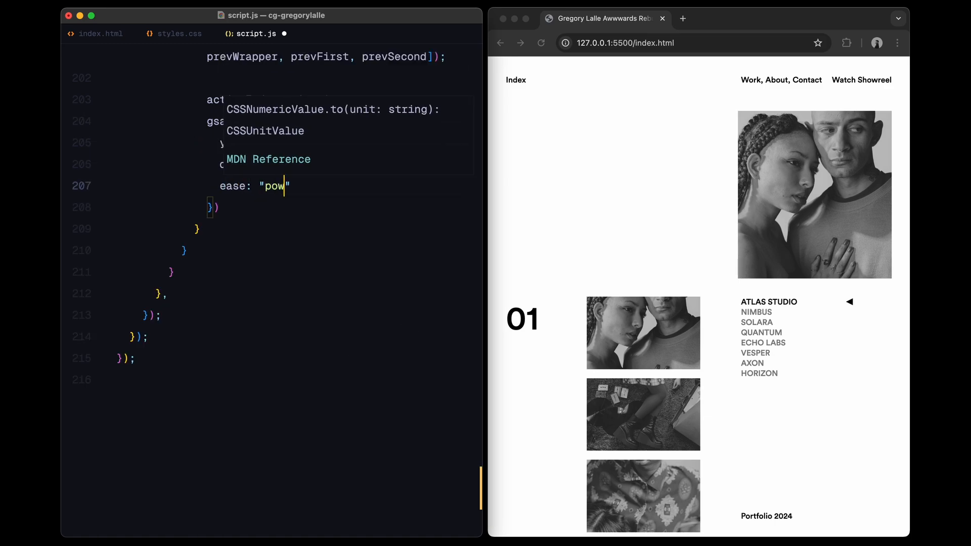
type("overwrite")
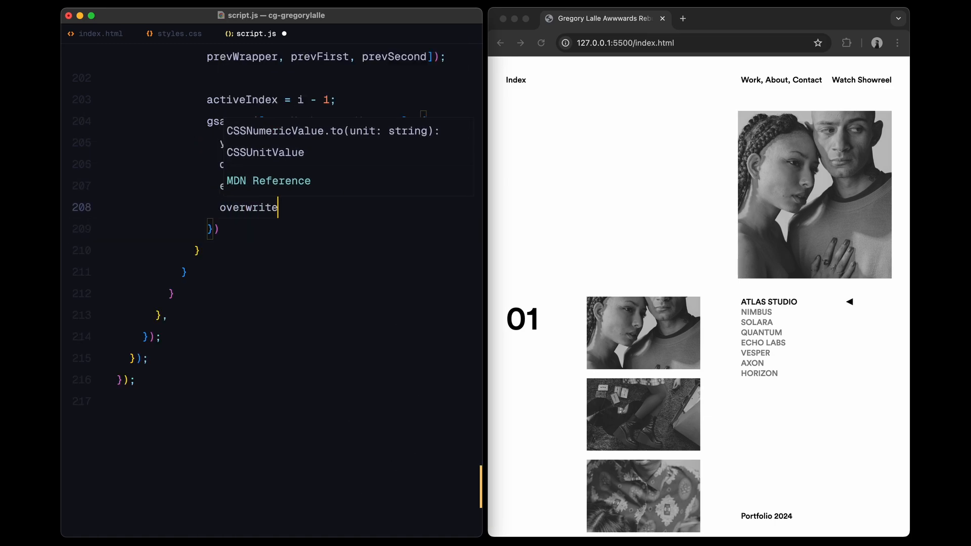
Tween the previous wrapper and digits back to y 0 with overwrite: true
type("gsap.to")
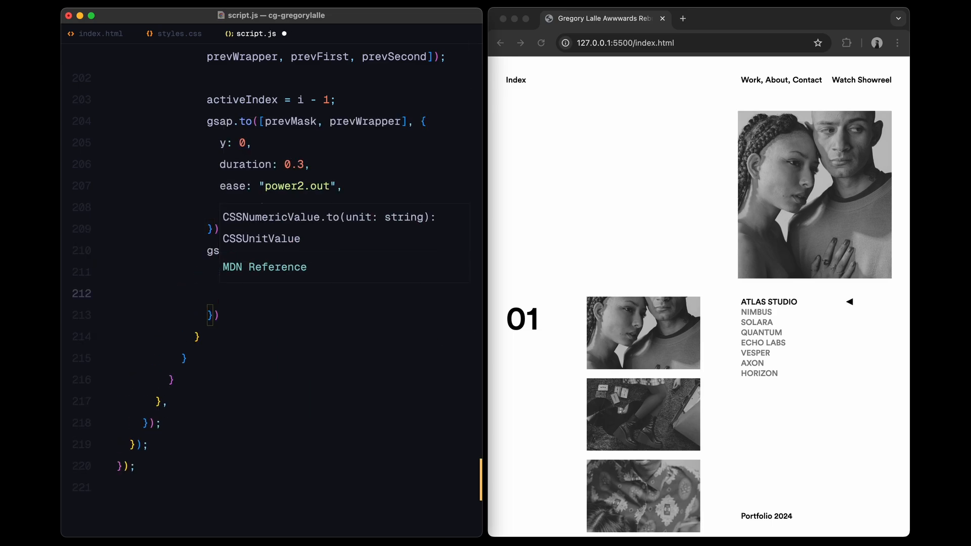
type("overwrite: true,")
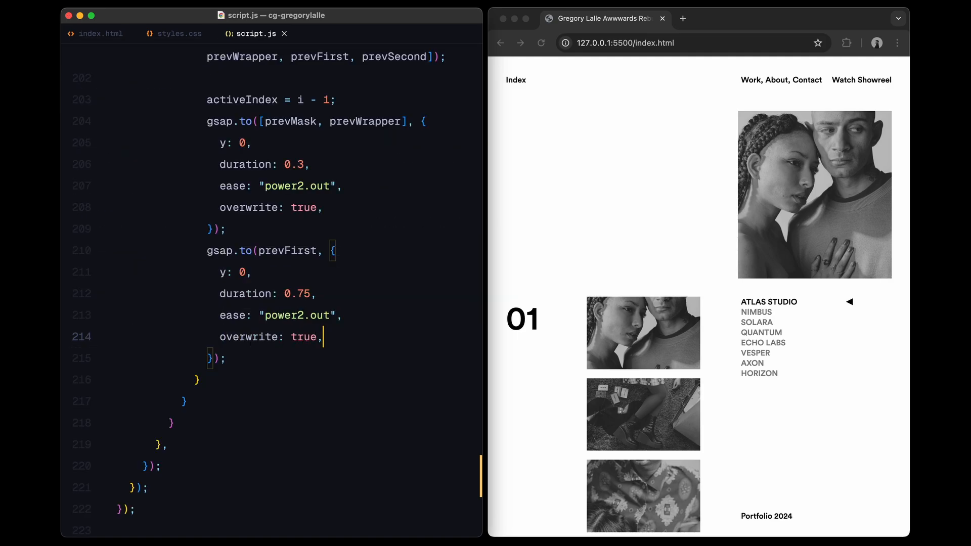
type("gsap.to(prevSecond, {")
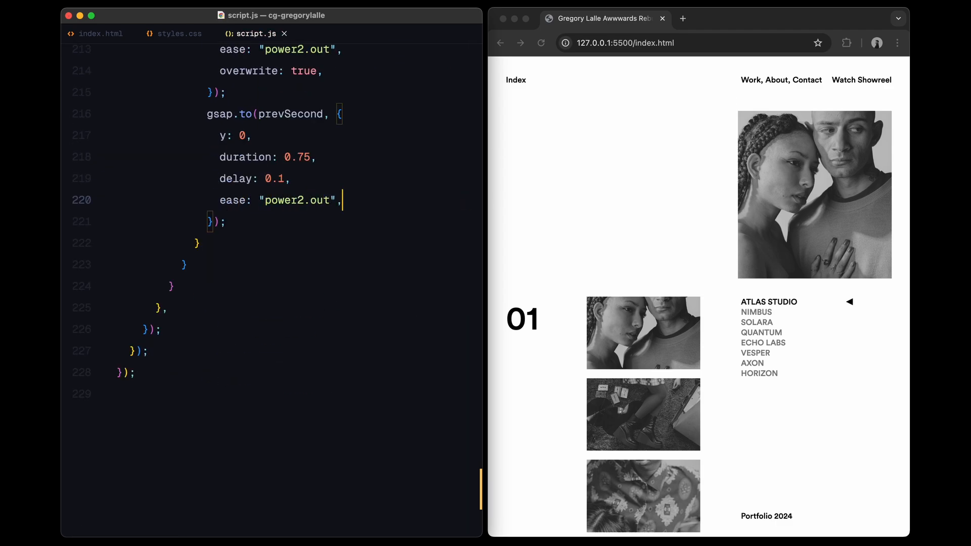
type("overwrite: true,")
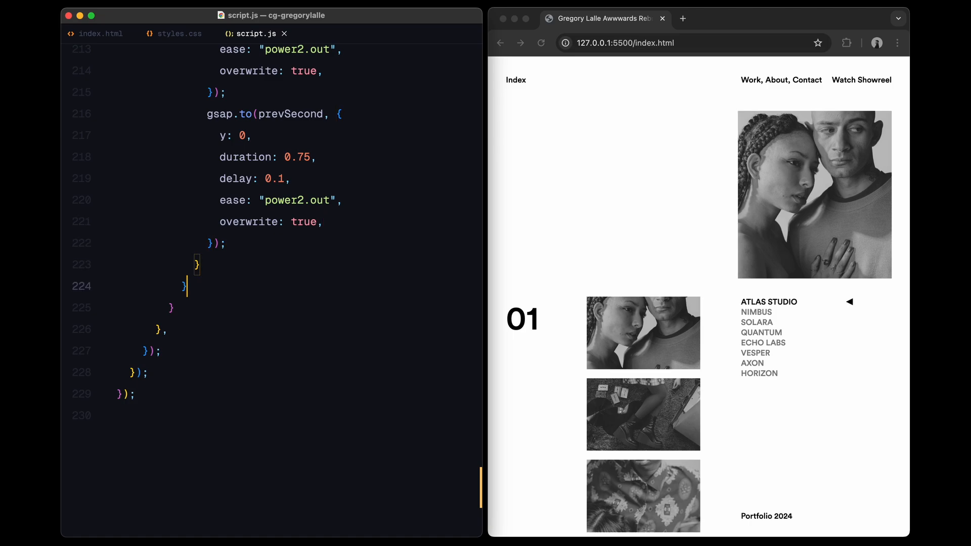
type("onEnter: () =>")
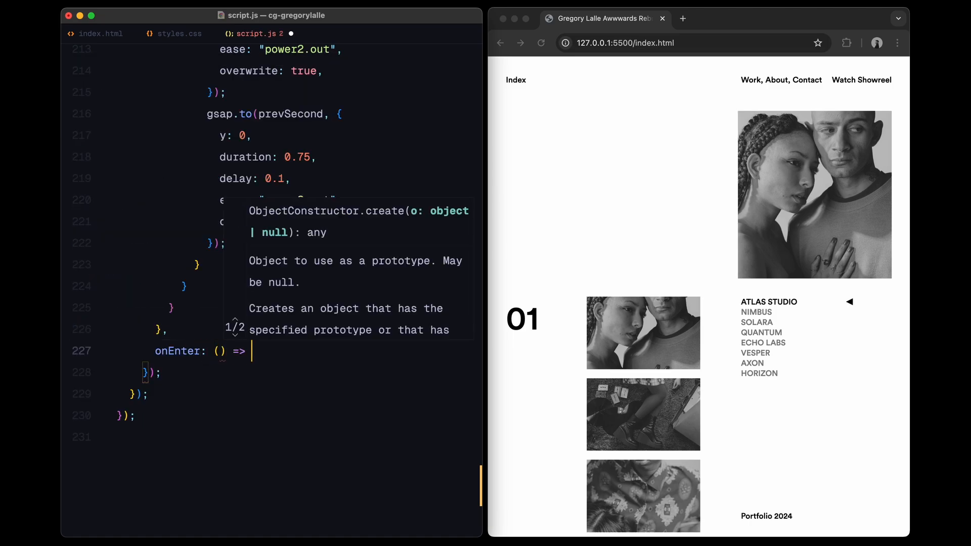
Set activeIndex = 0 when the first project enters, and declare activeIndex and lastScrollTop
type("if (i === 0) activeIndex")
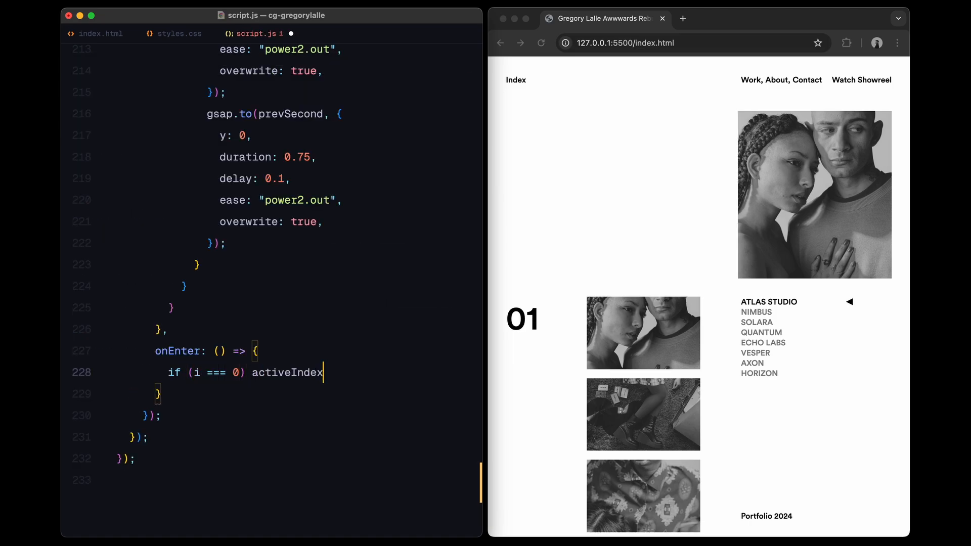
type("= 0;")
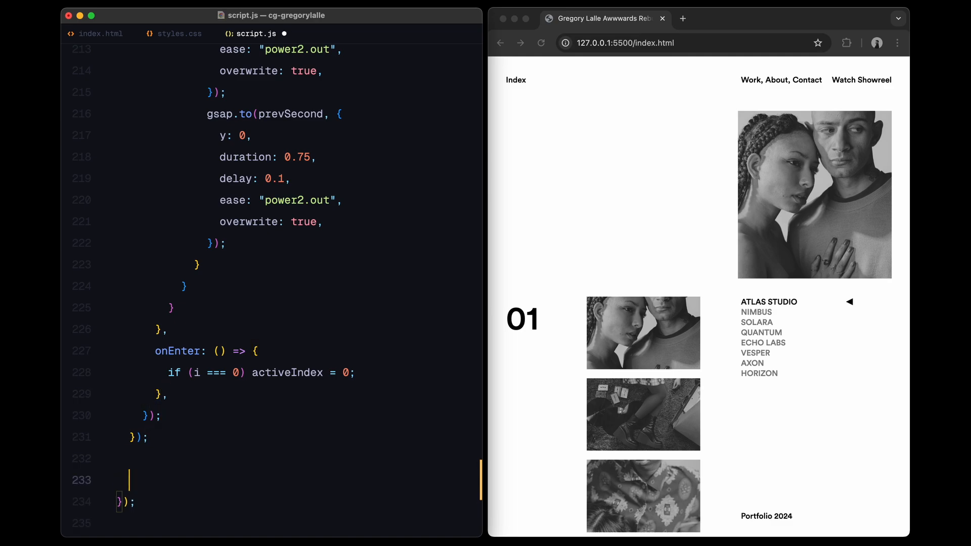
type("let activeIndex = -1;")
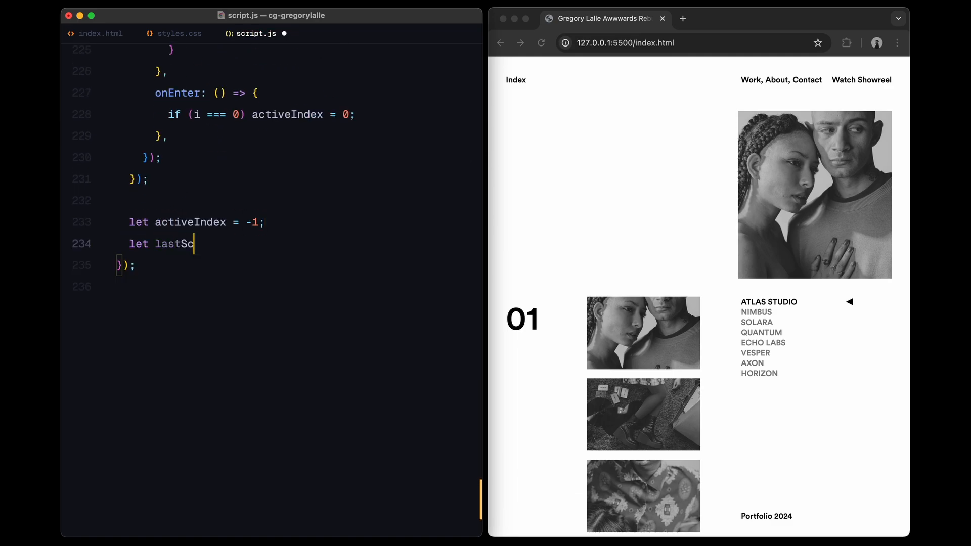
type("crollTop = 0;")
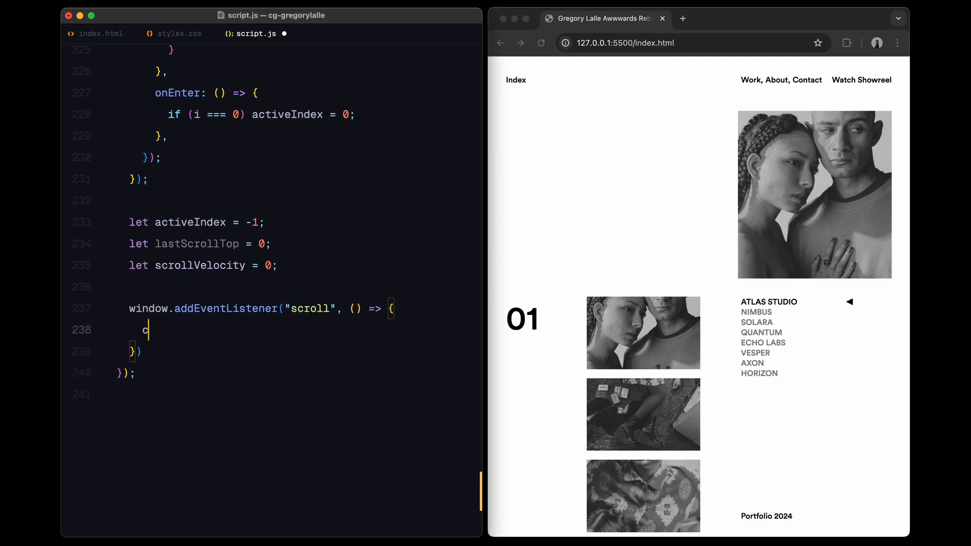
Compute scrollVelocity as Math.abs(st - lastScrollTop) in a passive scroll listener, then test by scrolling
type("onst st = window.pageYOffset;")
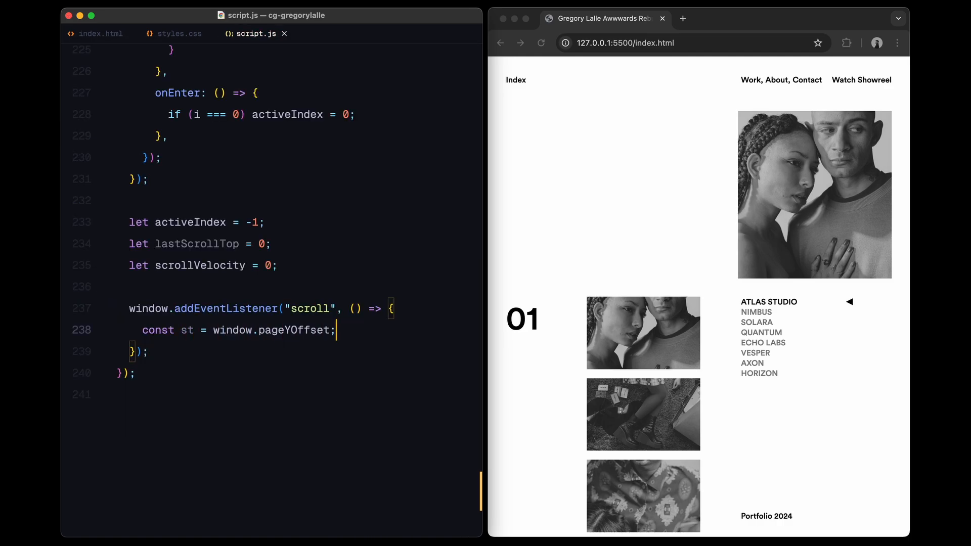
type("scrollVelocity = Math")
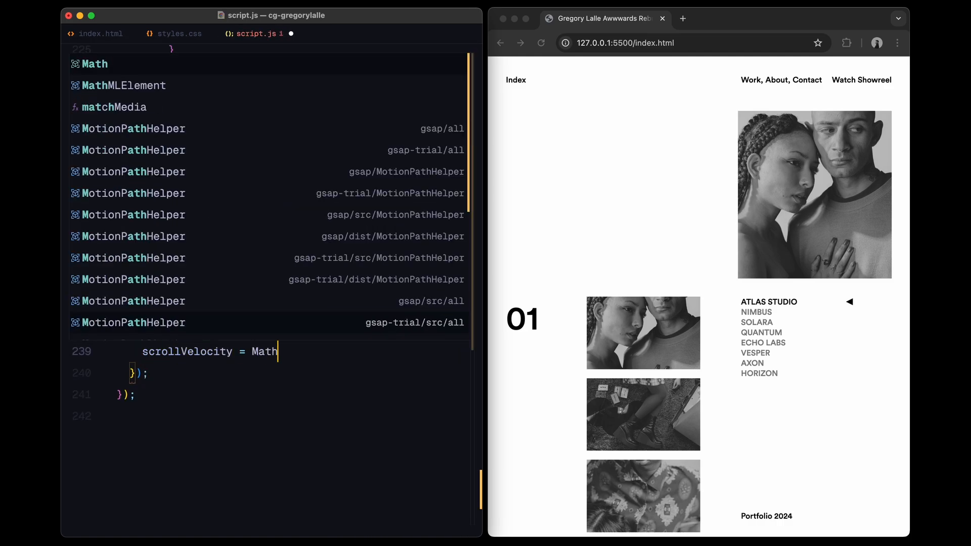
type(".abs(st - las")
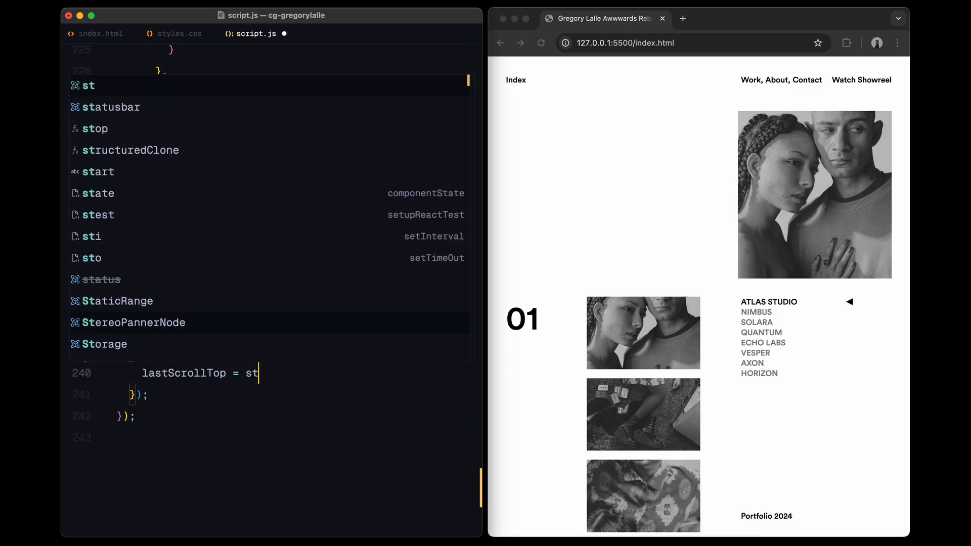
type("rue,")
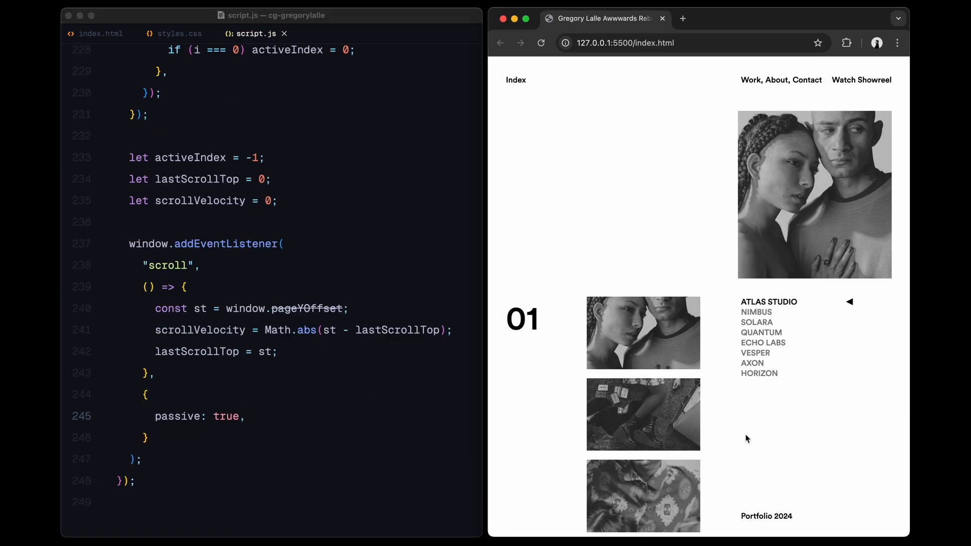
scroll("down", 3)
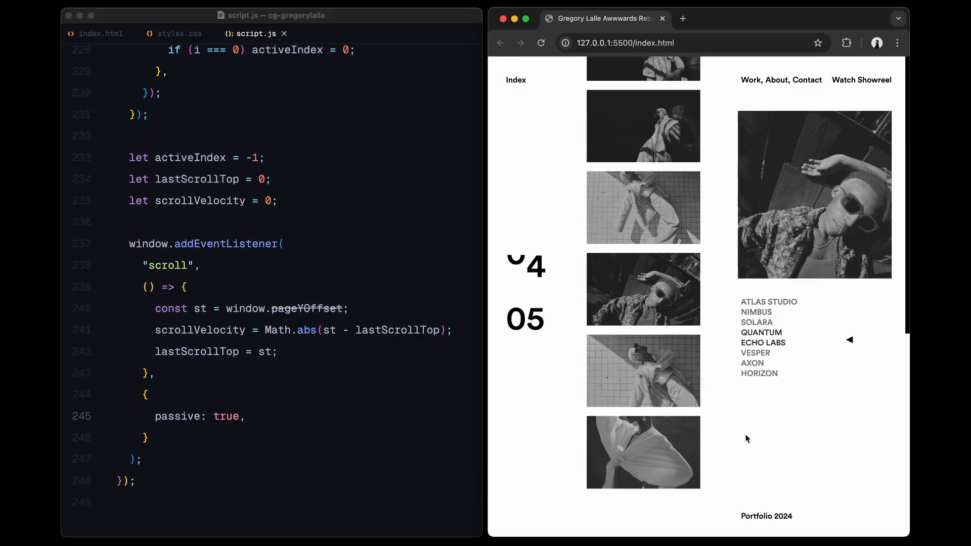